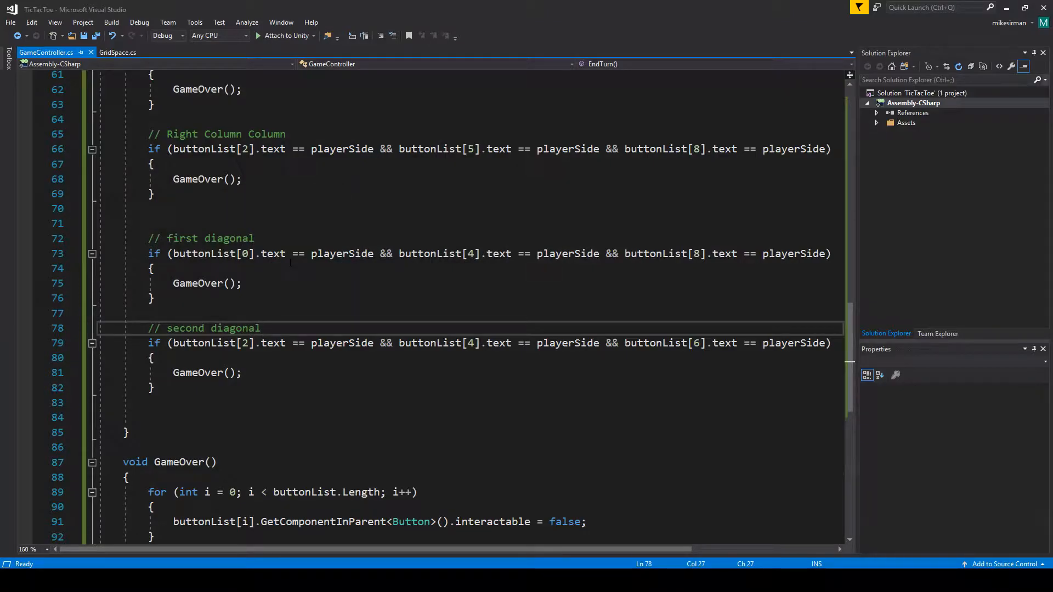
{"action": "mouse_move", "coordinate": [281, 266]}
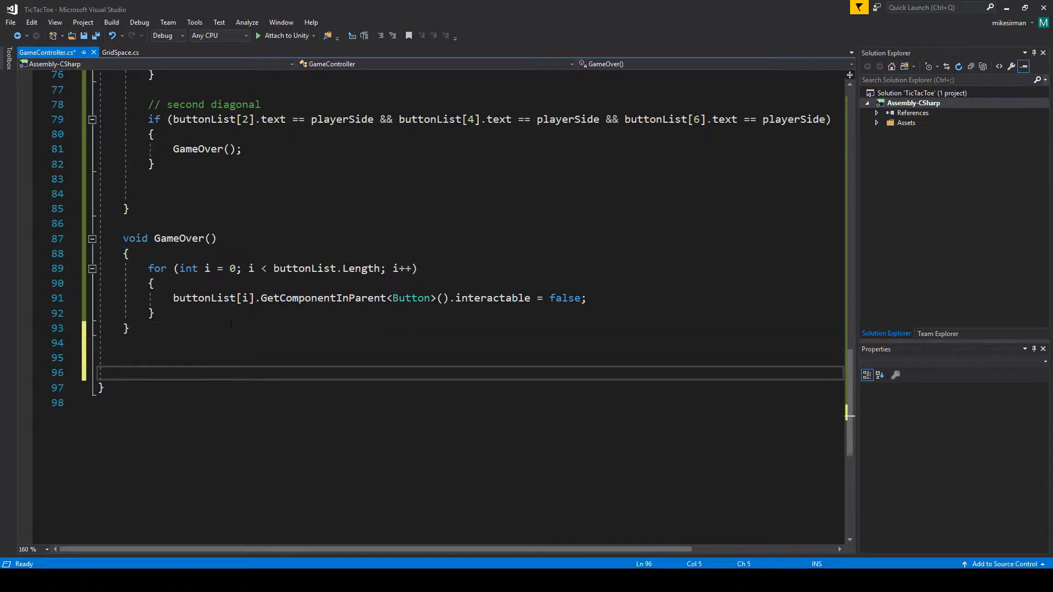
Write void ChangeSides() toggling playerSide between "X" and "O", and save the script.
{"action": "type", "text": "void"}
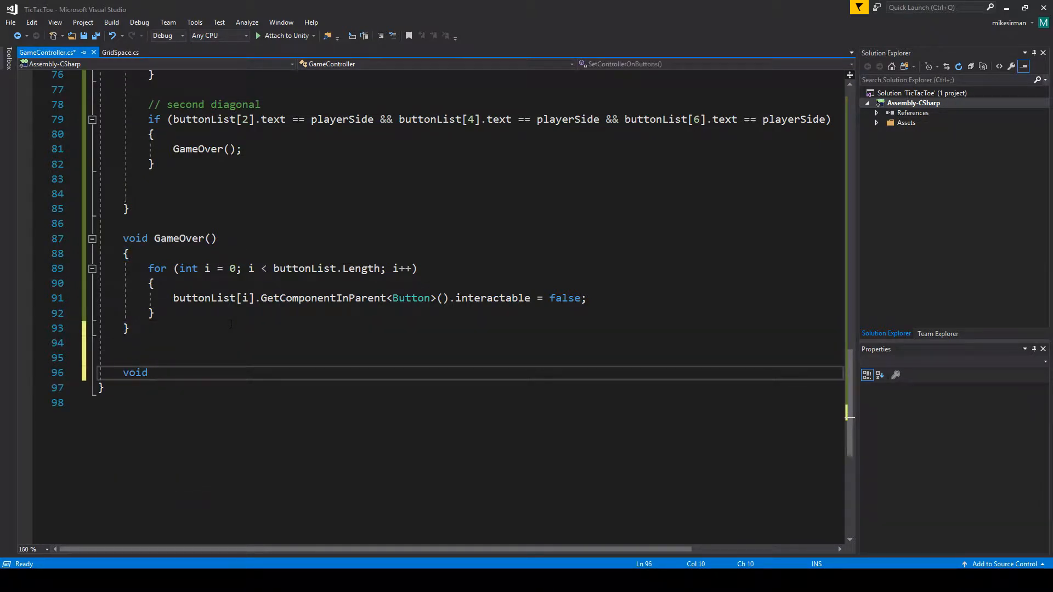
{"action": "type", "text": "ChangeSide"}
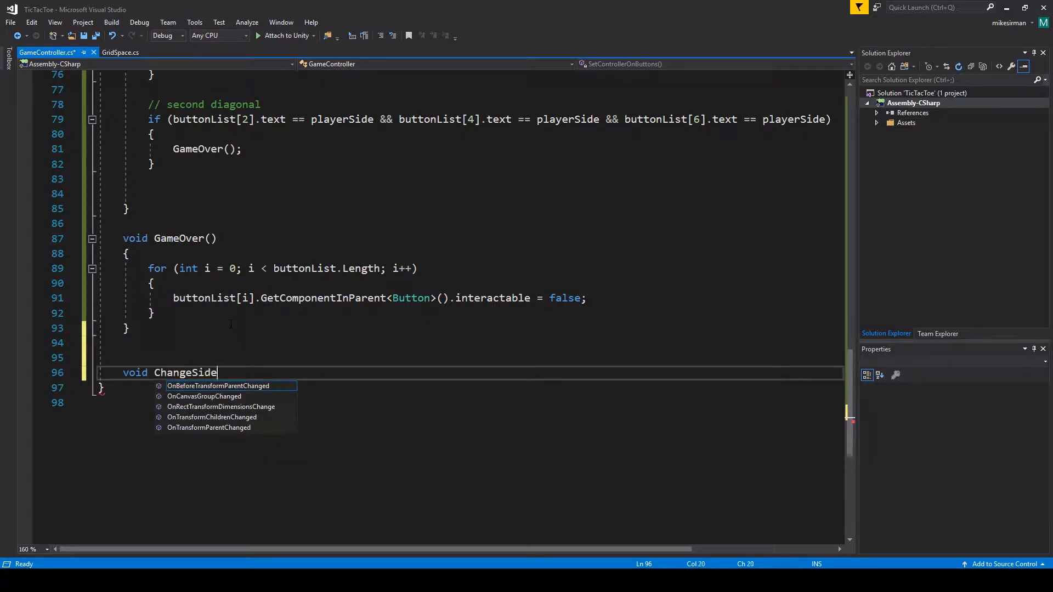
{"action": "type", "text": "s()"}
{"action": "type", "text": "{"}
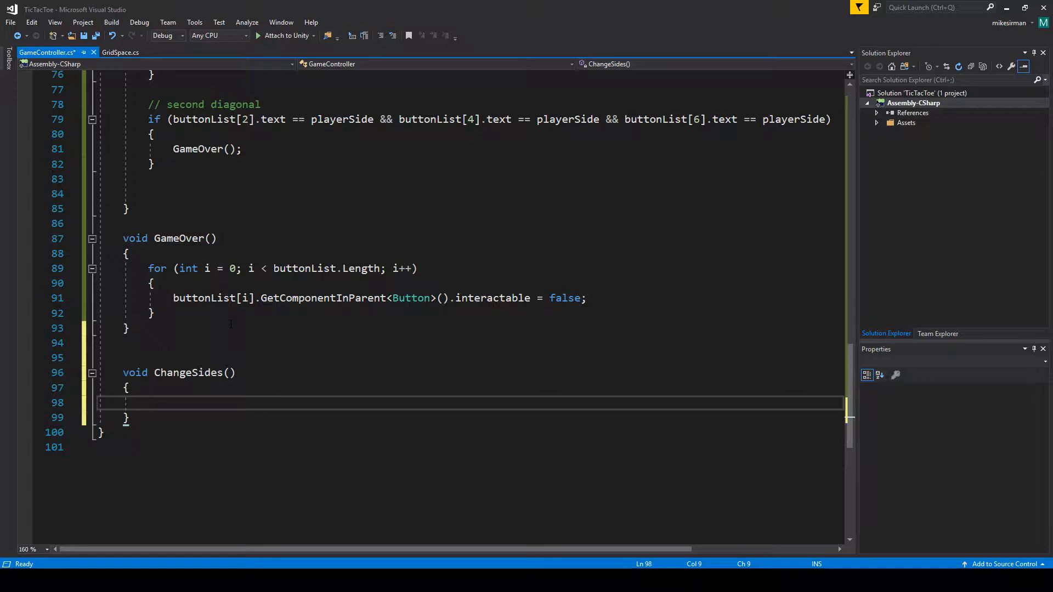
{"action": "type", "text": "playerSide"}
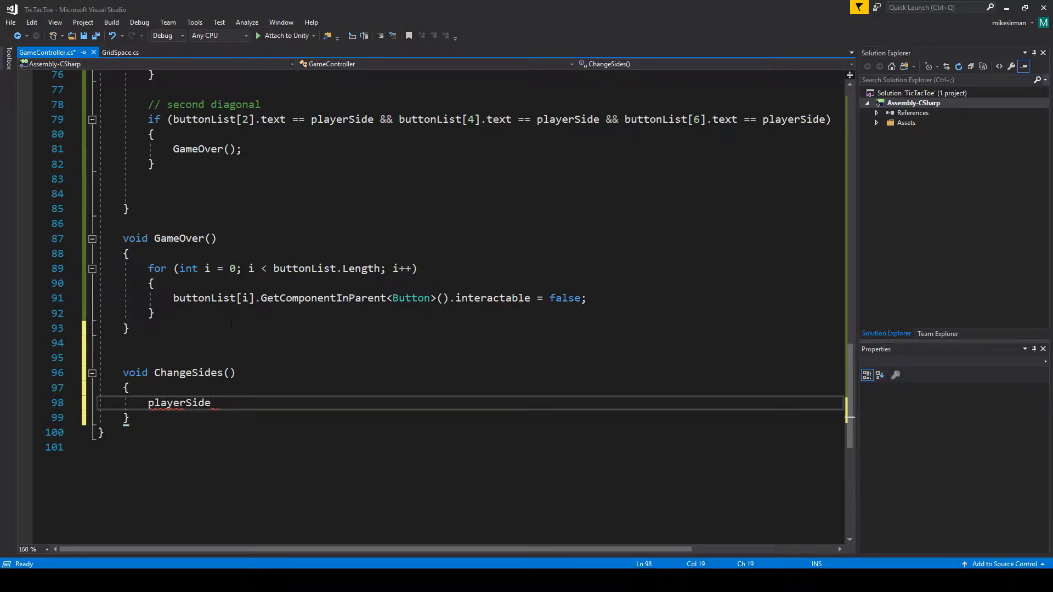
{"action": "type", "text": "="}
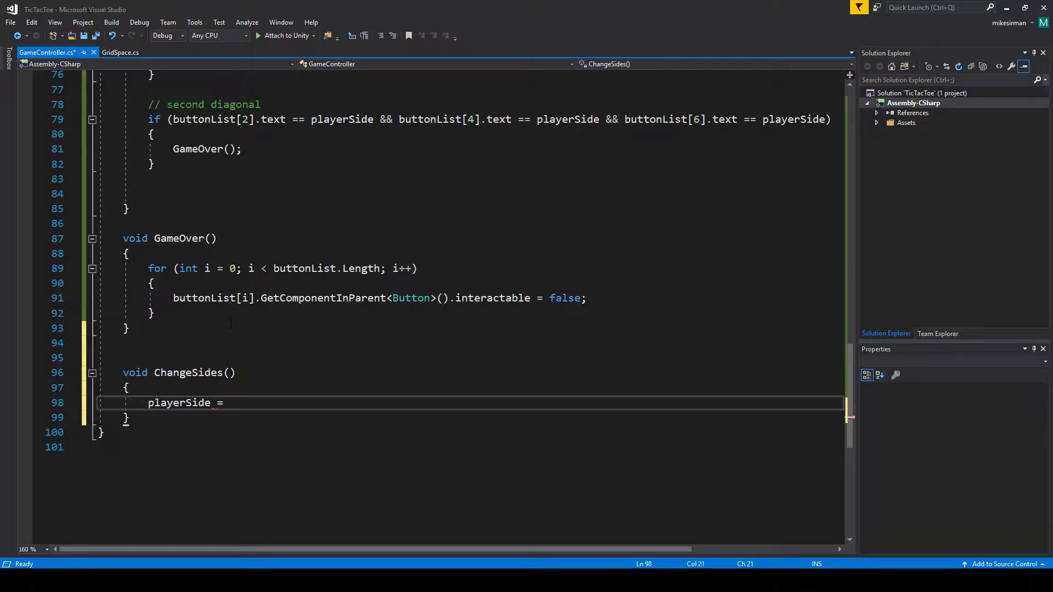
{"action": "type", "text": "()"}
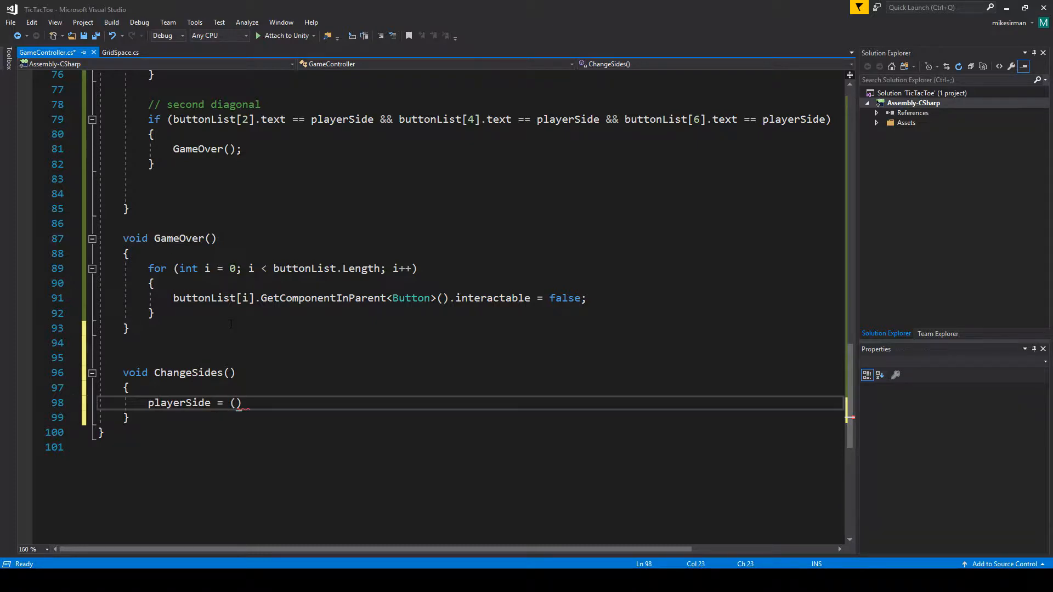
{"action": "type", "text": "playerSide"}
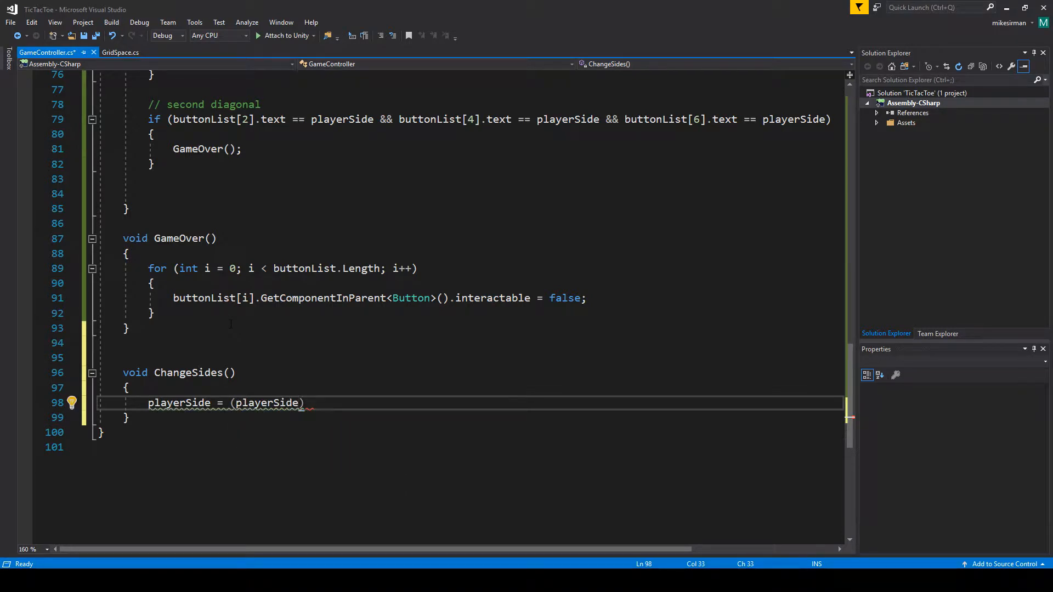
{"action": "type", "text": "== \"\""}
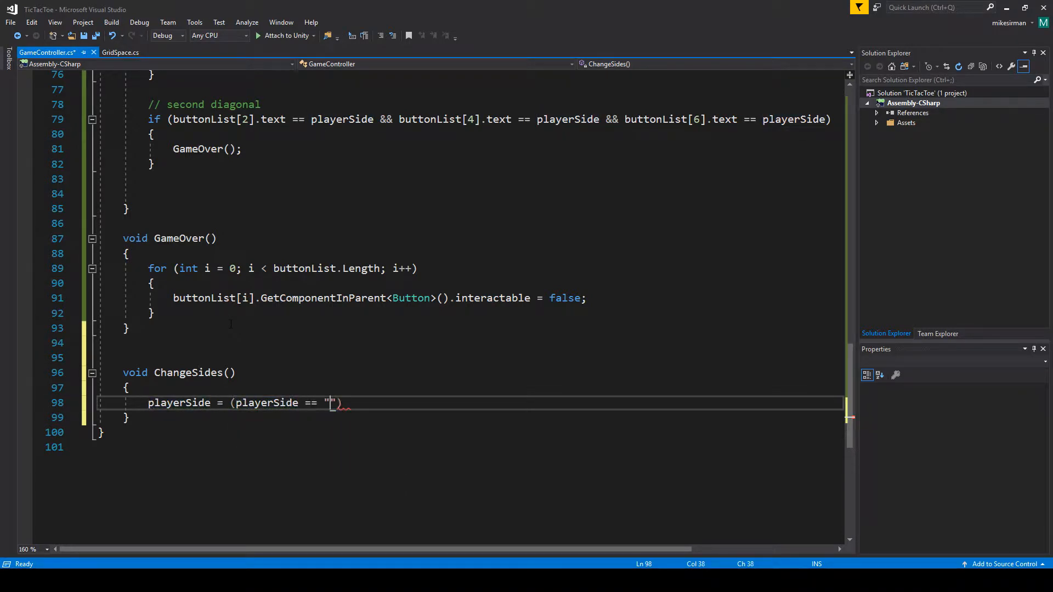
{"action": "type", "text": "X"}
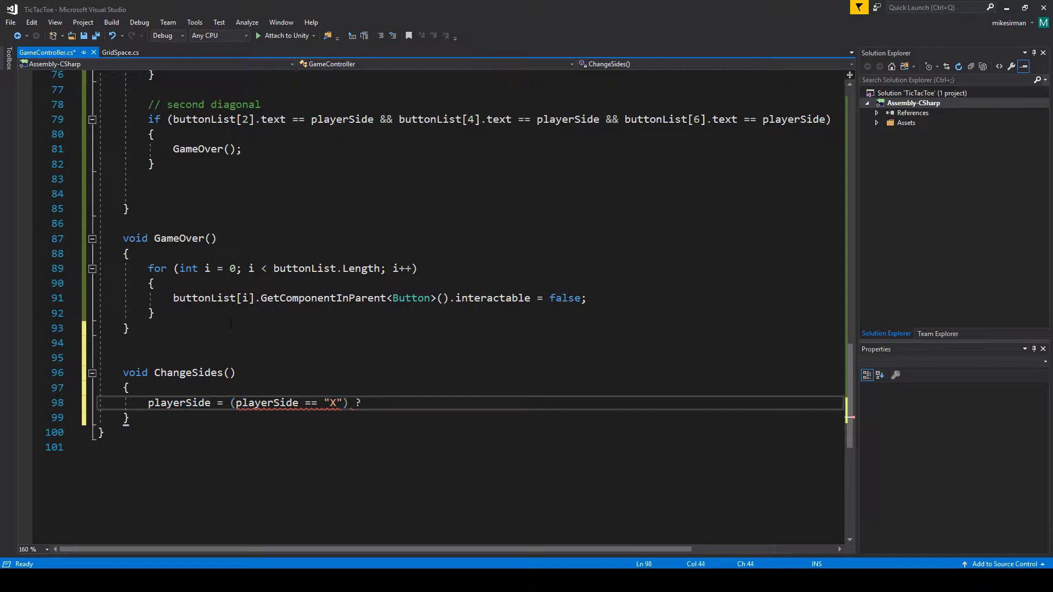
{"action": "type", "text": "\""}
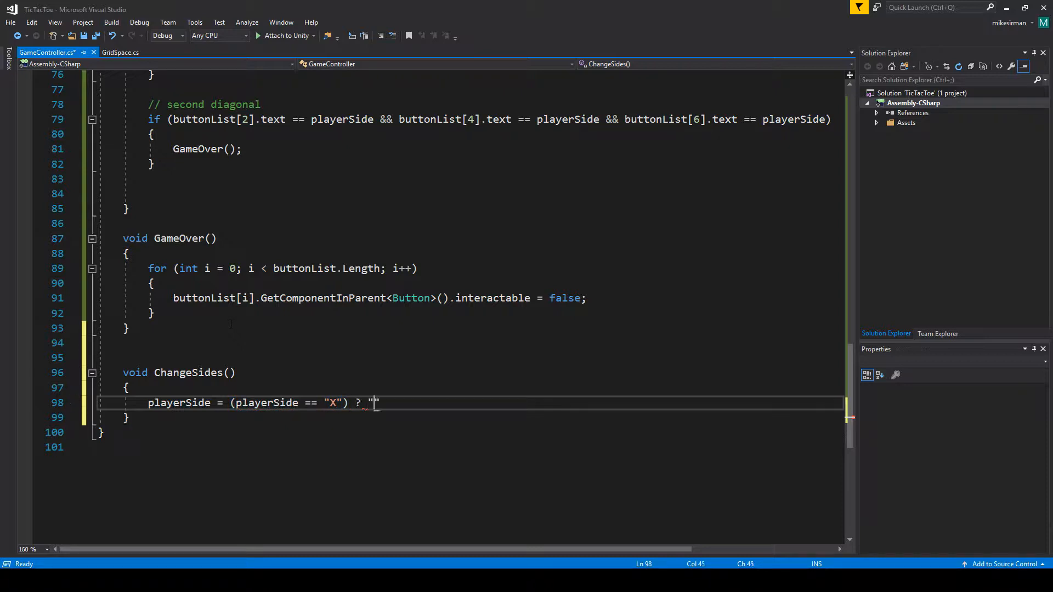
{"action": "type", "text": "O\" :"}
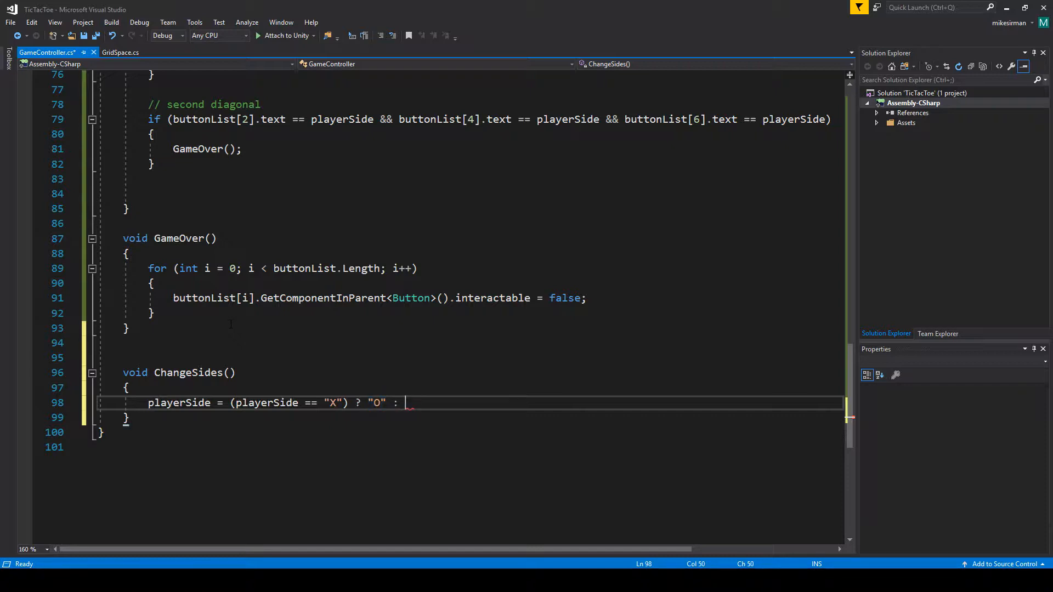
{"action": "type", "text": "\"X\";"}
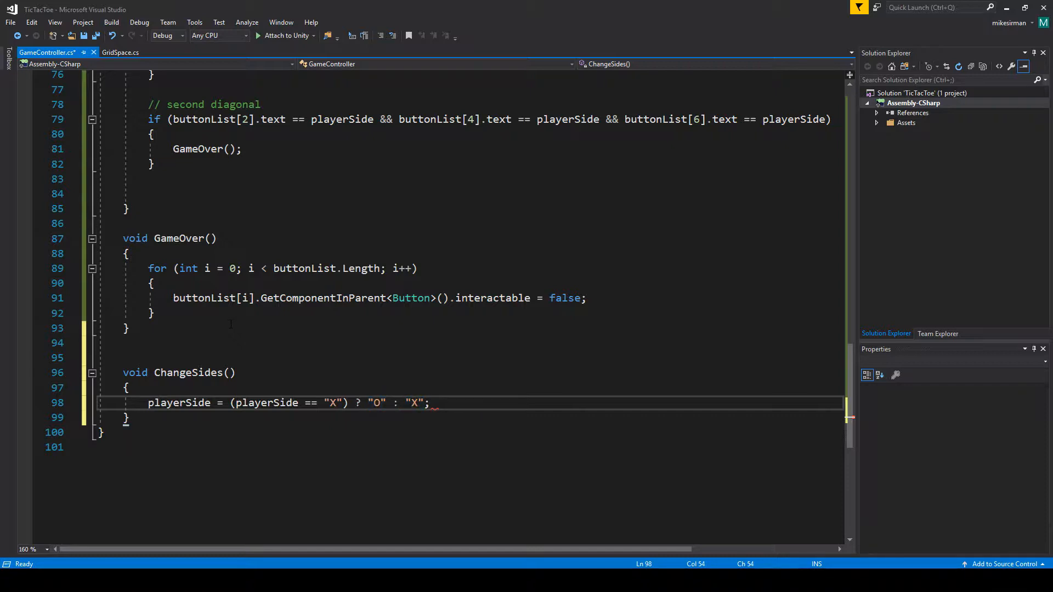
{"action": "key", "text": "ctrl+s"}
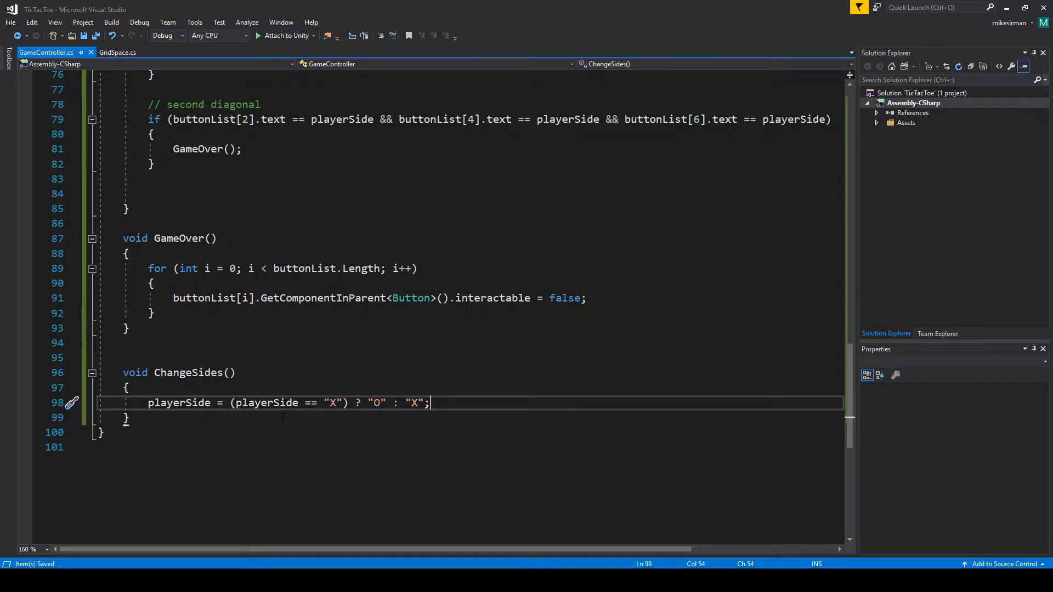
{"action": "mouse_move", "coordinate": [178, 403]}
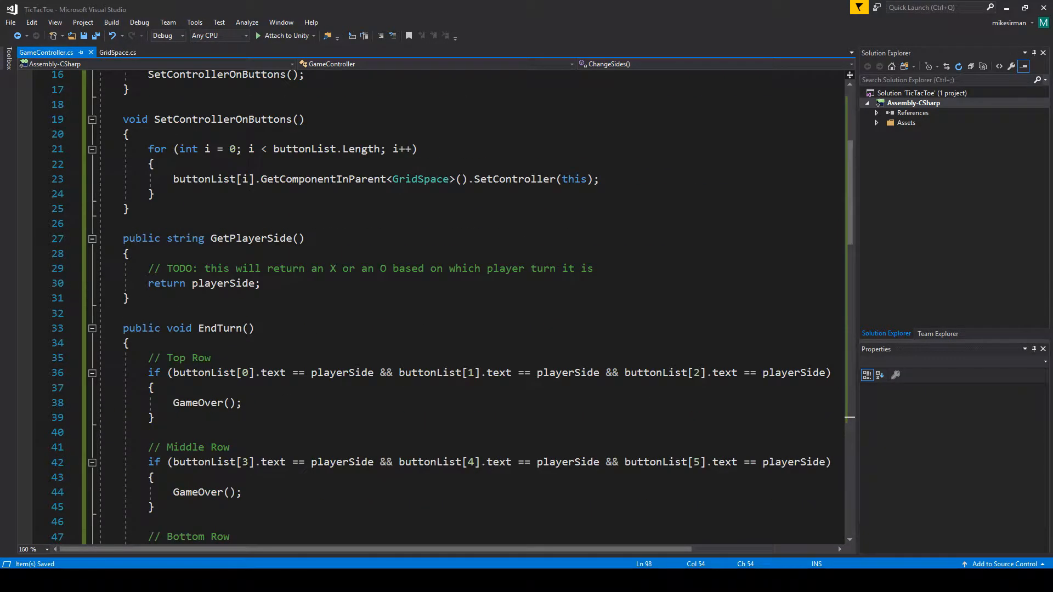
Add a ChangeSides(); call at the end of EndTurn after the win checks.
{"action": "scroll", "scroll_direction": "down", "scroll_amount": 3}
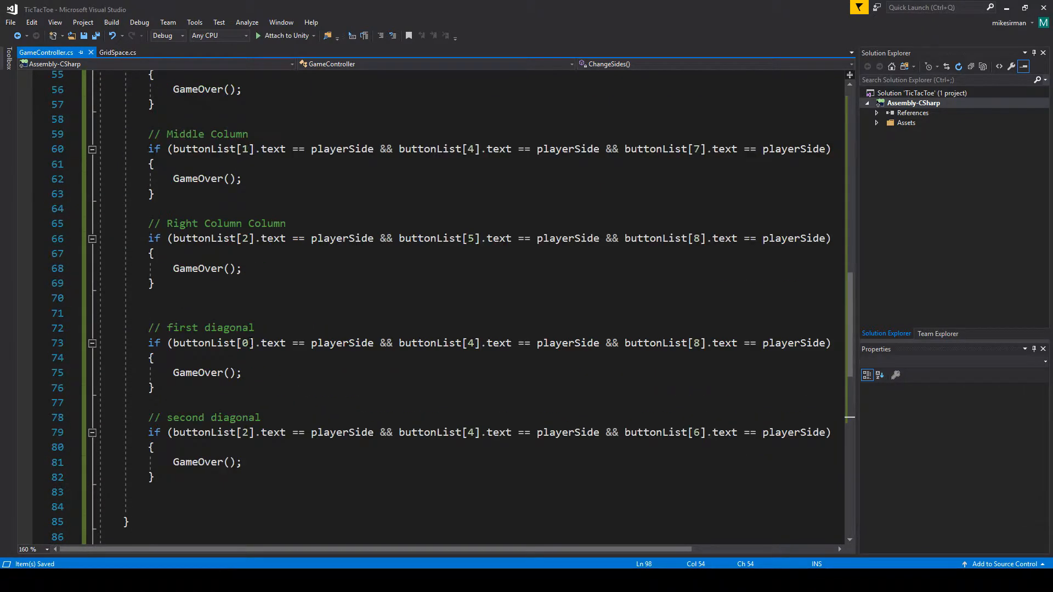
{"action": "scroll", "scroll_direction": "down", "scroll_amount": 3}
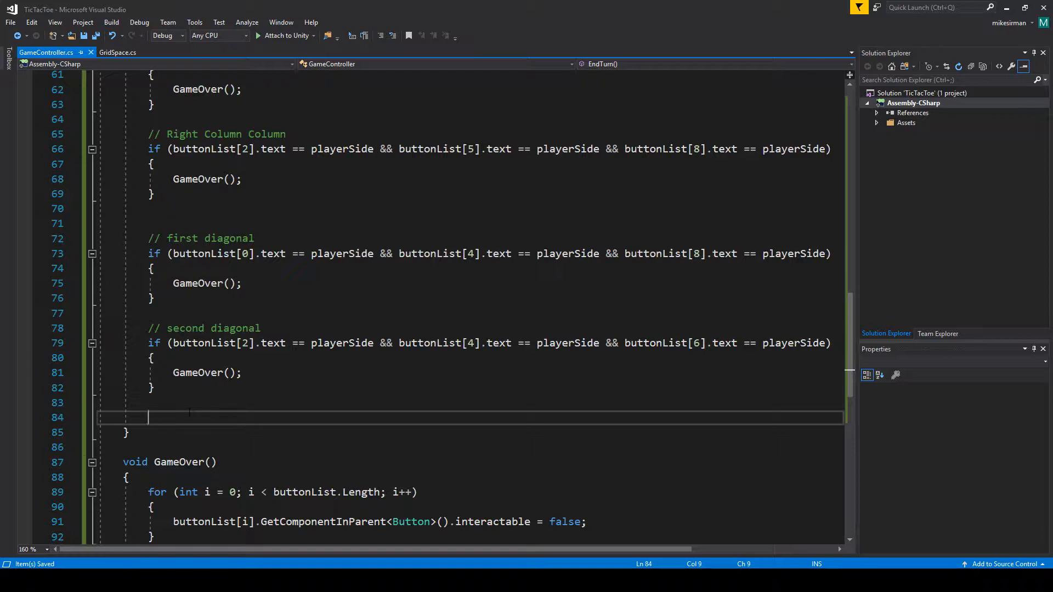
{"action": "type", "text": "ChangeSides"}
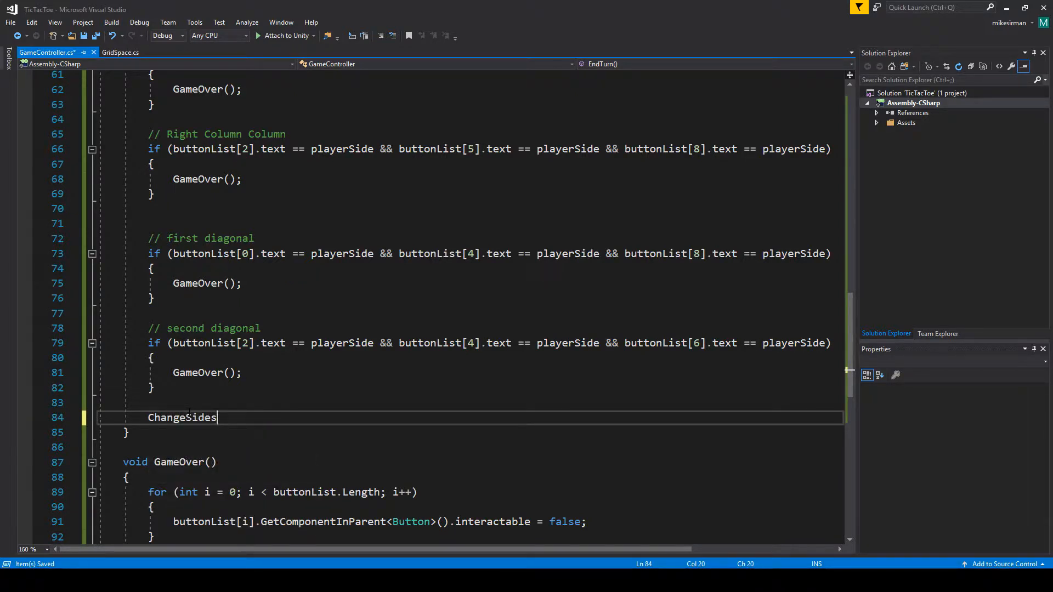
{"action": "type", "text": "();"}
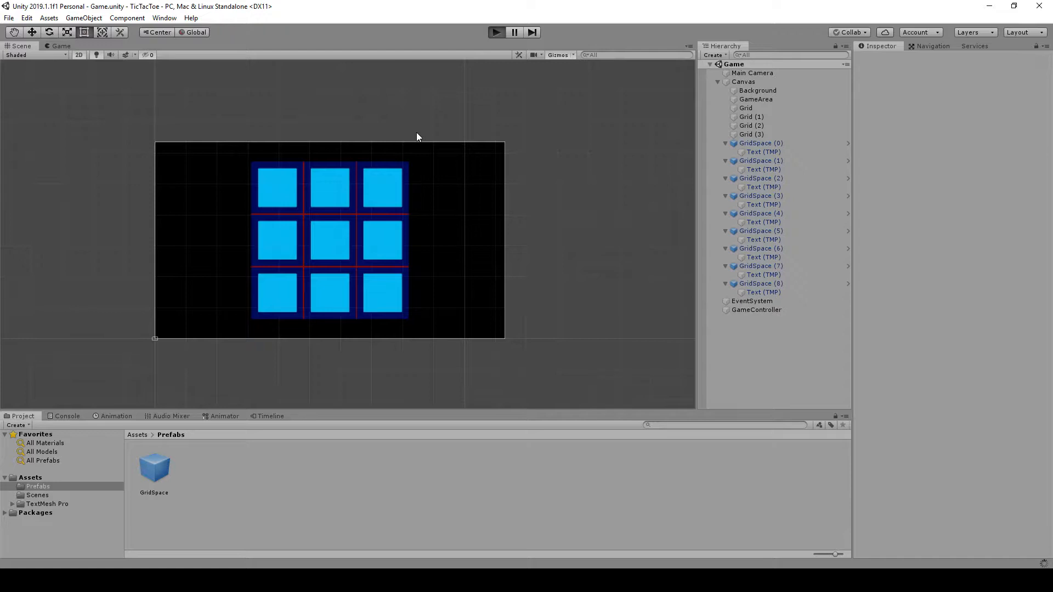
{"action": "mouse_move", "coordinate": [343, 137]}
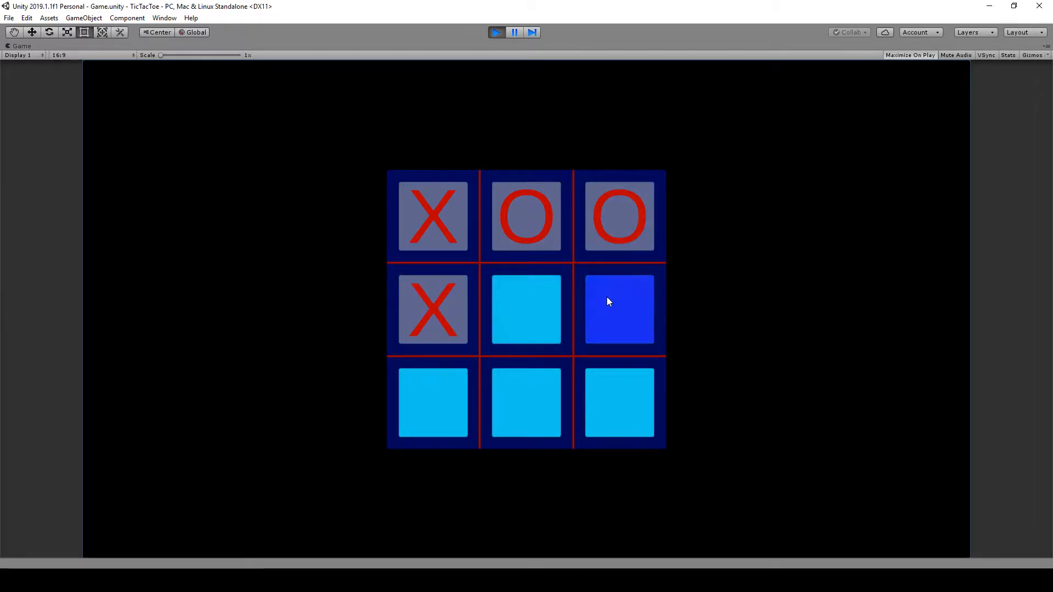
Place marks in the right middle and left middle squares to see X and O alternate.
{"action": "left_click", "coordinate": [618, 309]}
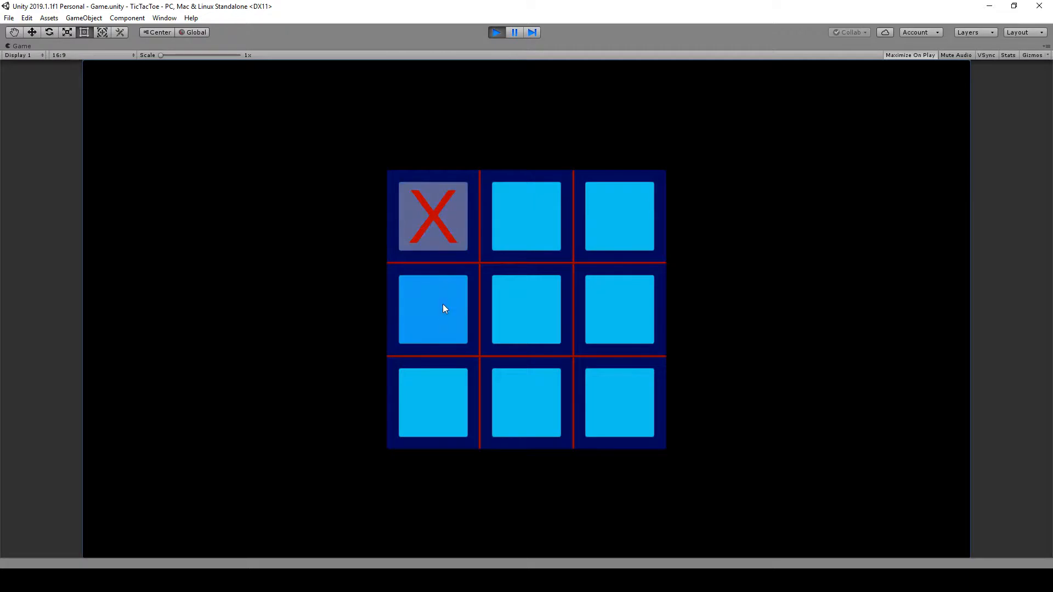
{"action": "left_click", "coordinate": [433, 309]}
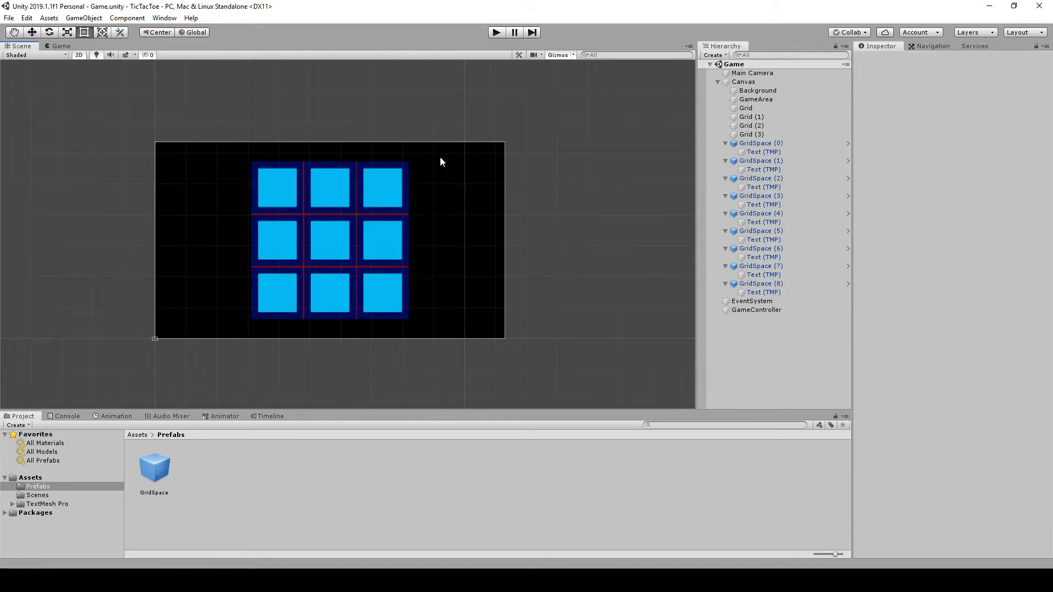
{"action": "mouse_move", "coordinate": [352, 183]}
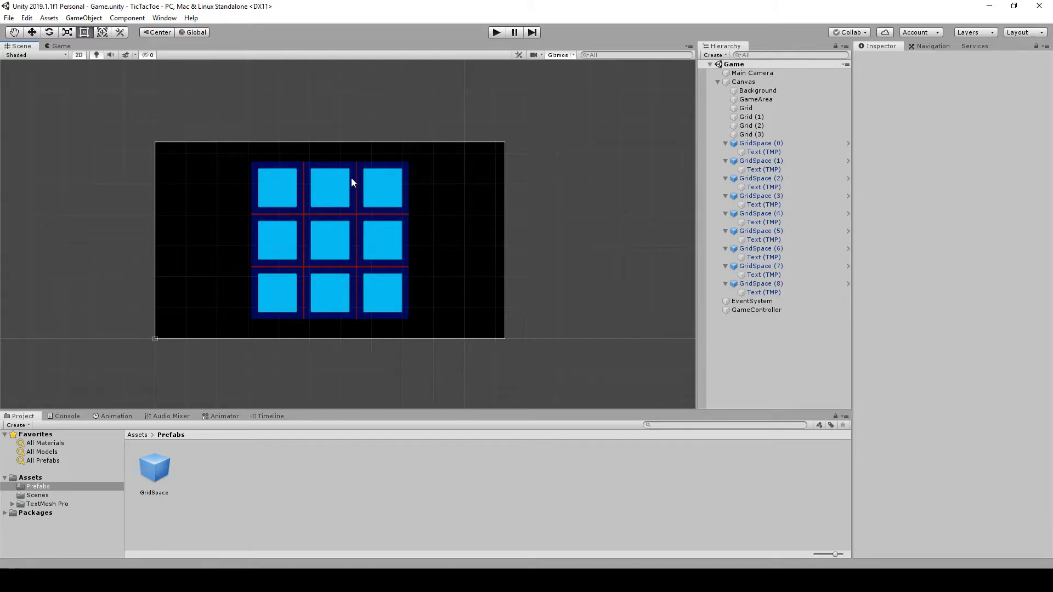
{"action": "mouse_move", "coordinate": [361, 205]}
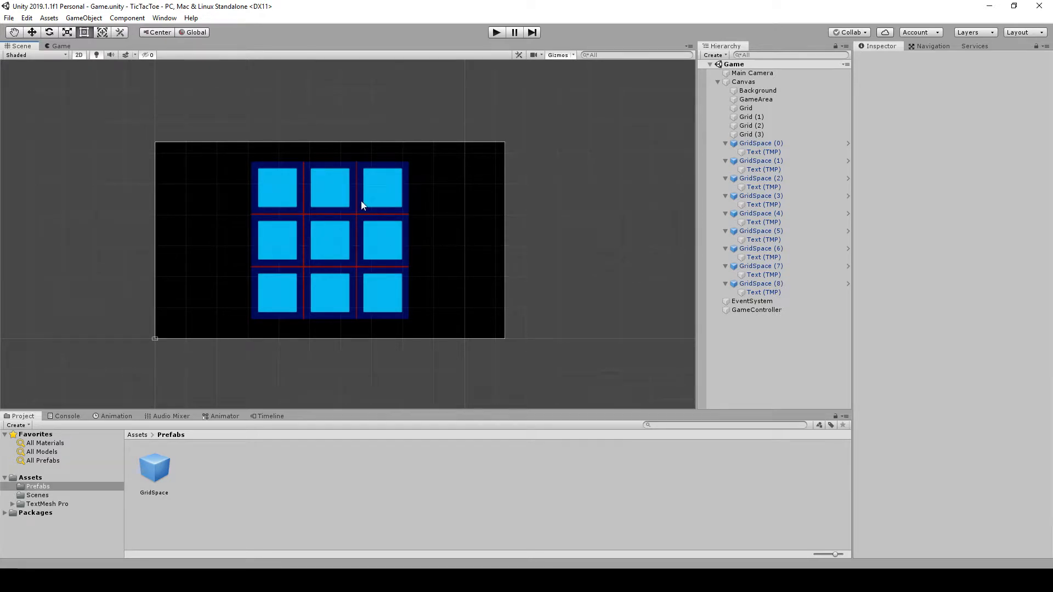
{"action": "mouse_move", "coordinate": [285, 204]}
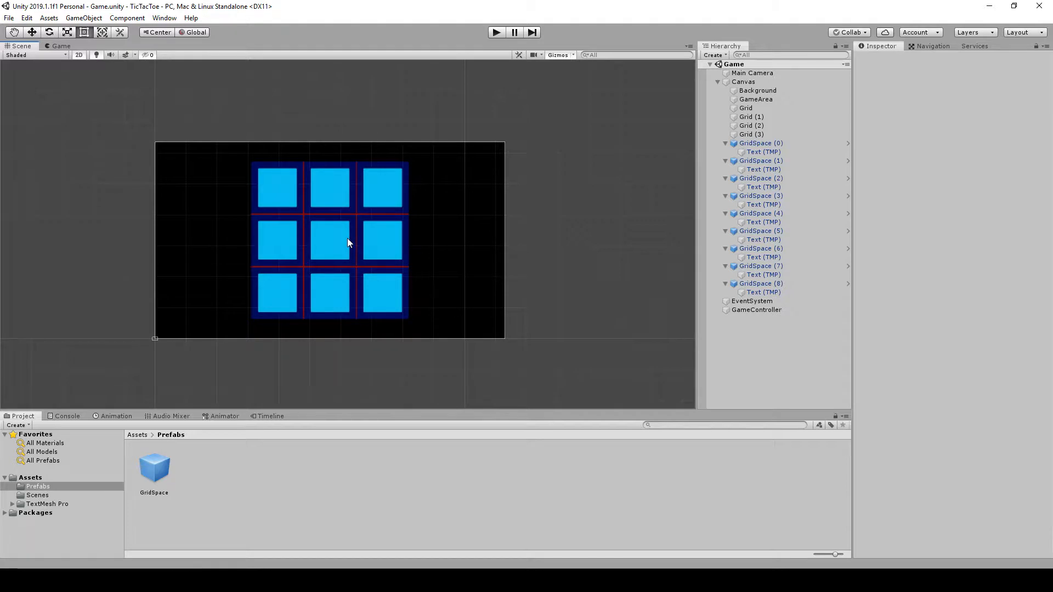
{"action": "mouse_move", "coordinate": [307, 155]}
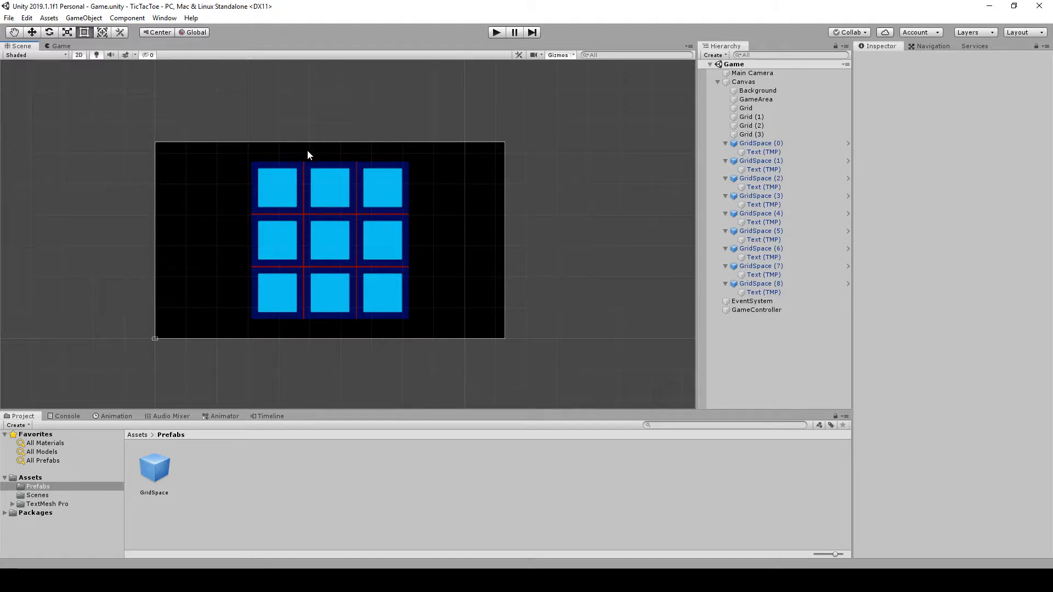
Select the right middle square's Text (TMP) object to show it in the Inspector.
{"action": "left_click", "coordinate": [760, 143]}
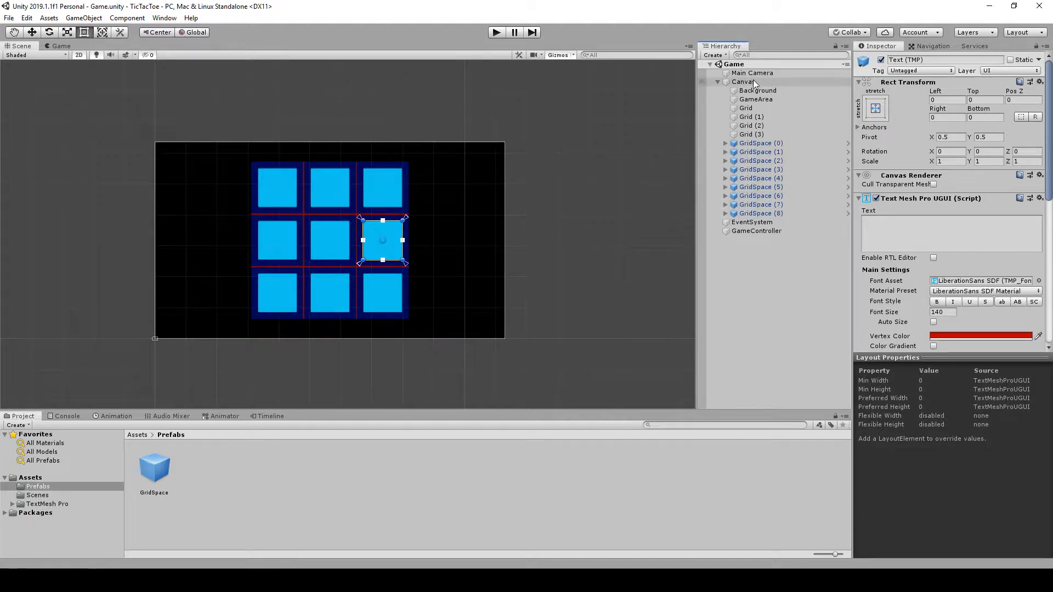
Create a UI Panel under the Canvas for the Game Over Panel.
{"action": "left_click", "coordinate": [744, 81]}
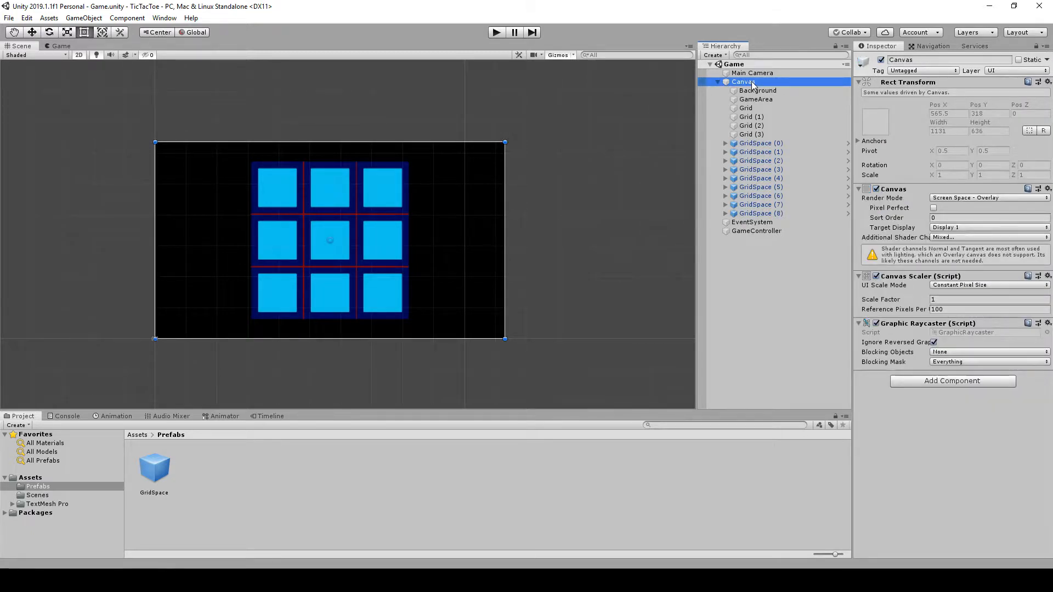
{"action": "right_click", "coordinate": [744, 81]}
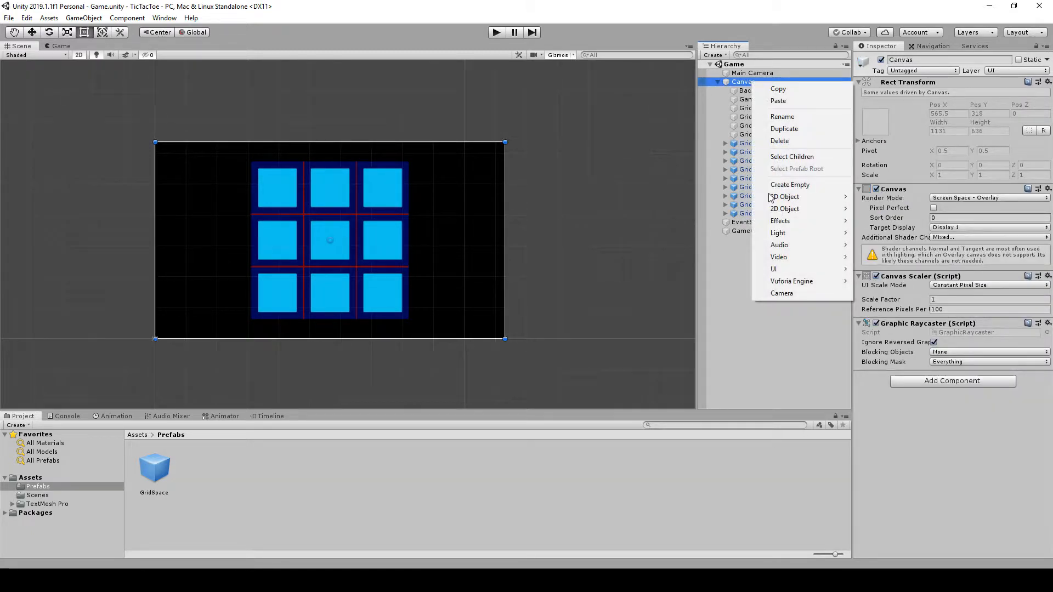
{"action": "mouse_move", "coordinate": [773, 269]}
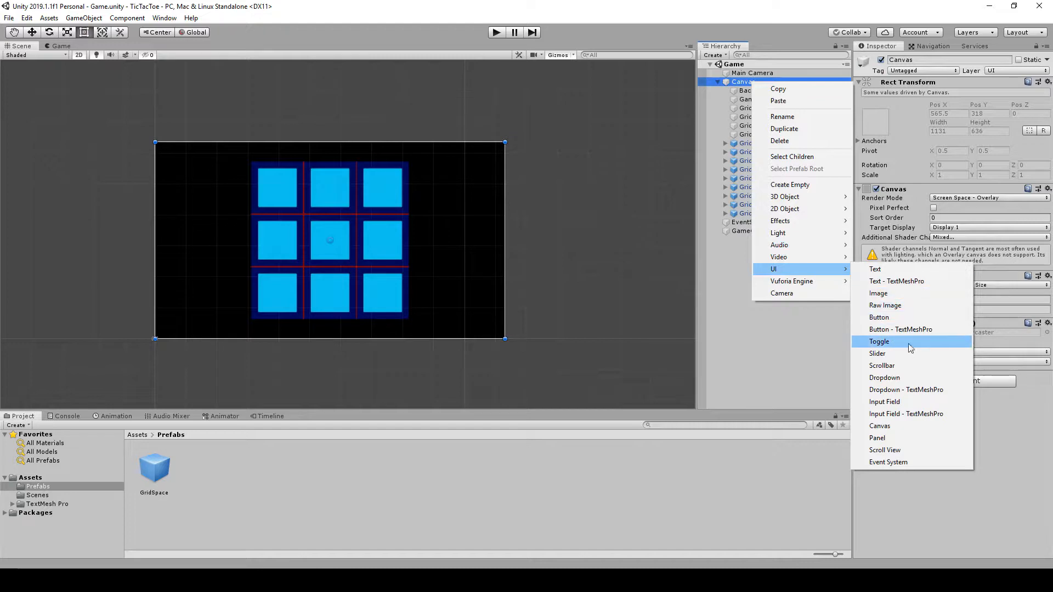
{"action": "left_click", "coordinate": [876, 438]}
{"action": "type", "text": "Game Over Panel"}
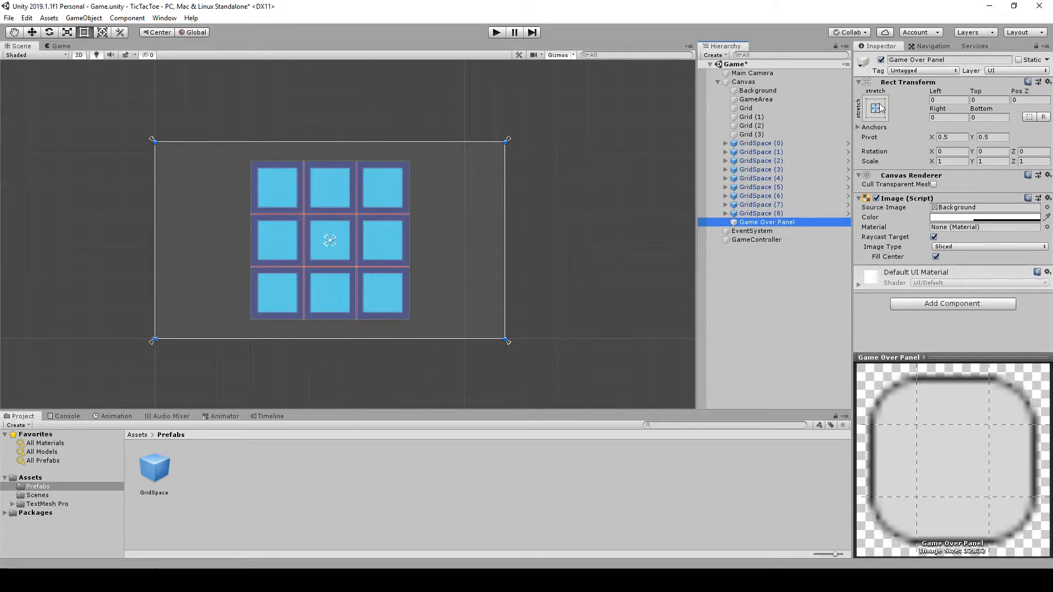
Anchor the panel to middle-center and set its Height to 100.
{"action": "left_click", "coordinate": [876, 109]}
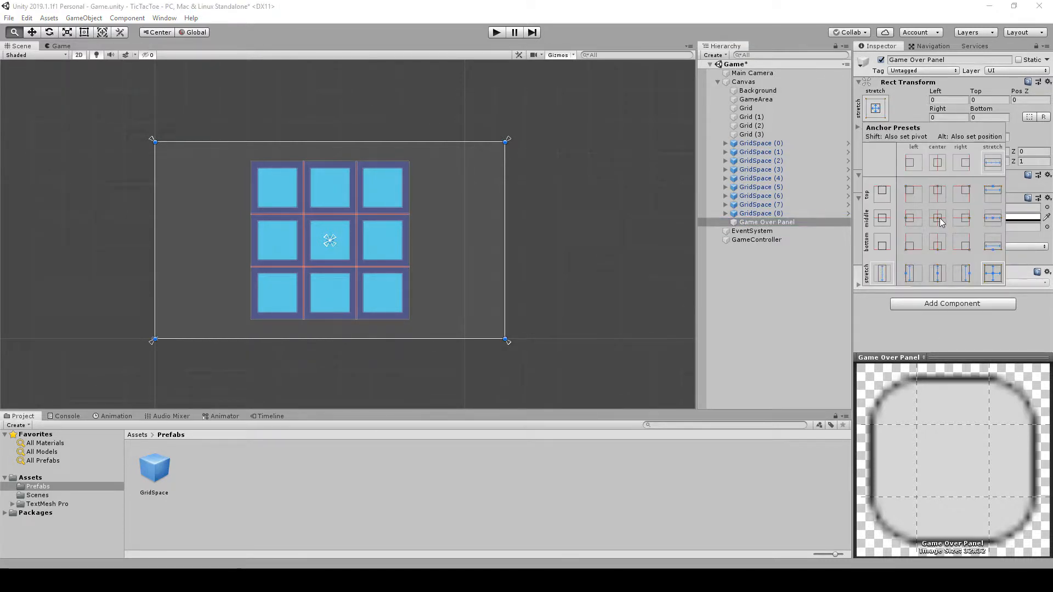
{"action": "left_click", "coordinate": [936, 217]}
{"action": "type", "text": "440"}
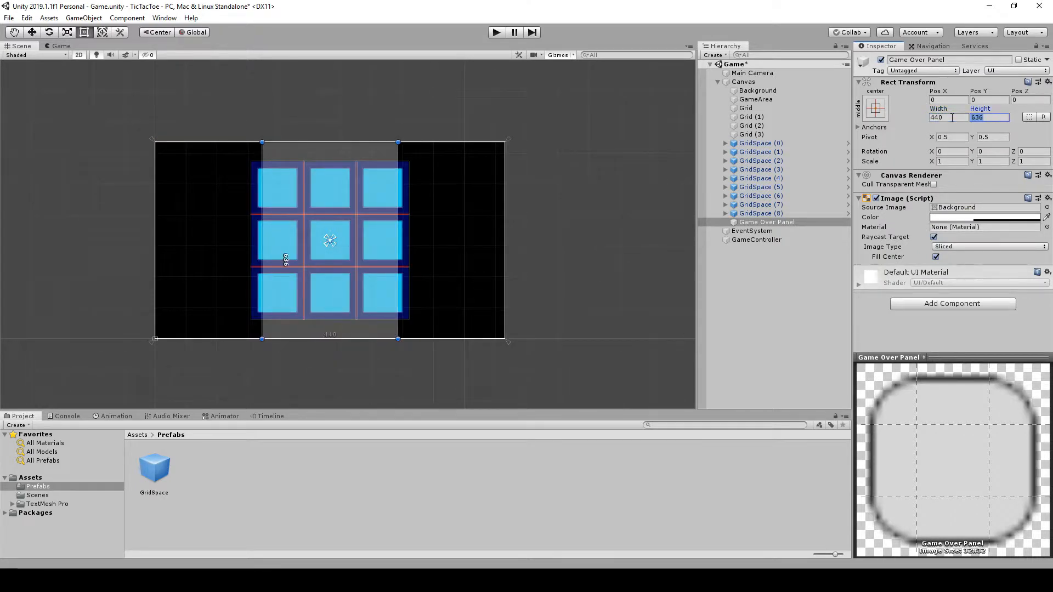
{"action": "type", "text": "100"}
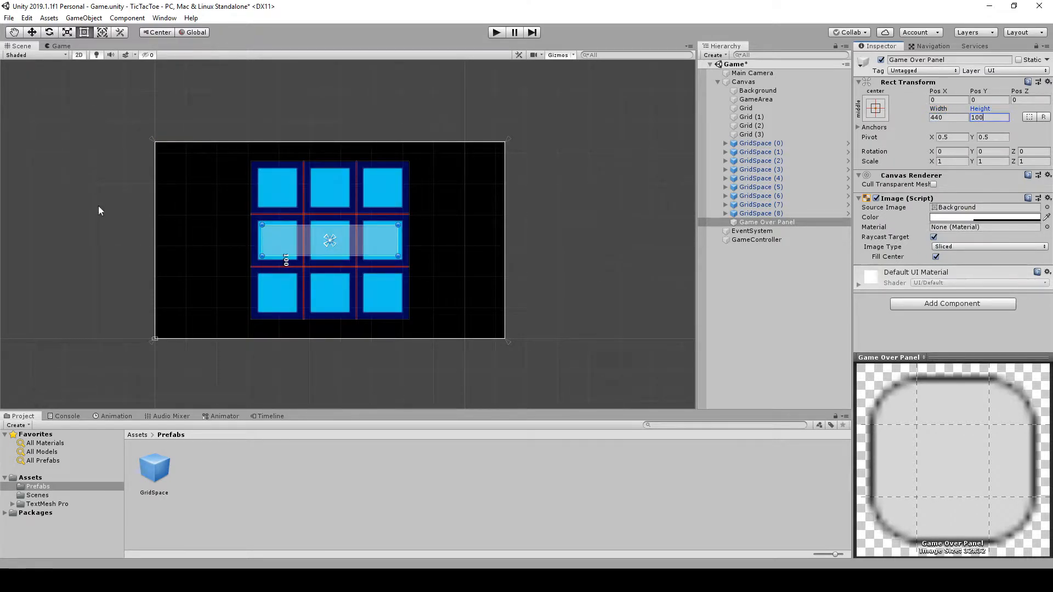
{"action": "mouse_move", "coordinate": [602, 250]}
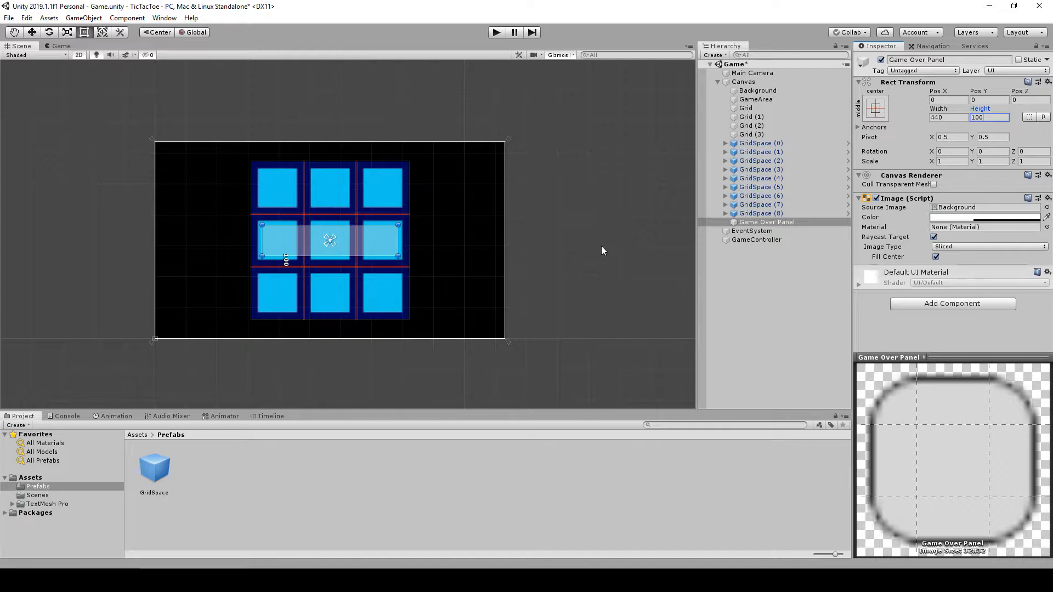
{"action": "mouse_move", "coordinate": [726, 225]}
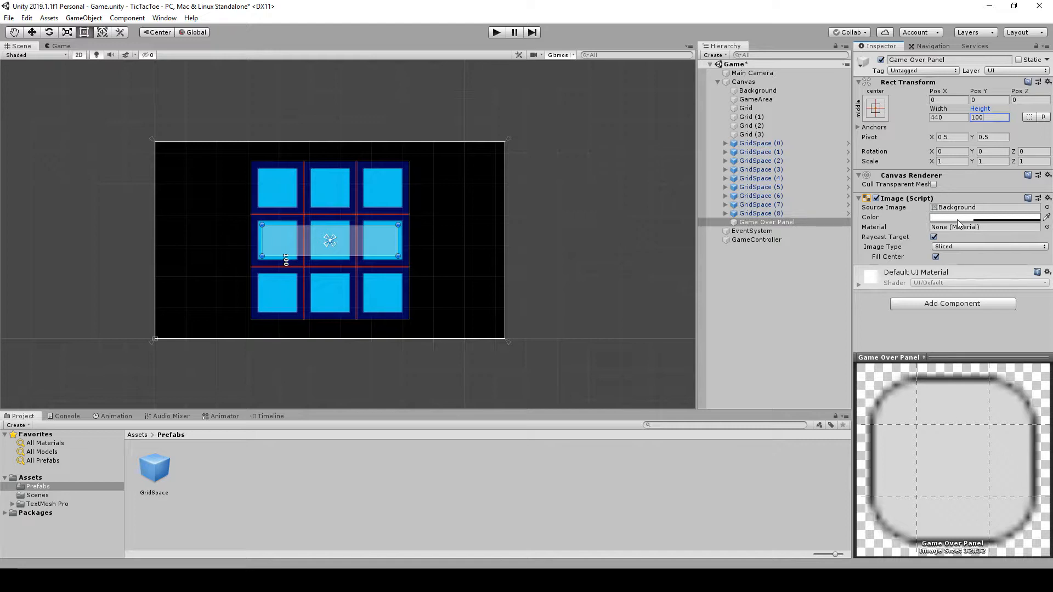
Set the panel's Image colour to blue with Alpha about 180.
{"action": "left_click", "coordinate": [984, 217]}
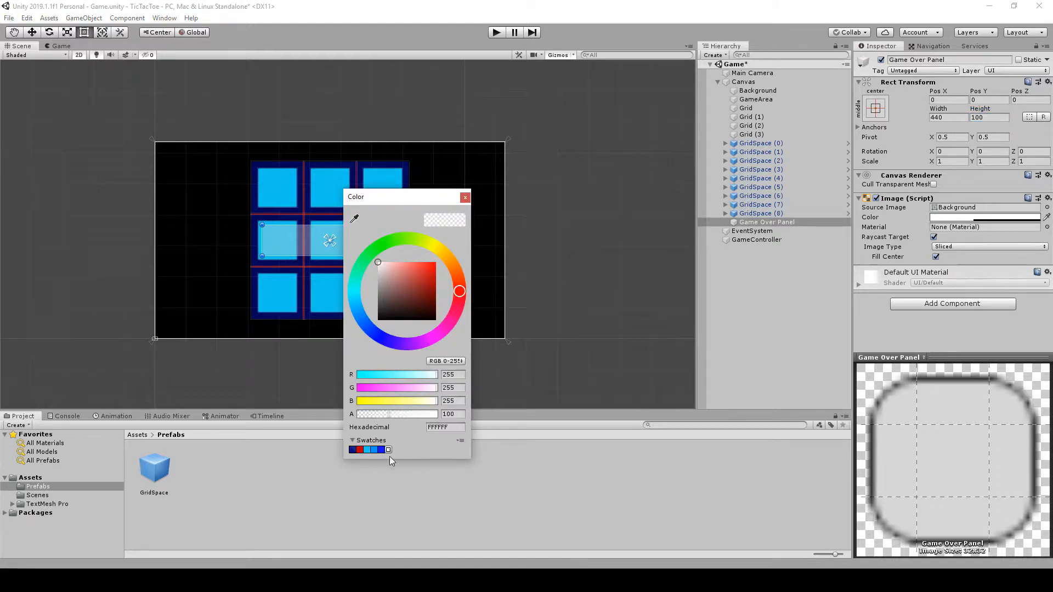
{"action": "left_click", "coordinate": [387, 449]}
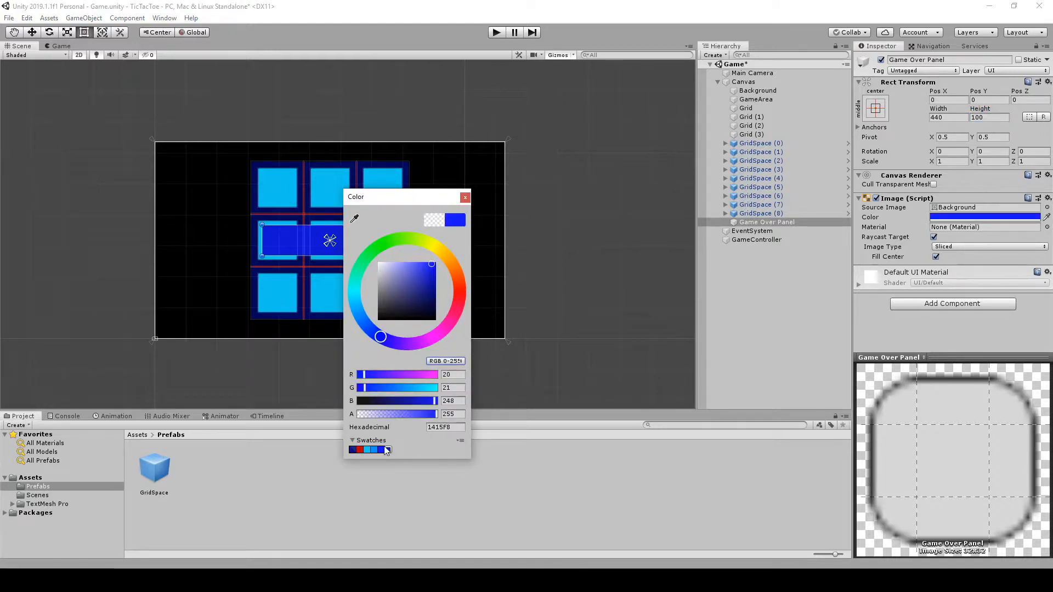
{"action": "left_click_drag", "start_coordinate": [436, 413], "coordinate": [409, 413]}
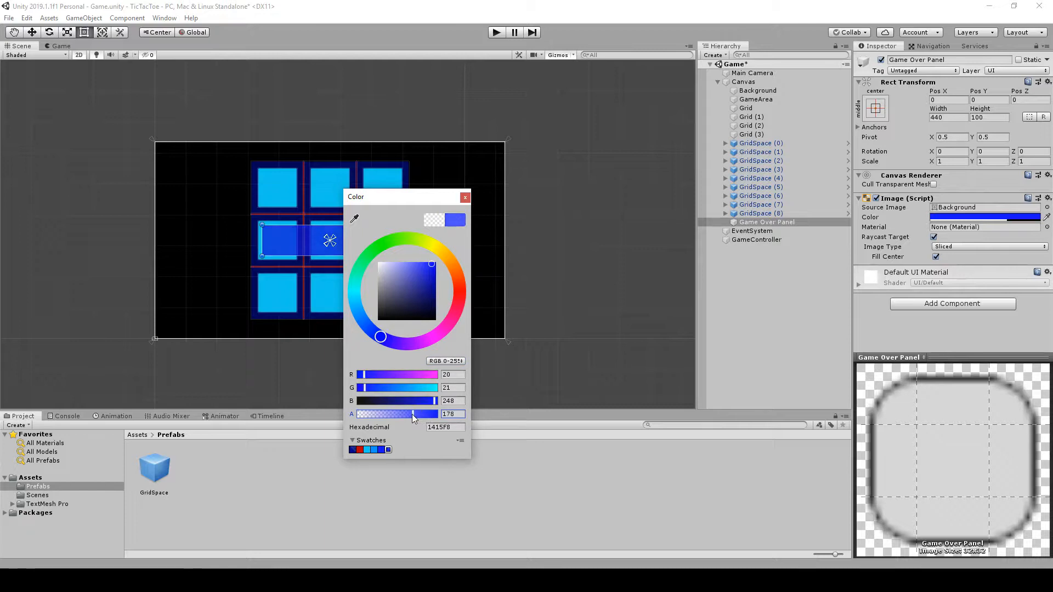
{"action": "left_click_drag", "start_coordinate": [414, 413], "coordinate": [406, 413]}
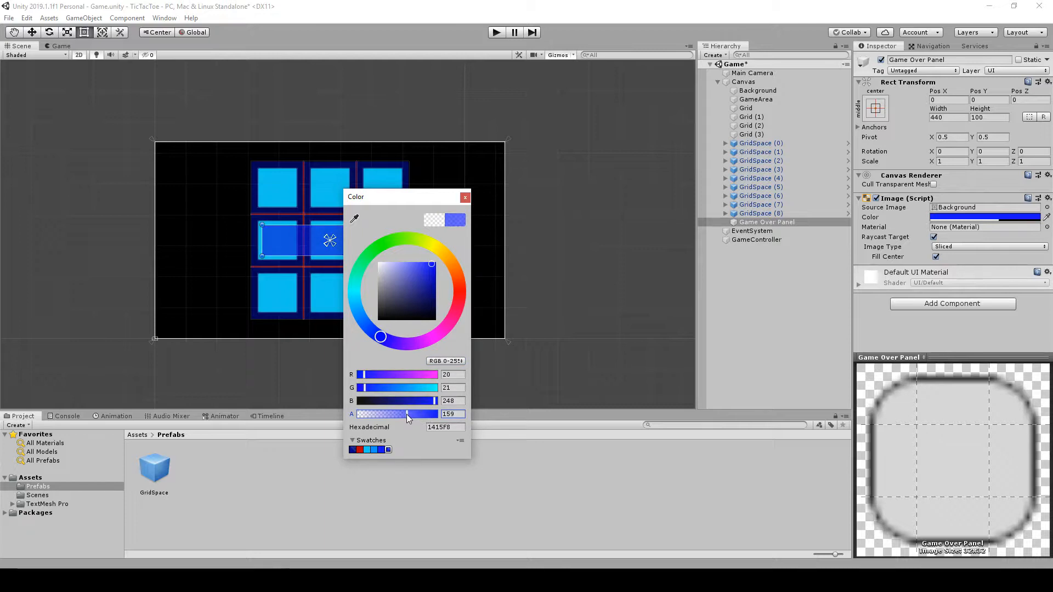
{"action": "left_click_drag", "start_coordinate": [406, 414], "coordinate": [412, 414]}
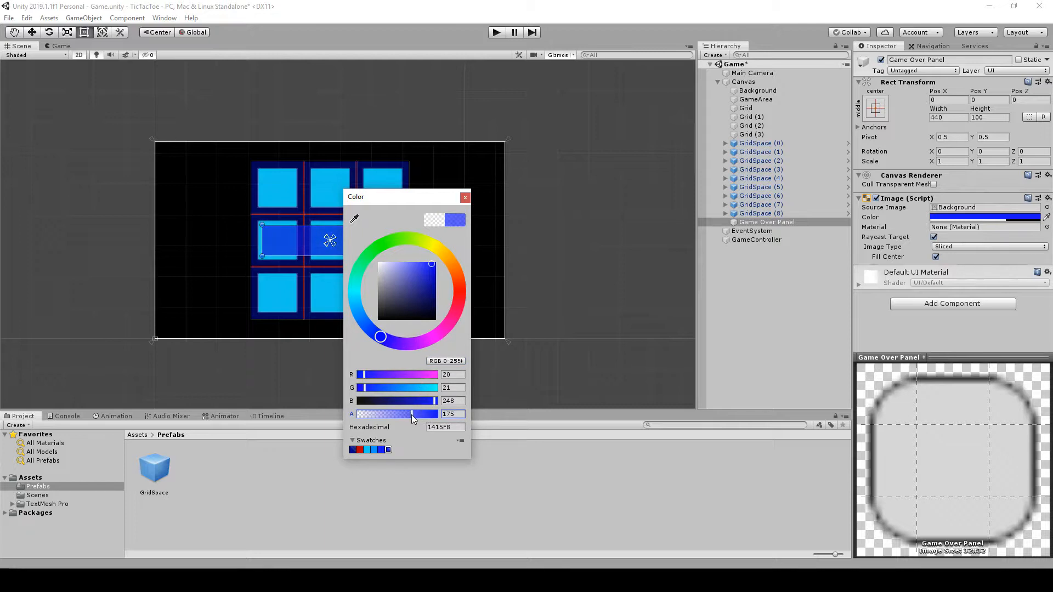
{"action": "left_click_drag", "start_coordinate": [410, 413], "coordinate": [417, 413]}
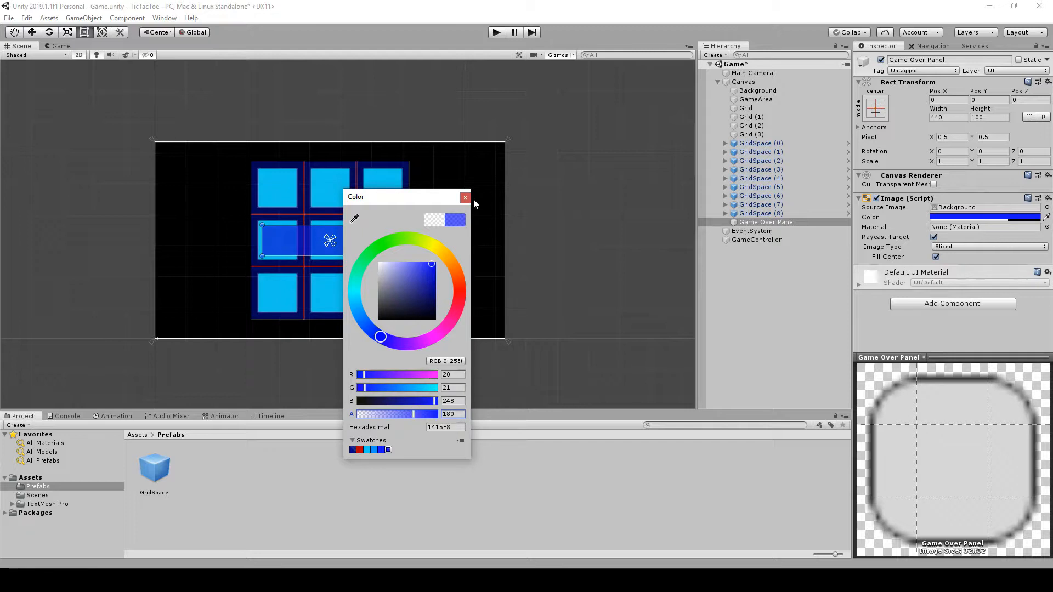
{"action": "left_click", "coordinate": [464, 197]}
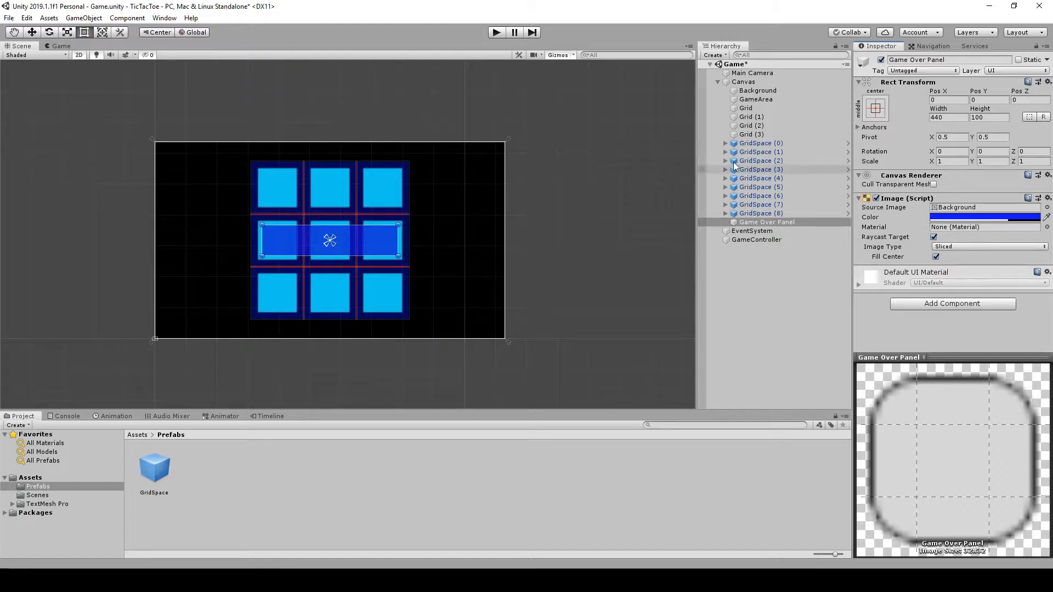
Create a Text - TextMeshPro object inside the Game Over Panel.
{"action": "right_click", "coordinate": [765, 221]}
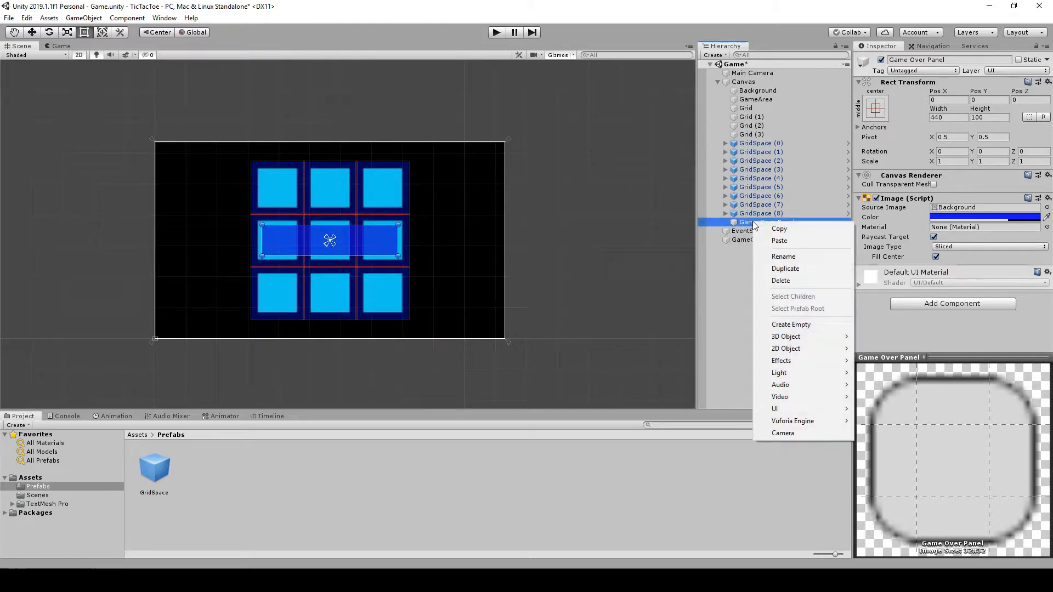
{"action": "mouse_move", "coordinate": [779, 373]}
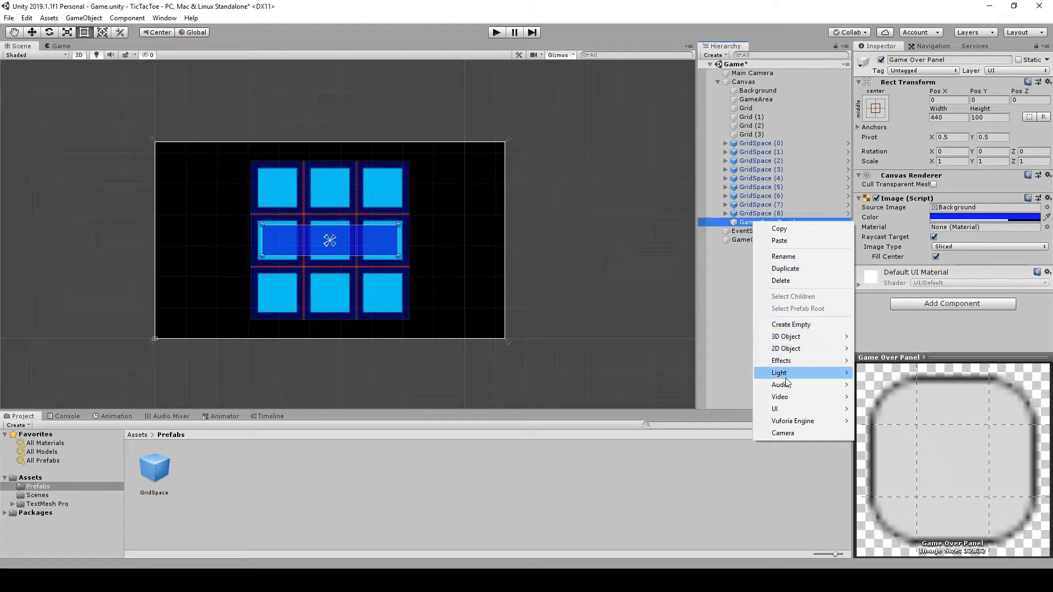
{"action": "mouse_move", "coordinate": [776, 409]}
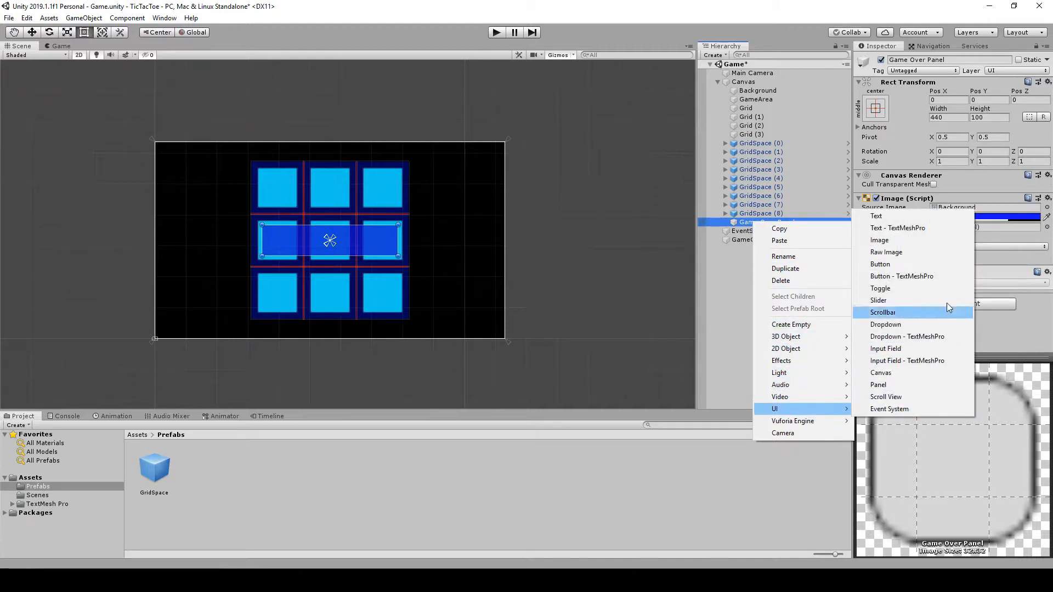
{"action": "left_click", "coordinate": [898, 228]}
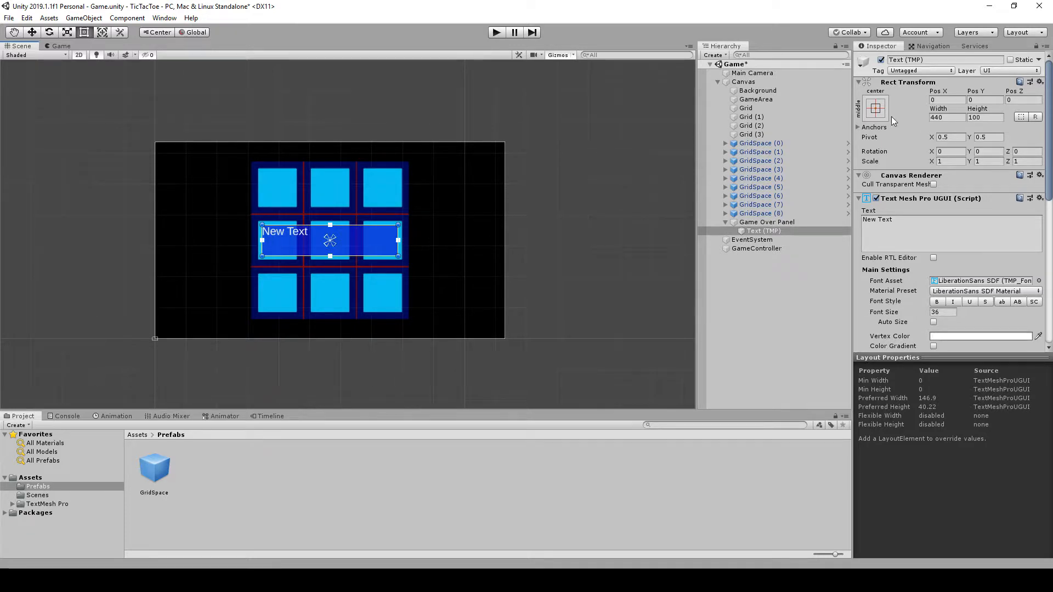
Set the text's anchor preset to stretch-stretch so it fills the panel.
{"action": "left_click", "coordinate": [875, 109]}
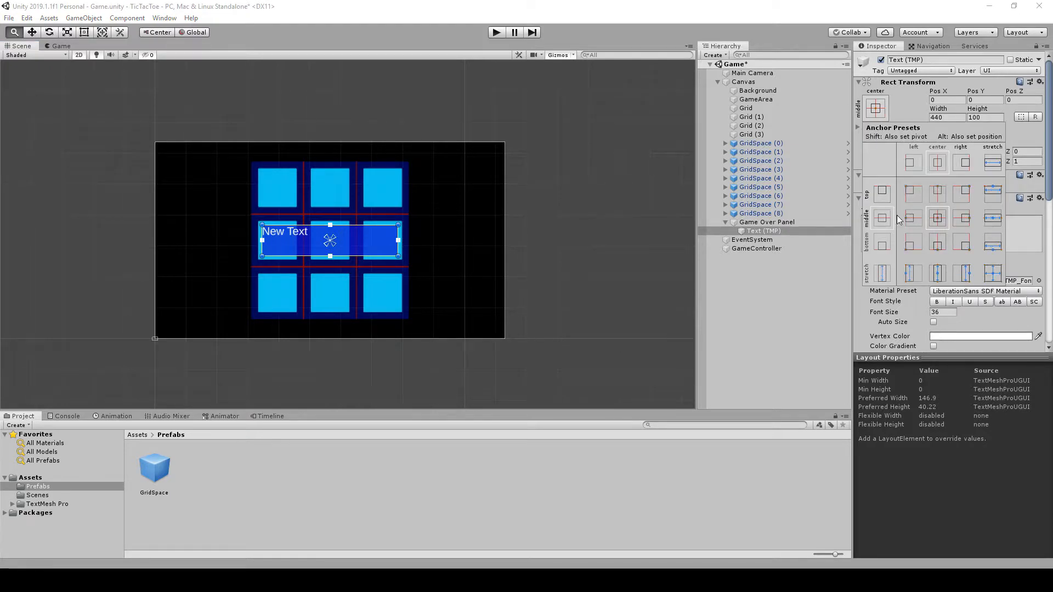
{"action": "mouse_move", "coordinate": [996, 279]}
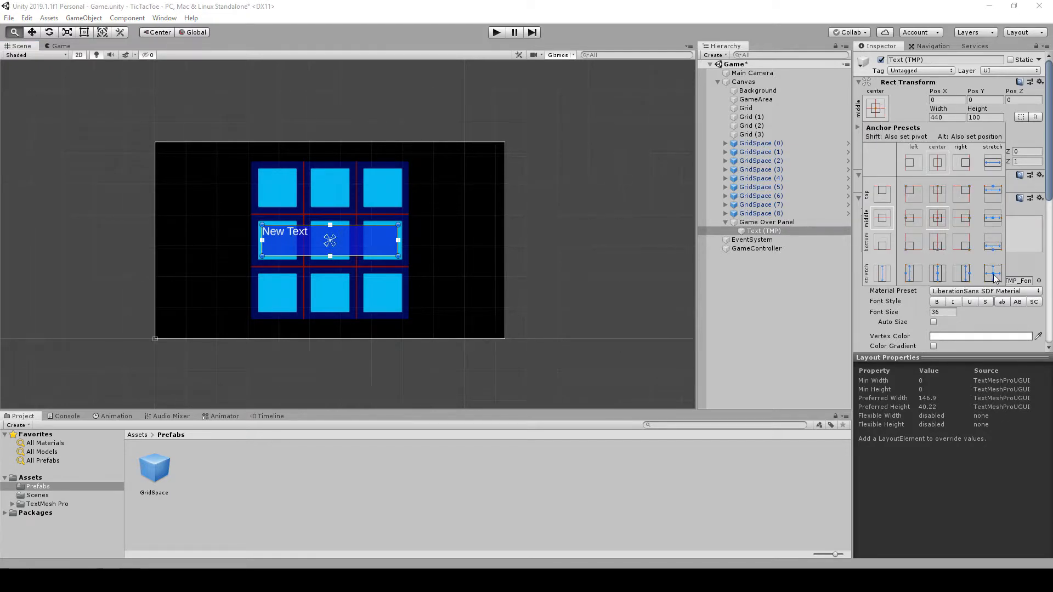
{"action": "left_click", "coordinate": [992, 273]}
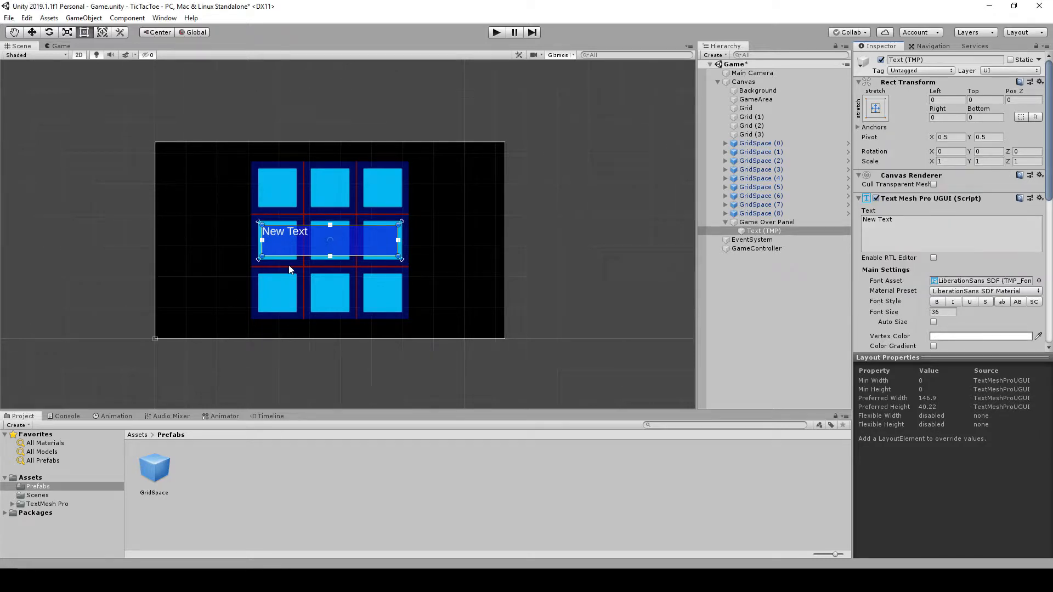
{"action": "mouse_move", "coordinate": [323, 249]}
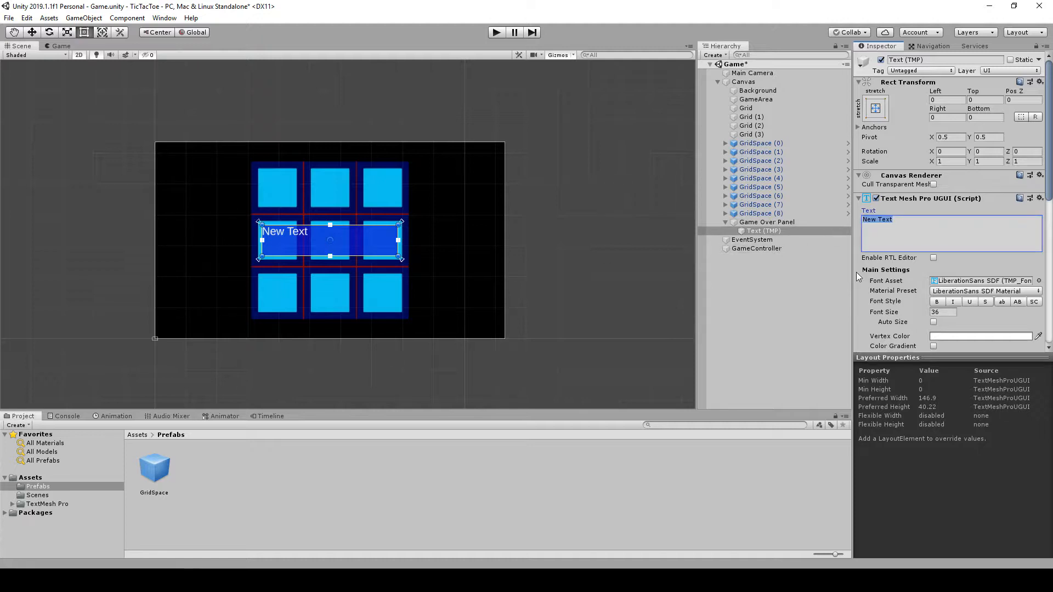
{"action": "mouse_move", "coordinate": [662, 301]}
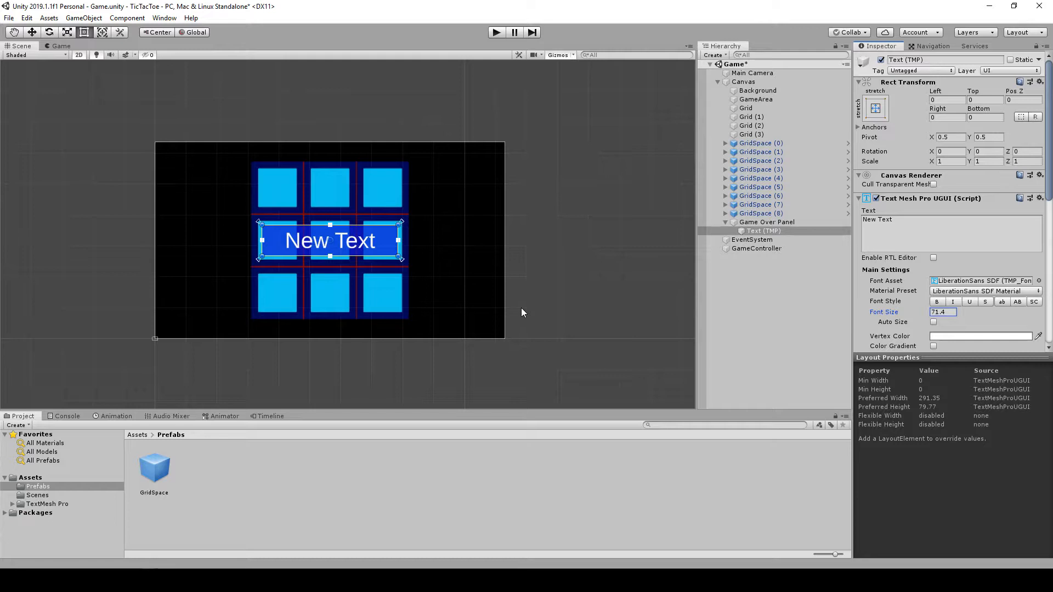
{"action": "mouse_move", "coordinate": [618, 316]}
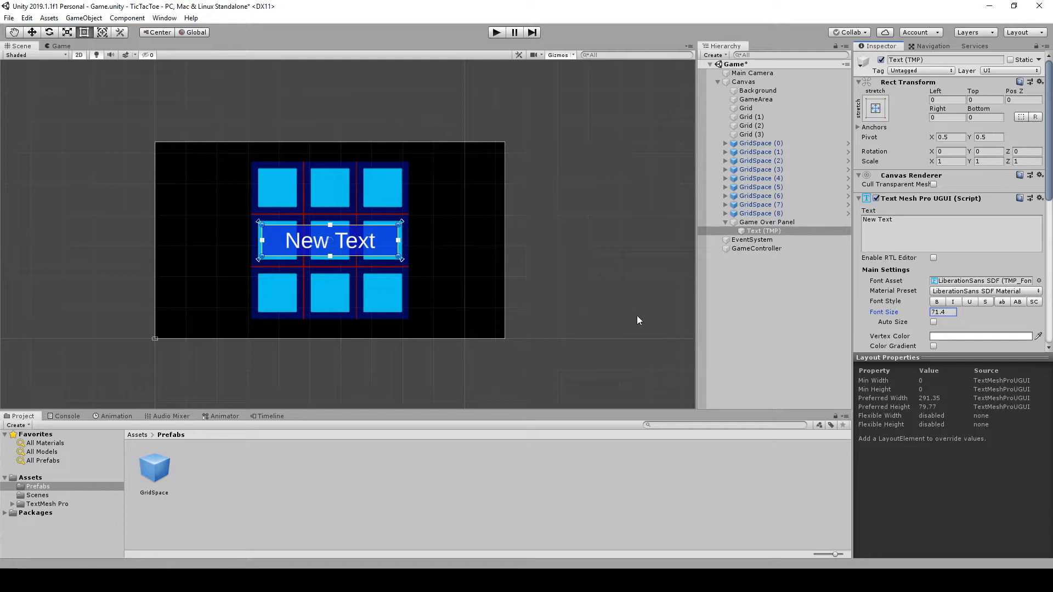
{"action": "mouse_move", "coordinate": [582, 247]}
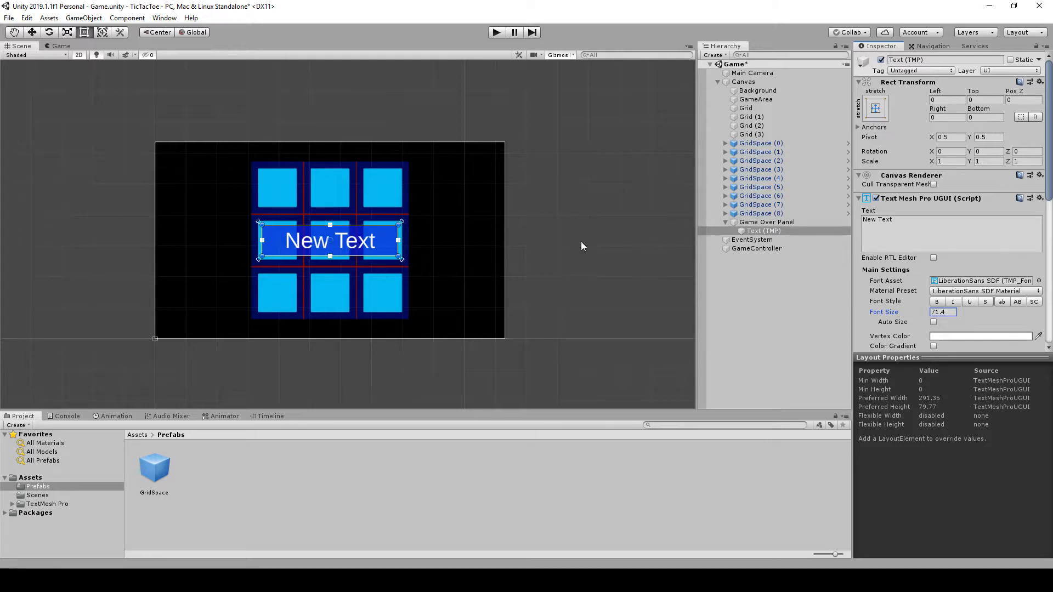
{"action": "mouse_move", "coordinate": [376, 243]}
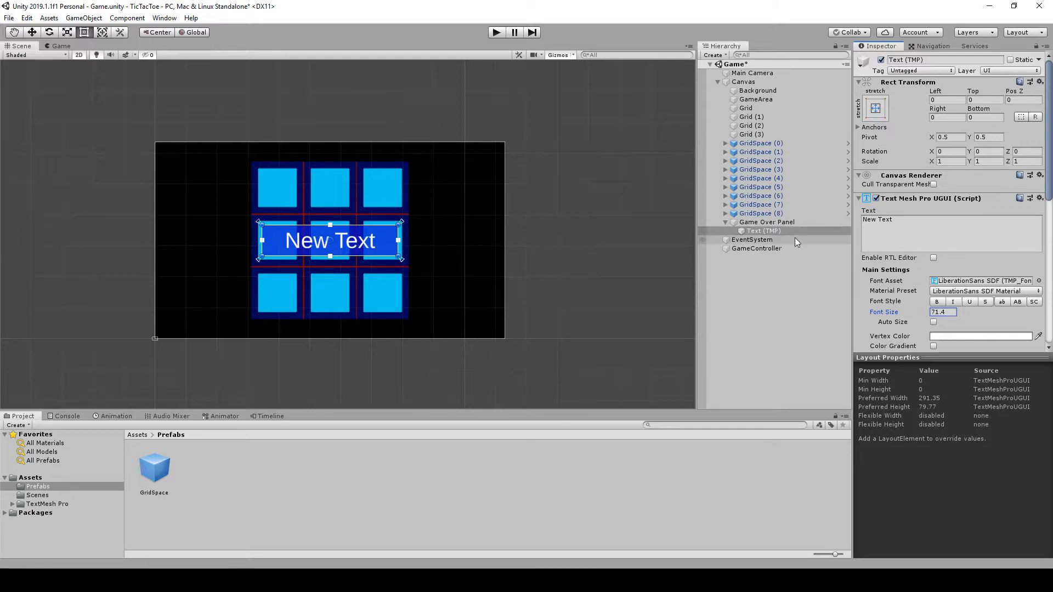
Select Text (TMP) under Game Over Panel to show its TextMeshPro settings.
{"action": "left_click", "coordinate": [767, 222]}
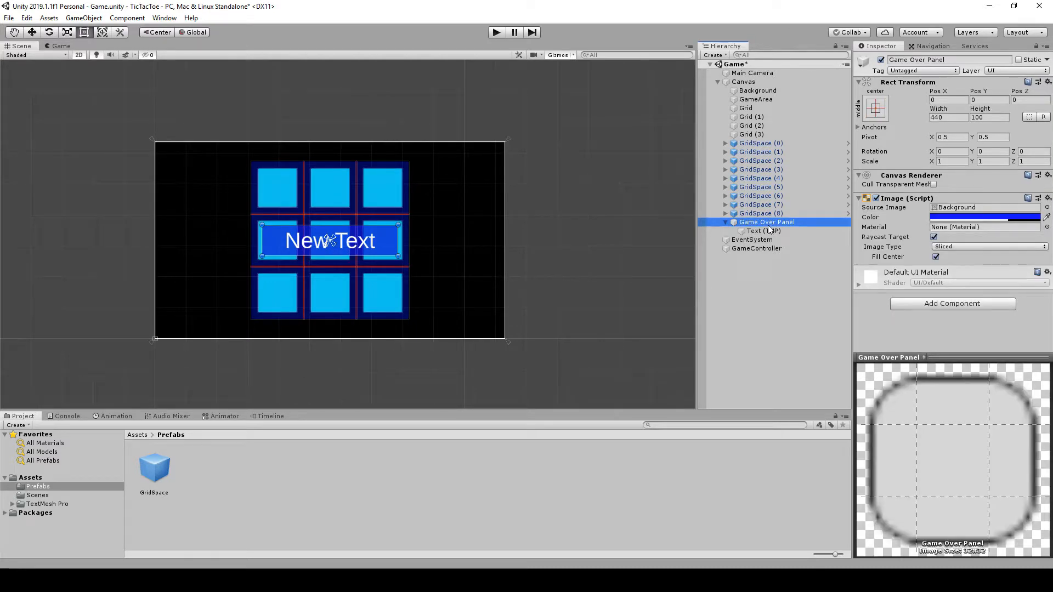
{"action": "left_click", "coordinate": [762, 231]}
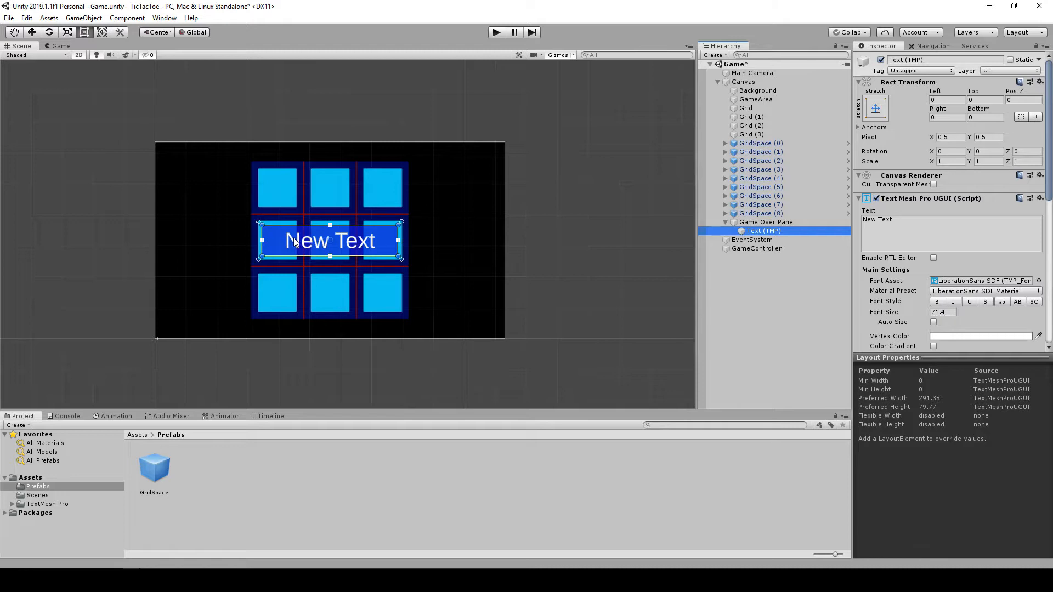
{"action": "mouse_move", "coordinate": [480, 255]}
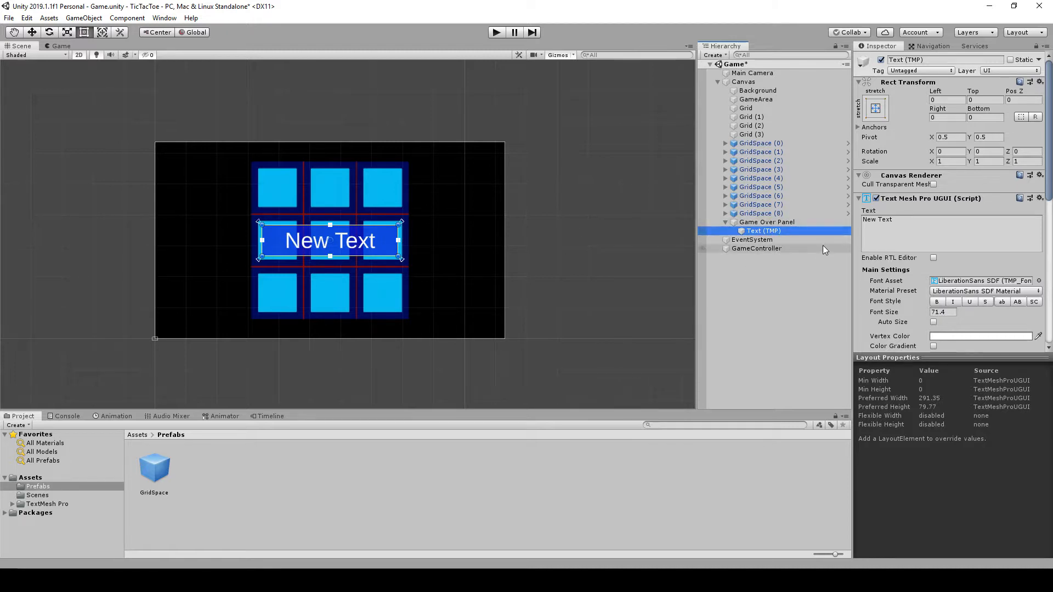
{"action": "mouse_move", "coordinate": [813, 249]}
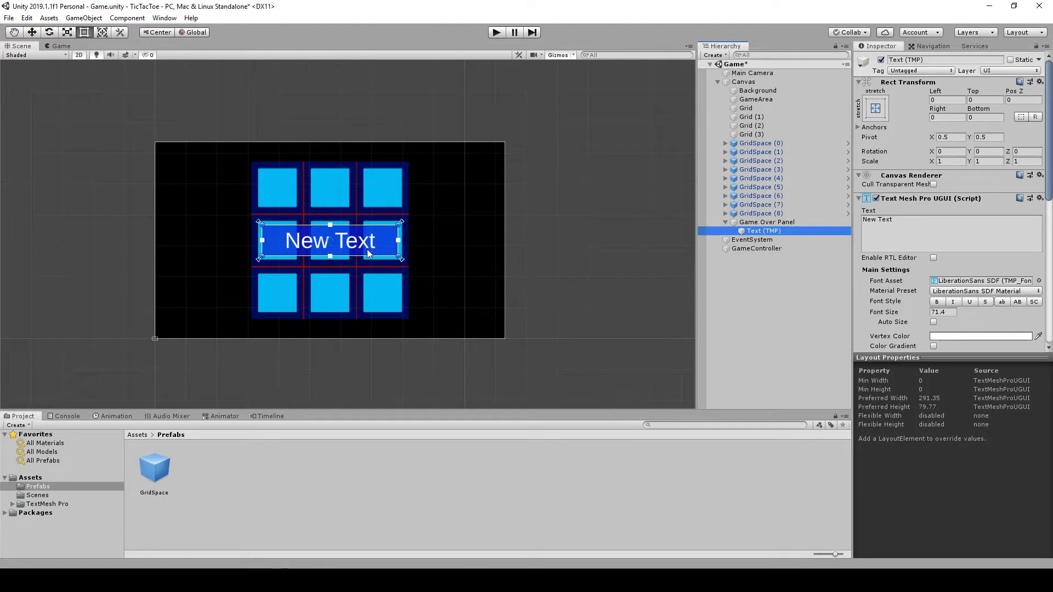
{"action": "mouse_move", "coordinate": [926, 330]}
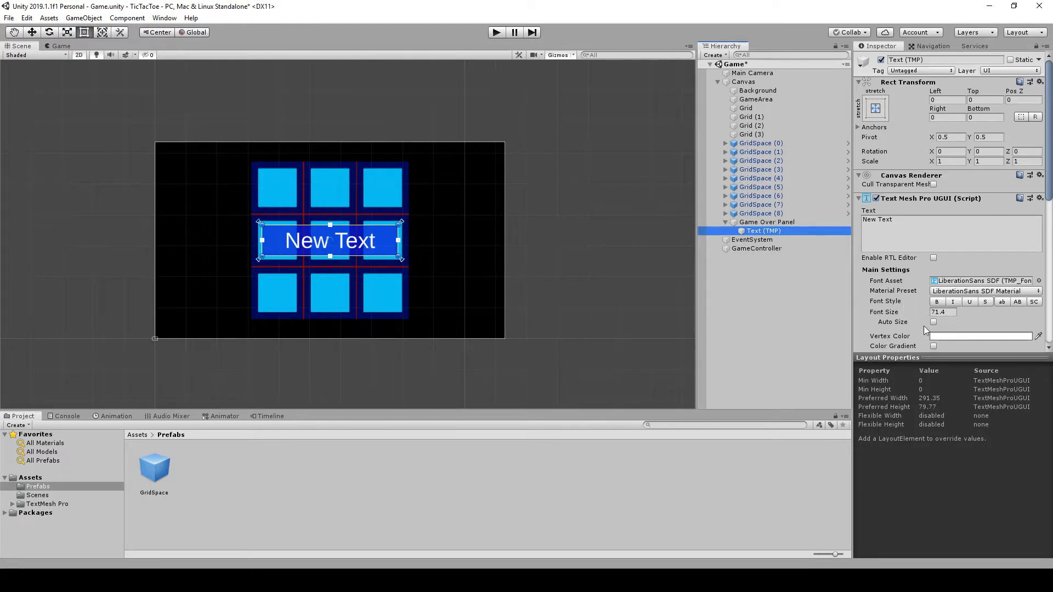
{"action": "left_click", "coordinate": [980, 336]}
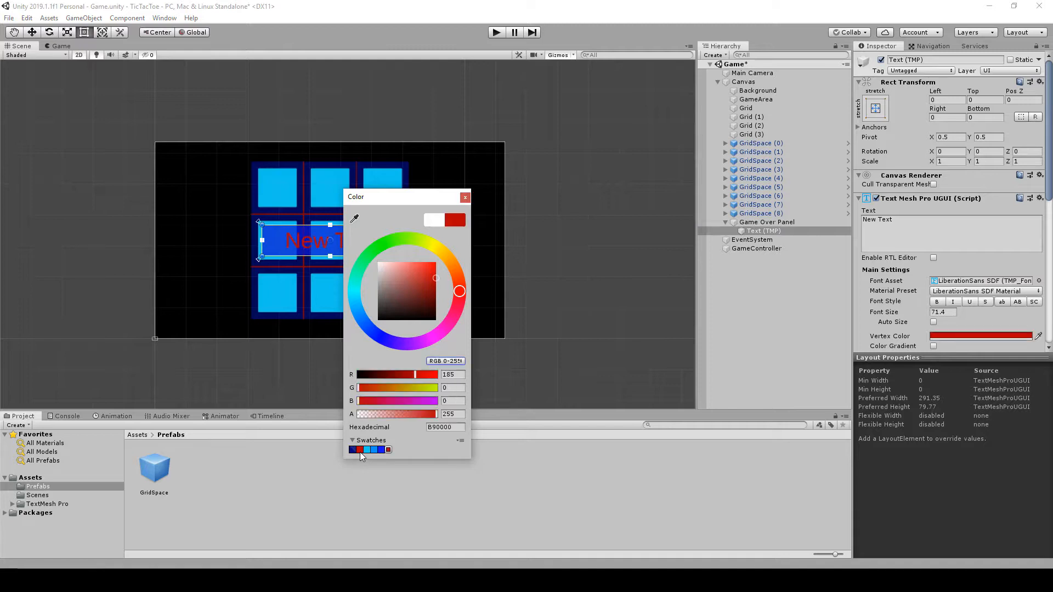
{"action": "left_click", "coordinate": [357, 450]}
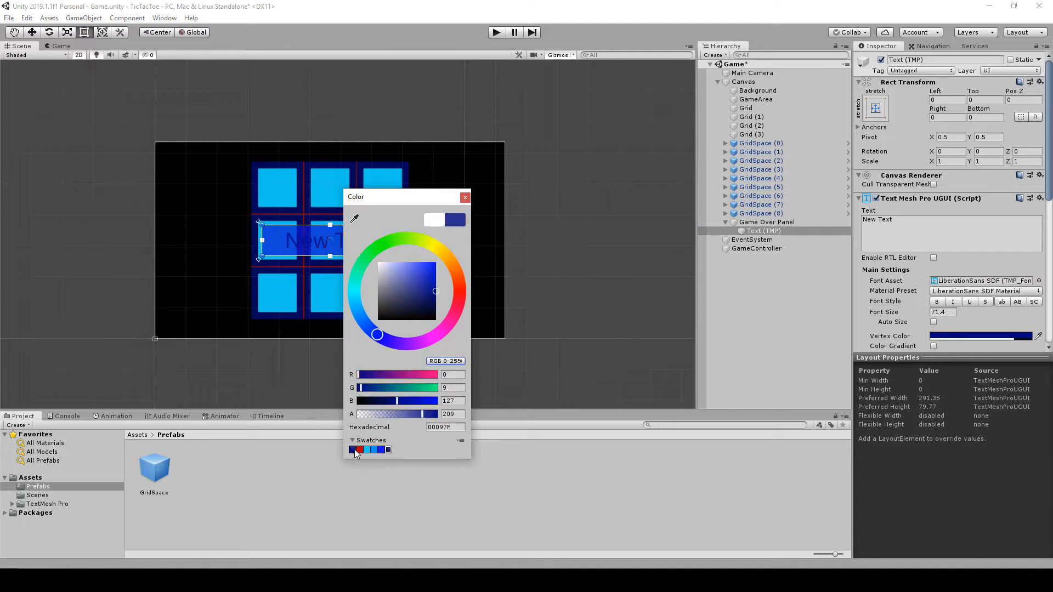
{"action": "left_click", "coordinate": [381, 450]}
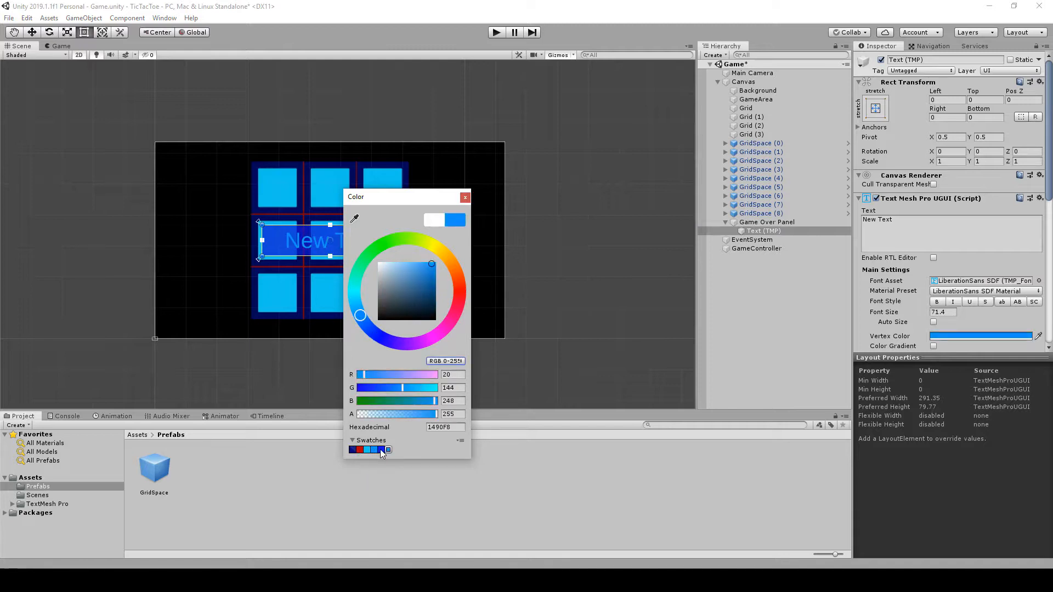
{"action": "left_click", "coordinate": [464, 197]}
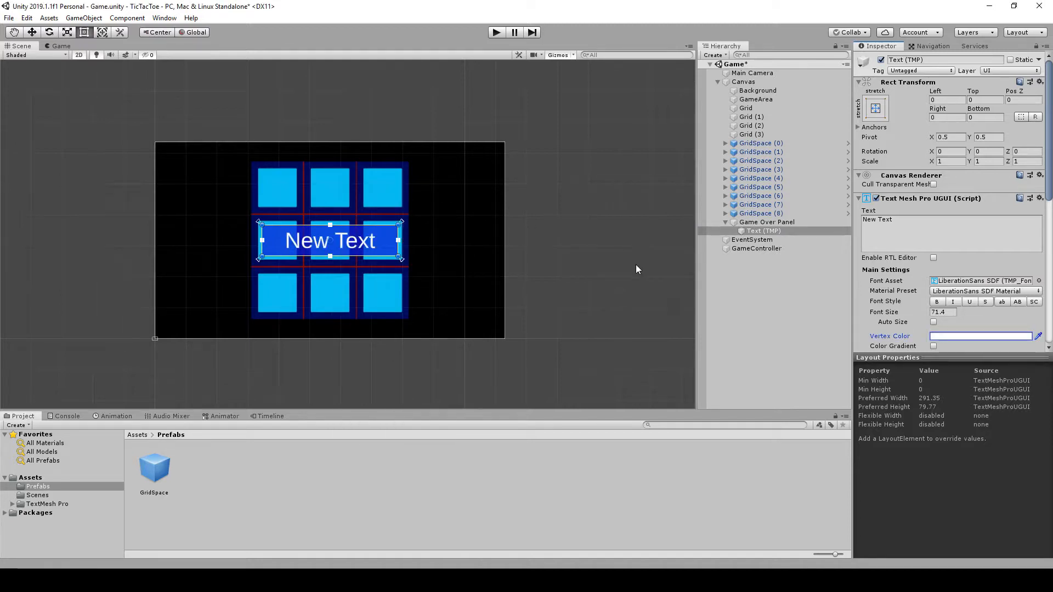
{"action": "mouse_move", "coordinate": [883, 209]}
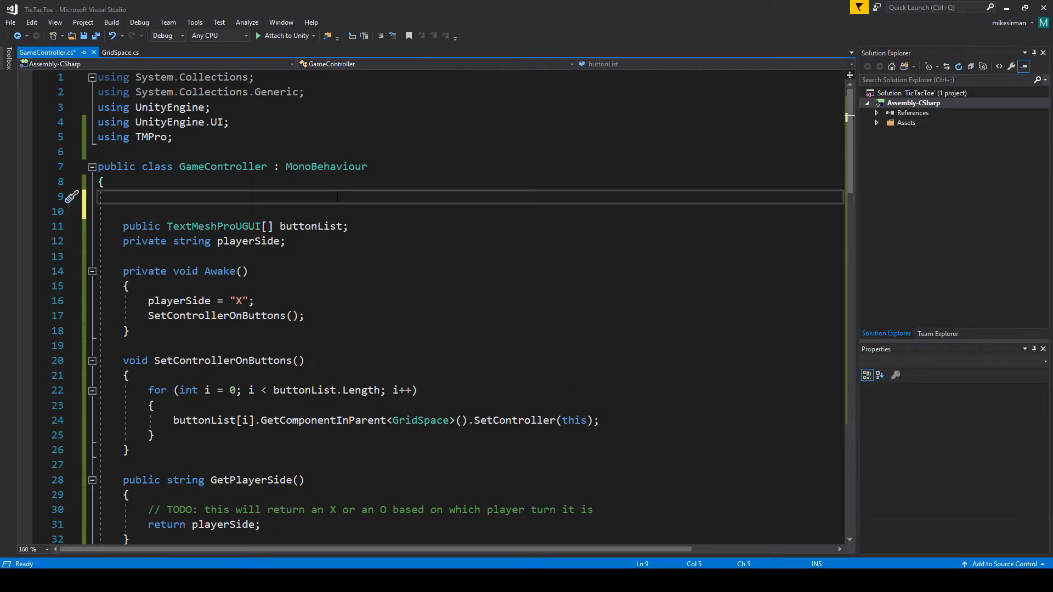
Declare a public GameObject gameOverPanel field above the buttonList declaration.
{"action": "key", "text": "enter"}
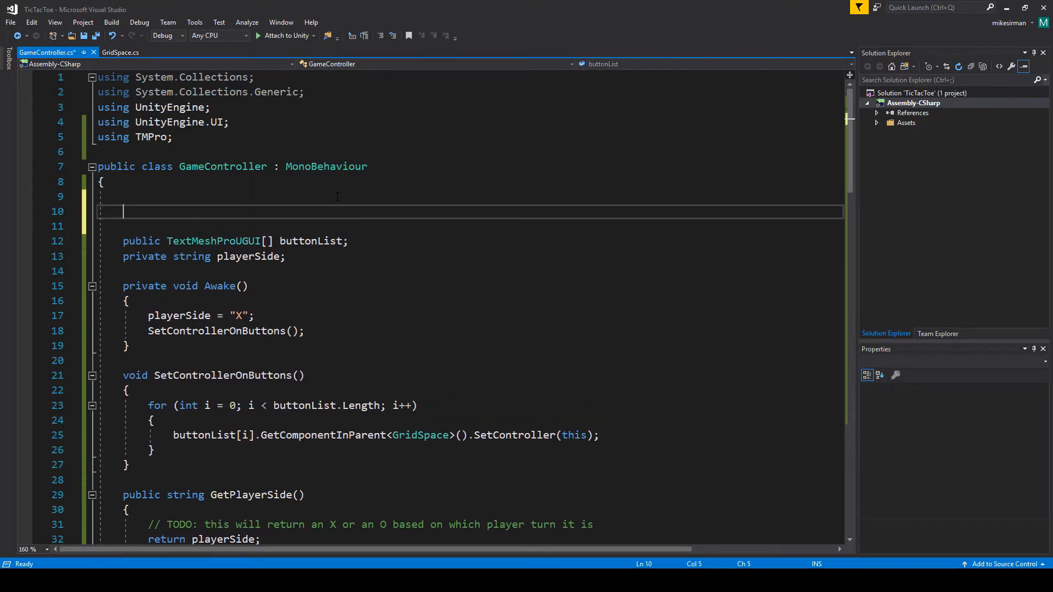
{"action": "type", "text": "p"}
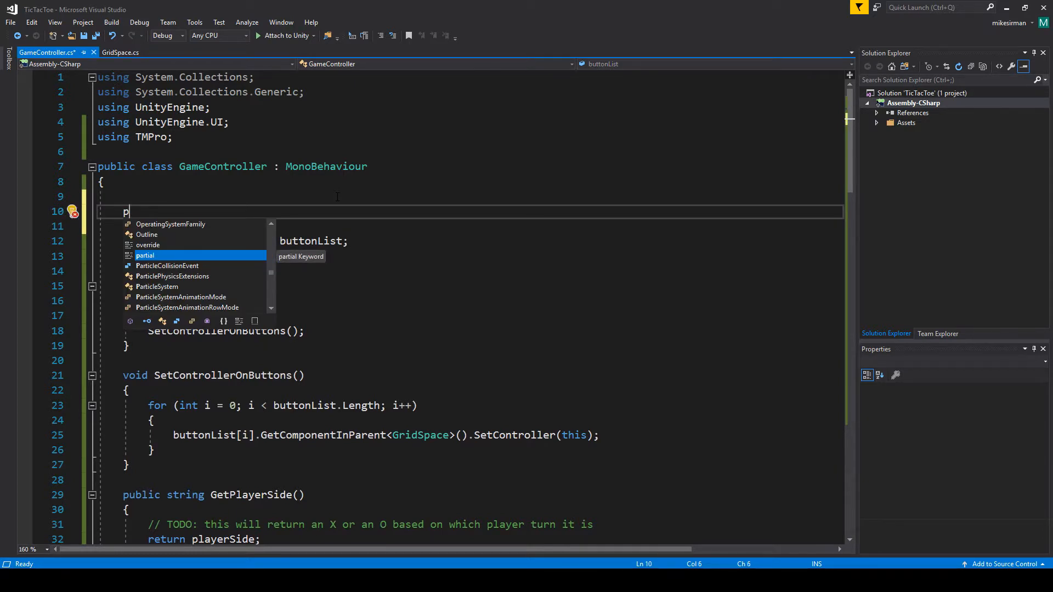
{"action": "type", "text": "ublic GameObject"}
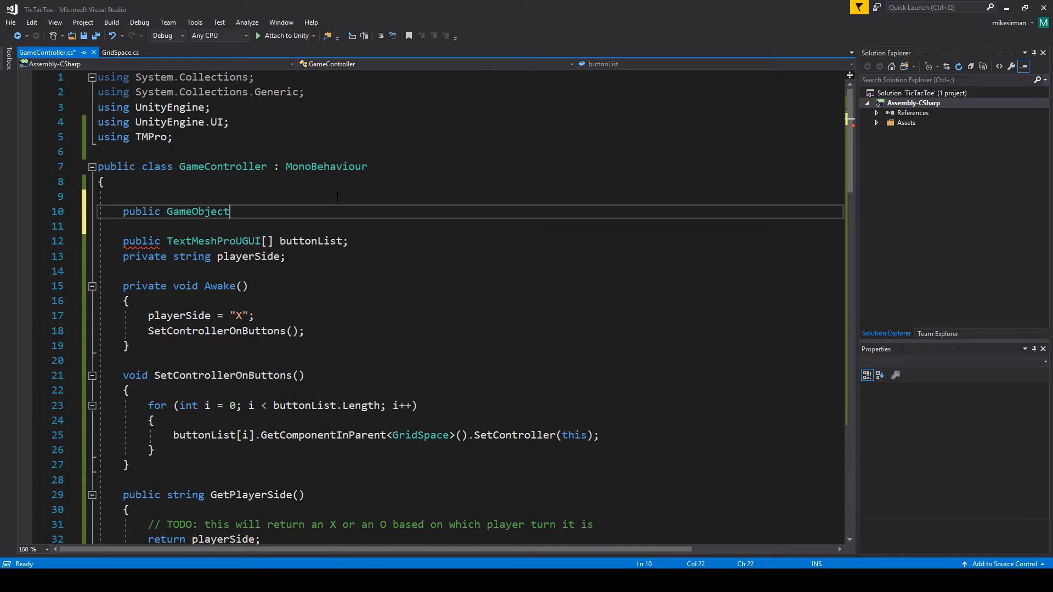
{"action": "type", "text": "gameOv"}
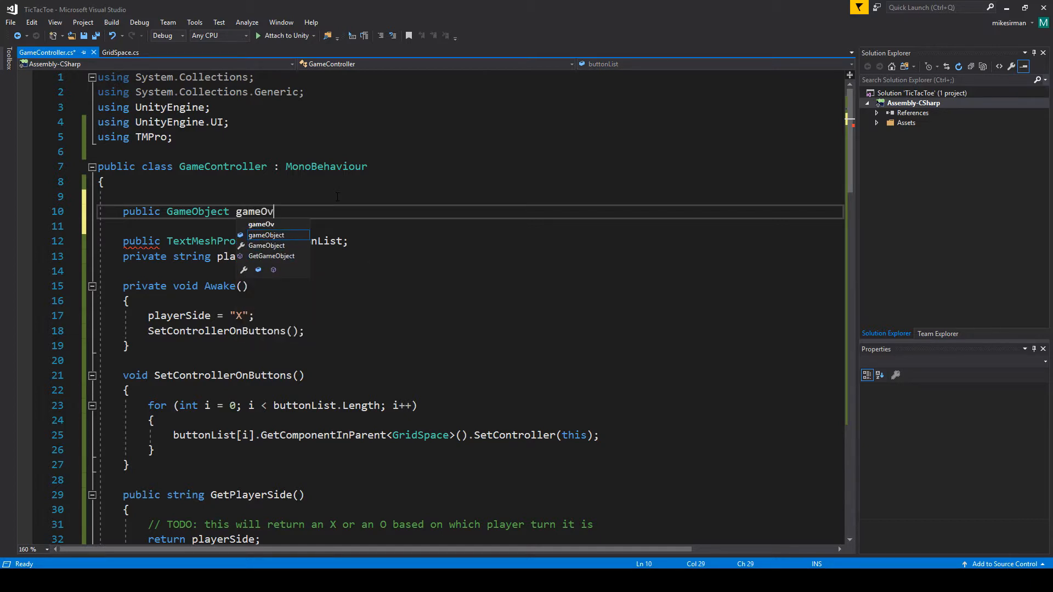
{"action": "type", "text": "erPanel"}
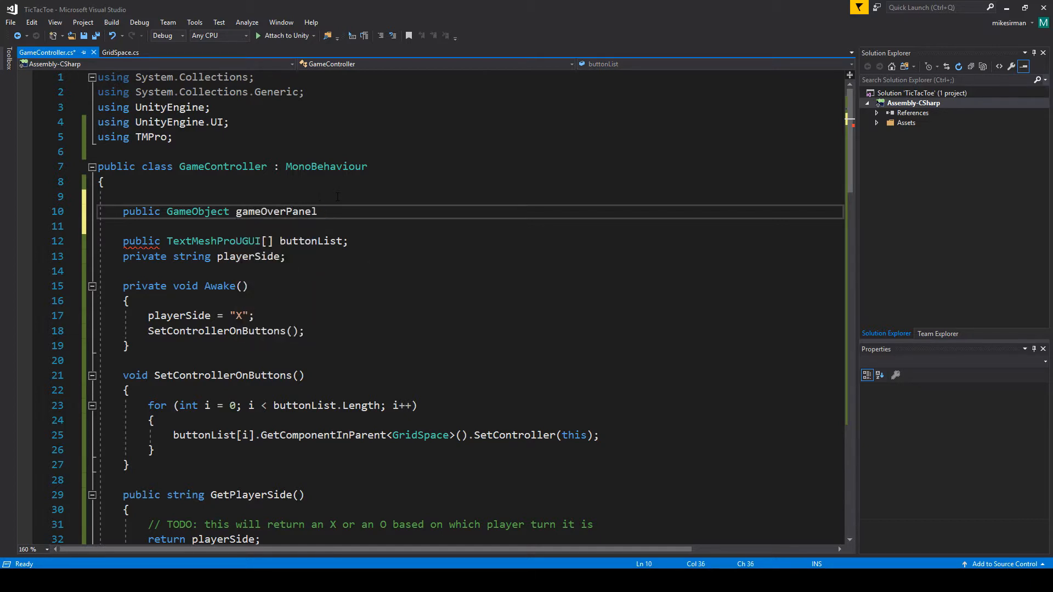
Declare a public TextMeshProUGUI gameOverText field below it.
{"action": "type", "text": "public"}
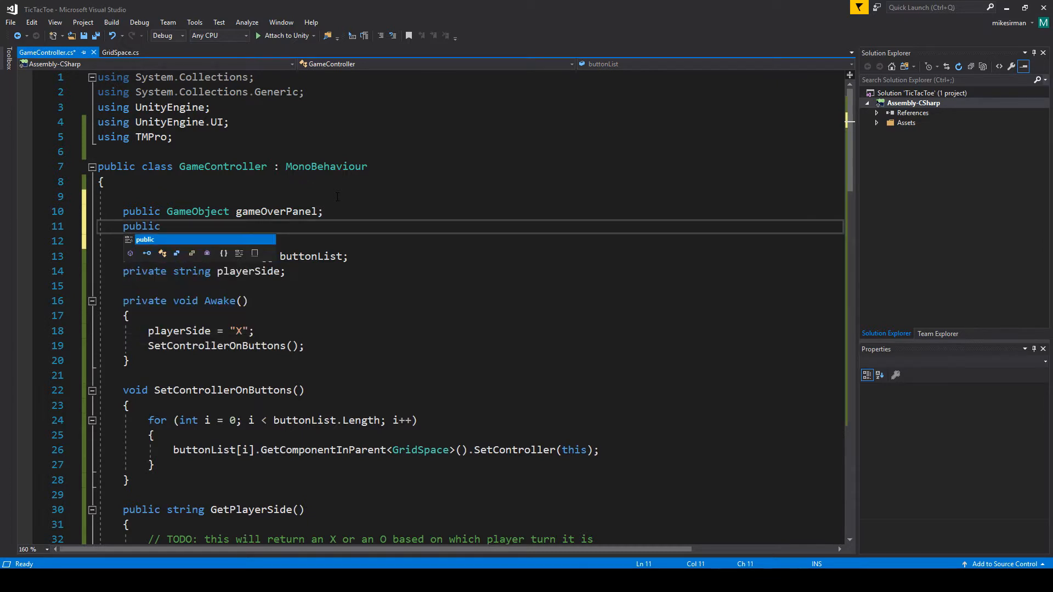
{"action": "type", "text": "TextmeshProUGUI"}
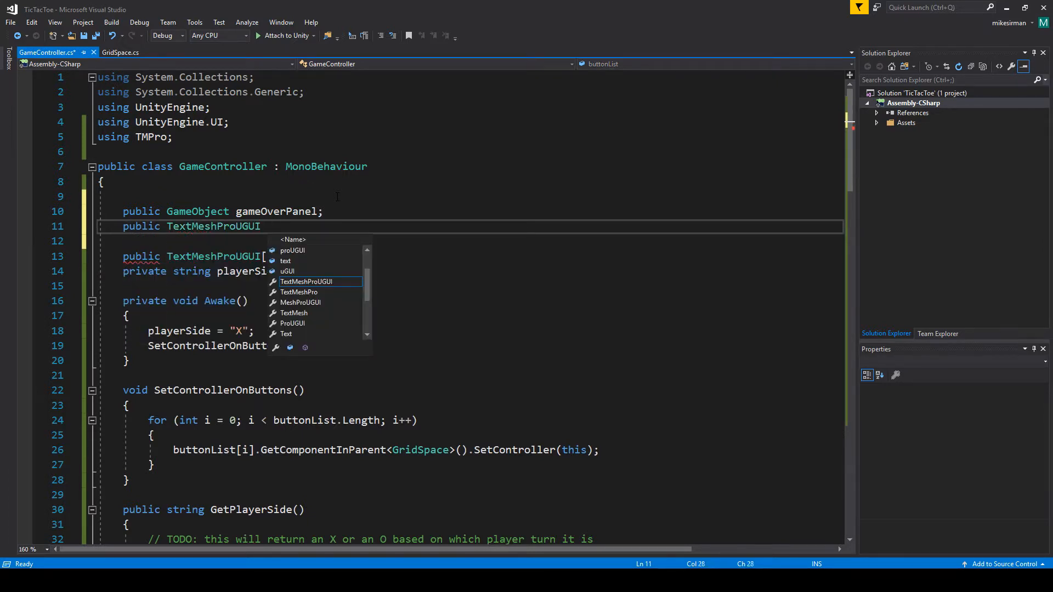
{"action": "type", "text": "gameOverTex"}
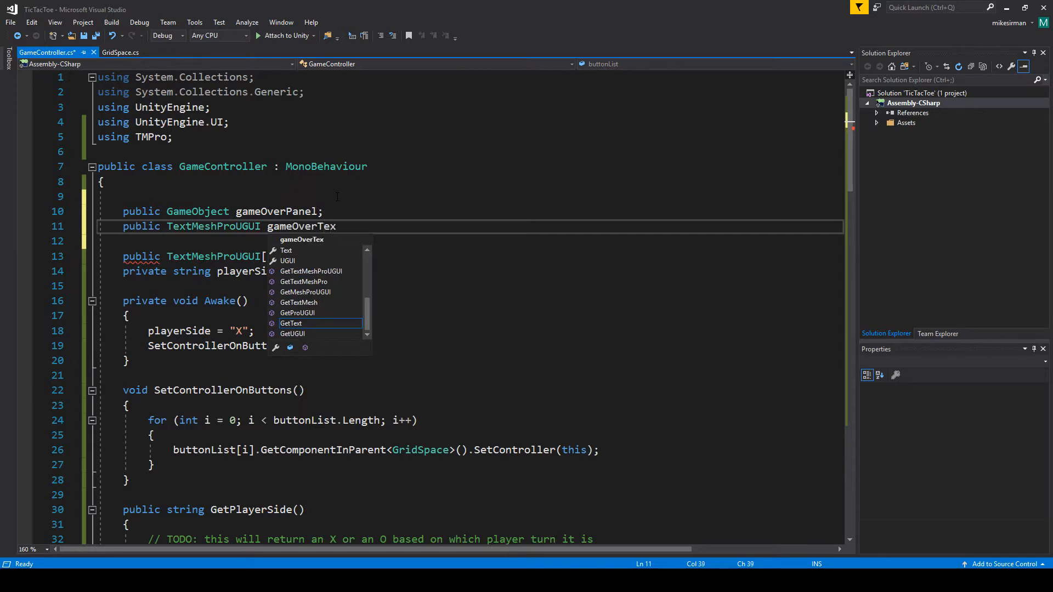
{"action": "type", "text": "t;"}
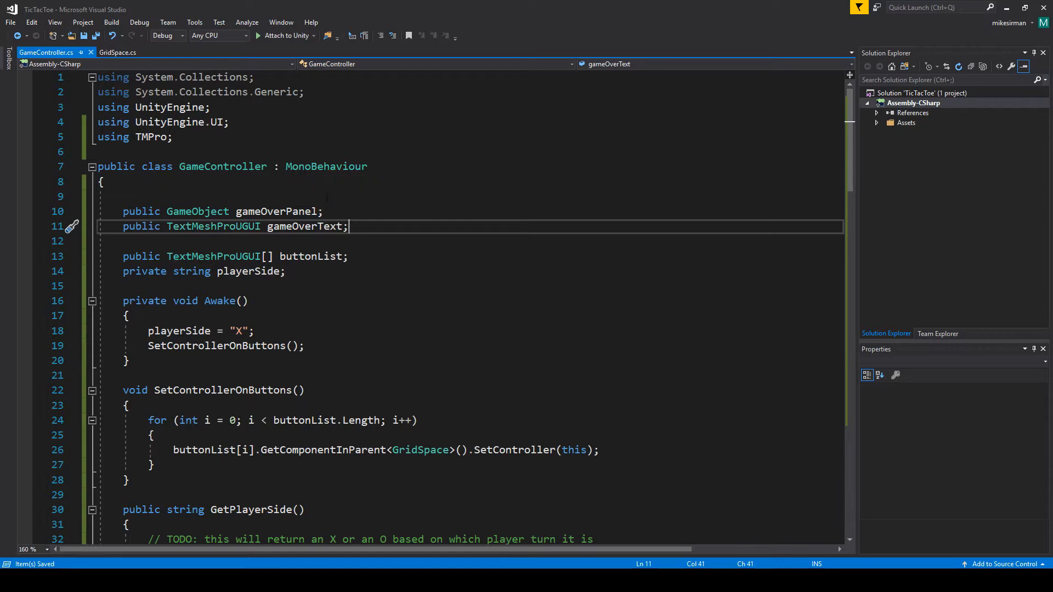
Add gameOverPanel.SetActive(false) in Awake so the panel starts hidden, and save the script.
{"action": "scroll", "scroll_direction": "down", "scroll_amount": 3}
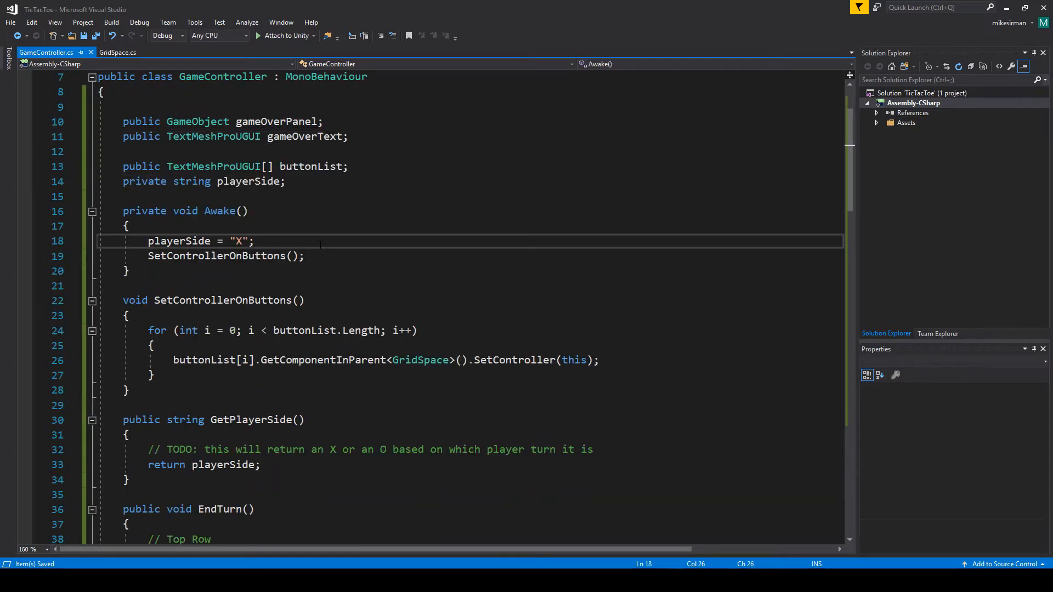
{"action": "scroll", "scroll_direction": "down", "scroll_amount": 3}
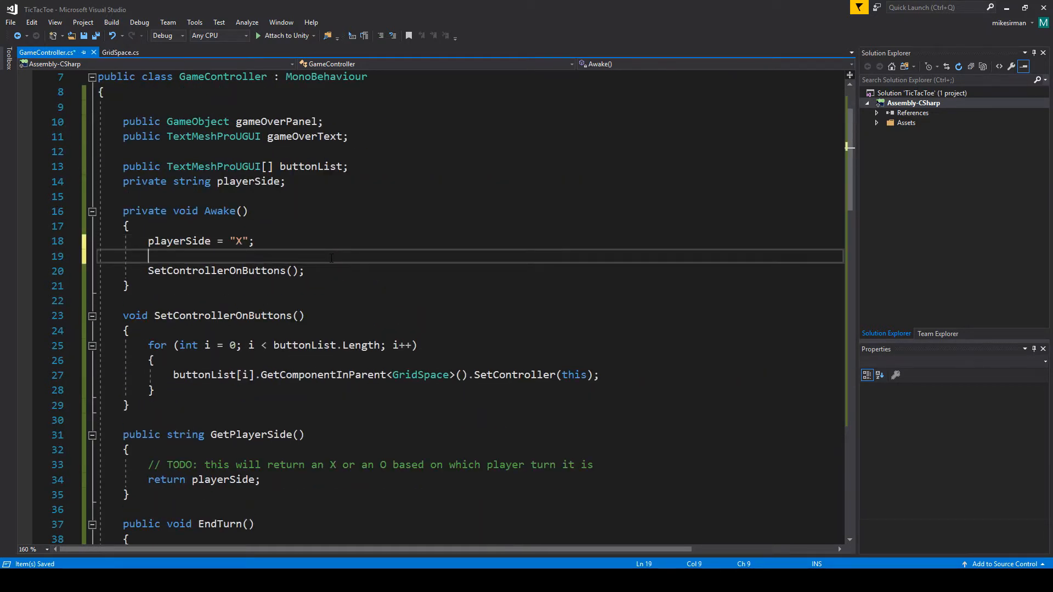
{"action": "type", "text": "game"}
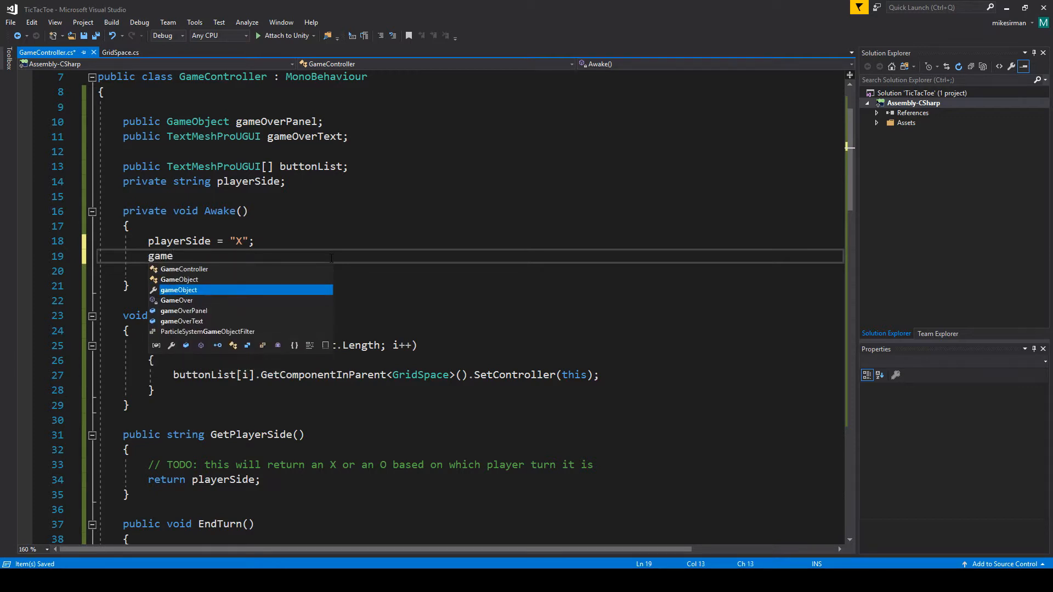
{"action": "type", "text": "o"}
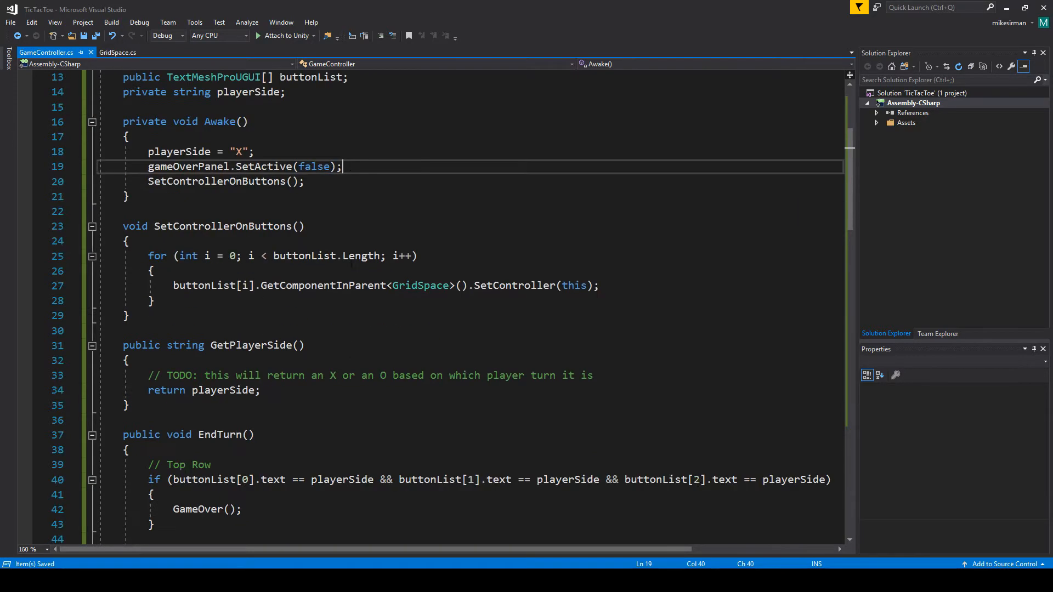
Start a gameOverText.text assignment line in GameOver above the panel activation.
{"action": "scroll", "scroll_direction": "down", "scroll_amount": 3}
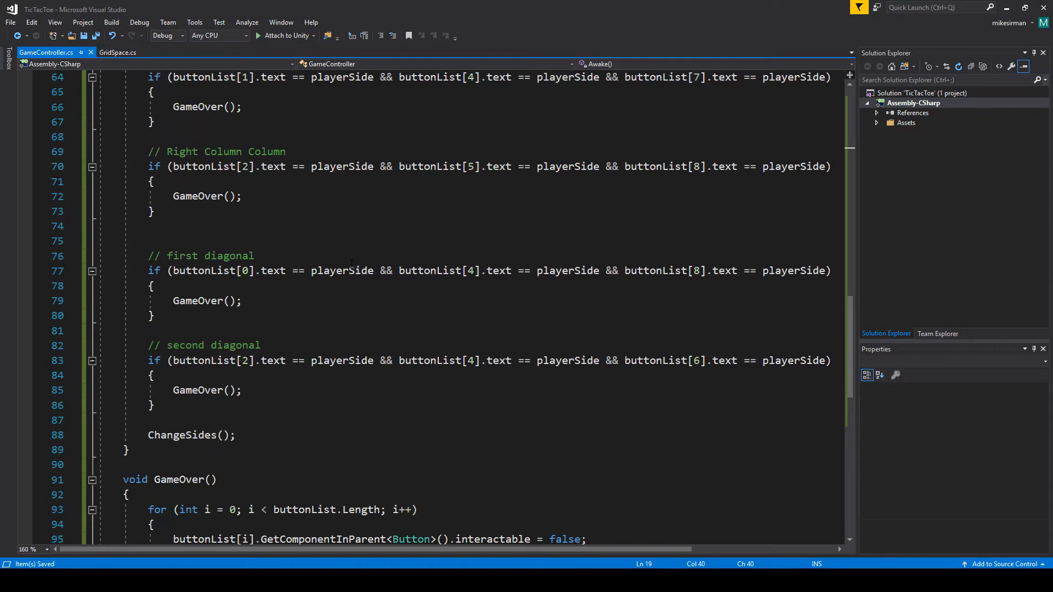
{"action": "scroll", "scroll_direction": "down", "scroll_amount": 3}
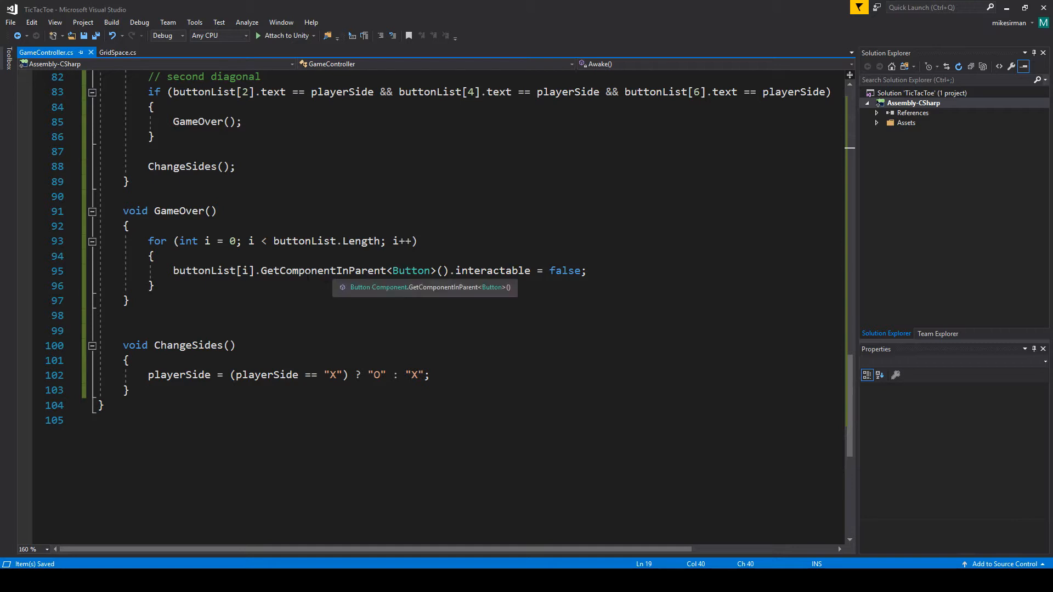
{"action": "scroll", "scroll_direction": "down", "scroll_amount": 3}
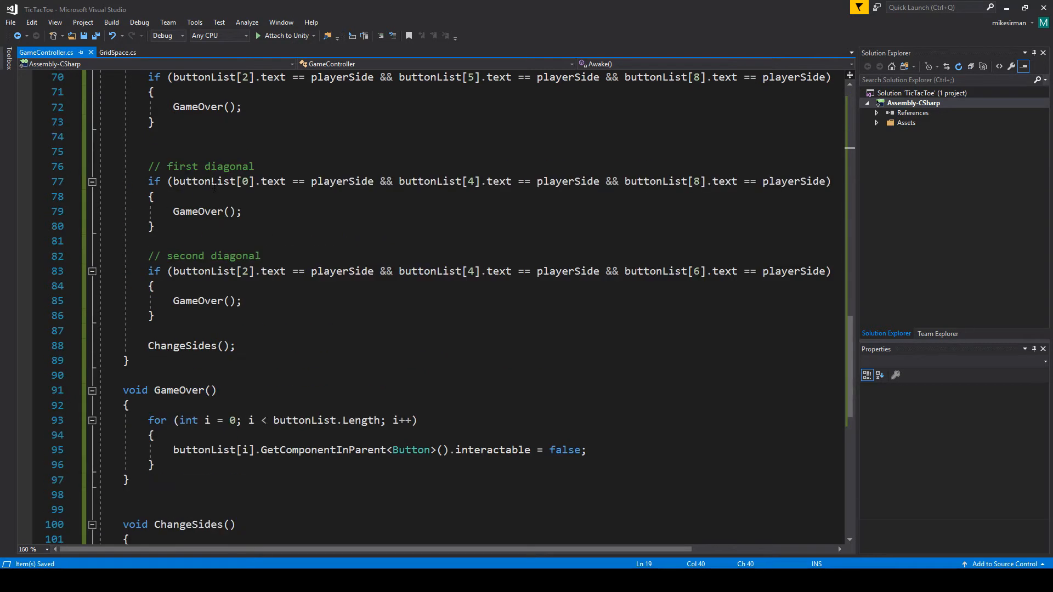
{"action": "scroll", "scroll_direction": "down", "scroll_amount": 3}
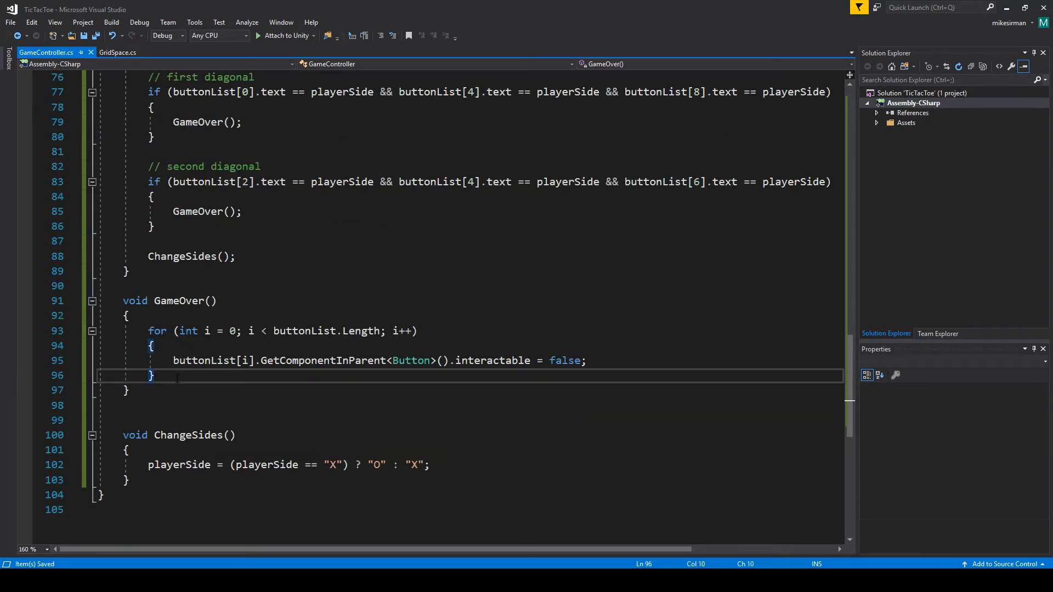
{"action": "key", "text": "enter"}
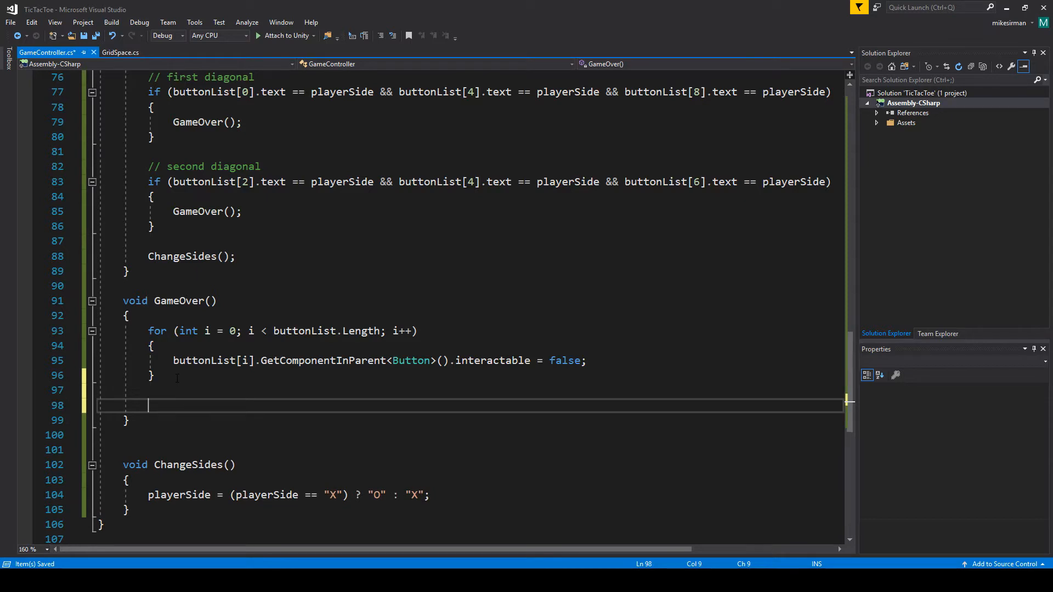
{"action": "type", "text": "gameOverPanel.SetActive(true);"}
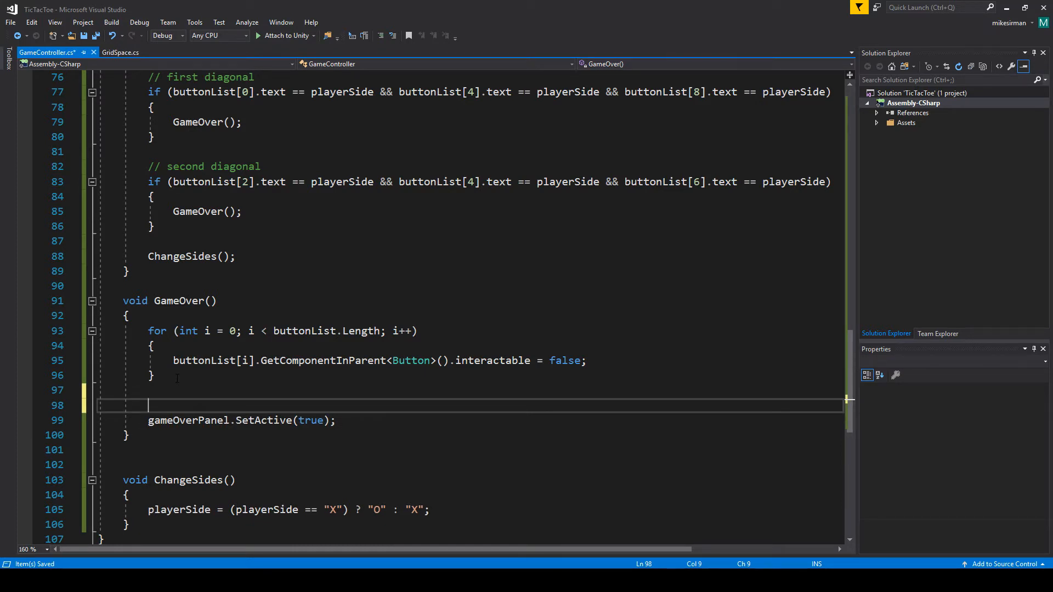
{"action": "type", "text": "gameoverText.text ="}
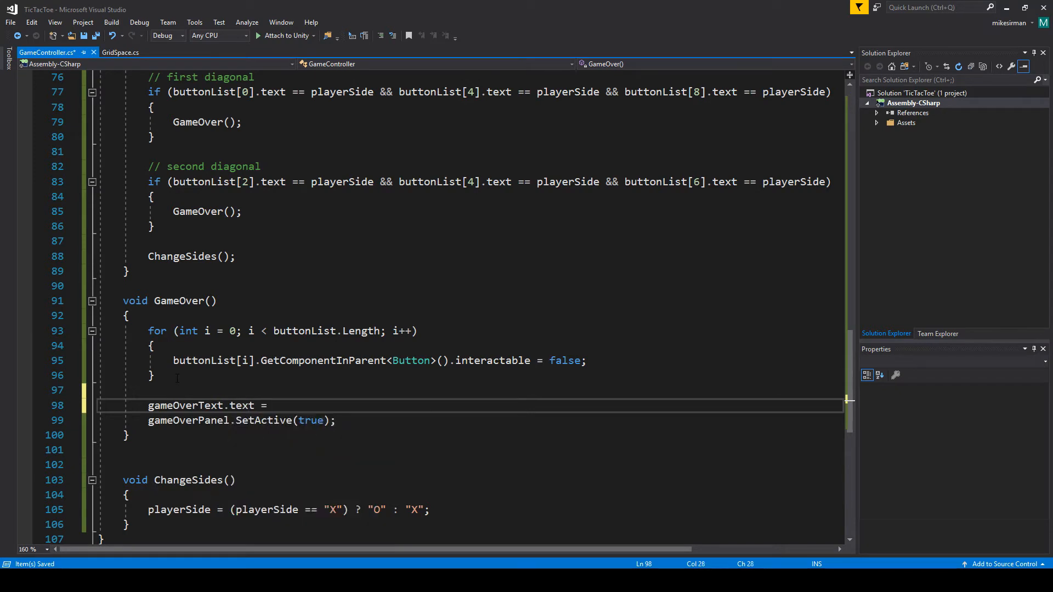
{"action": "type", "text": "\"\""}
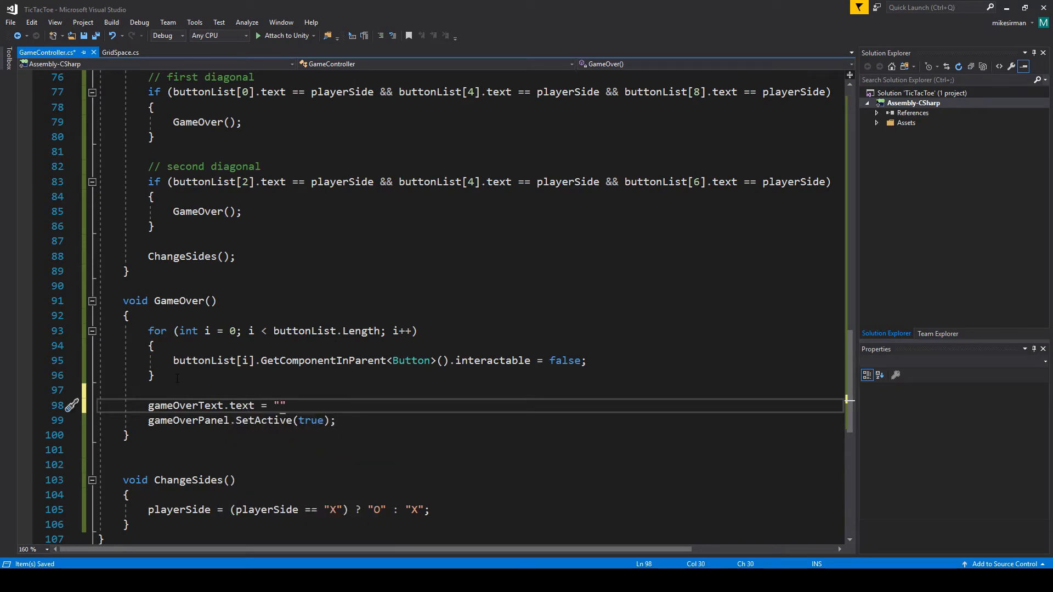
Complete the line as gameOverText.text = playerSide + " Wins!"; fixing the mistyped 'players'.
{"action": "type", "text": "players"}
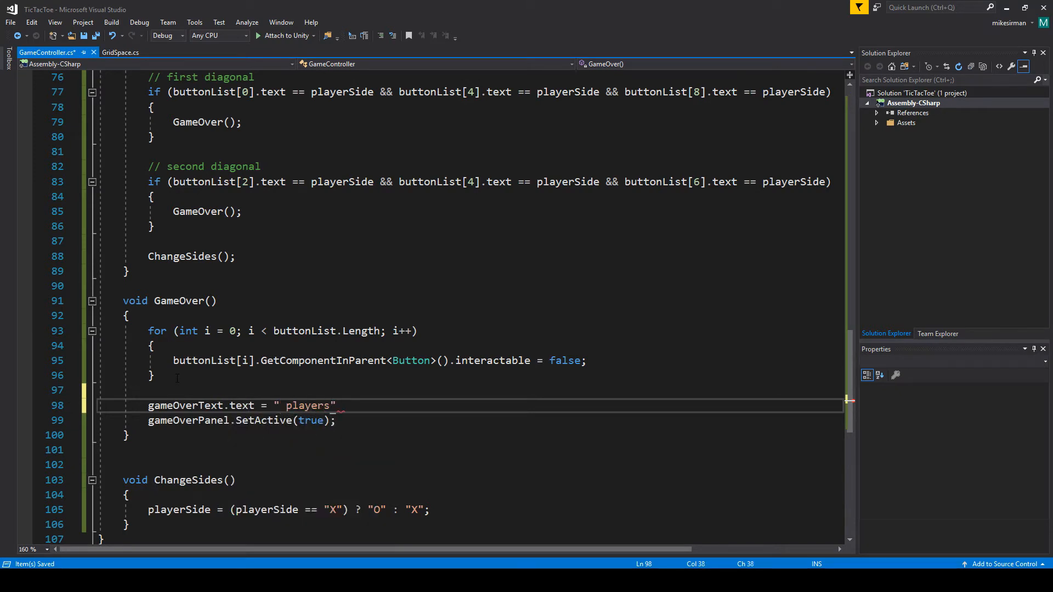
{"action": "key", "text": "Backspace"}
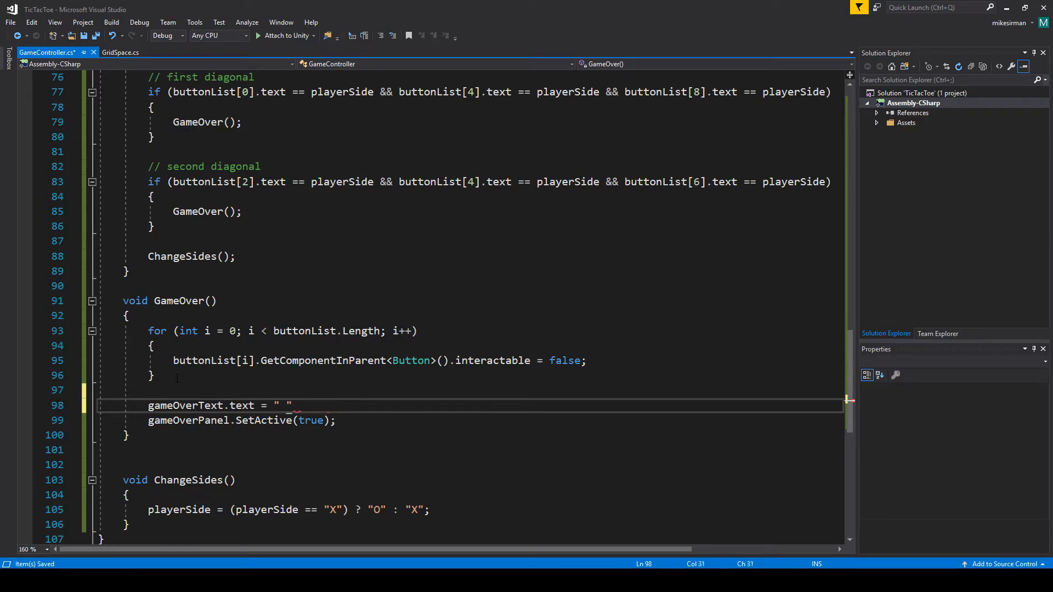
{"action": "type", "text": "player"}
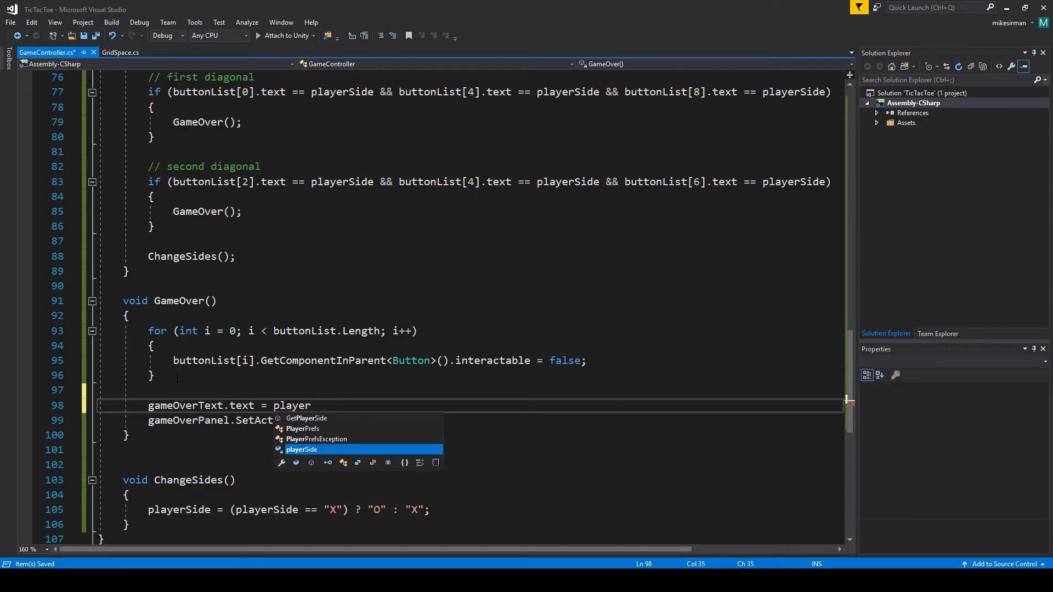
{"action": "type", "text": "Side + \" \""}
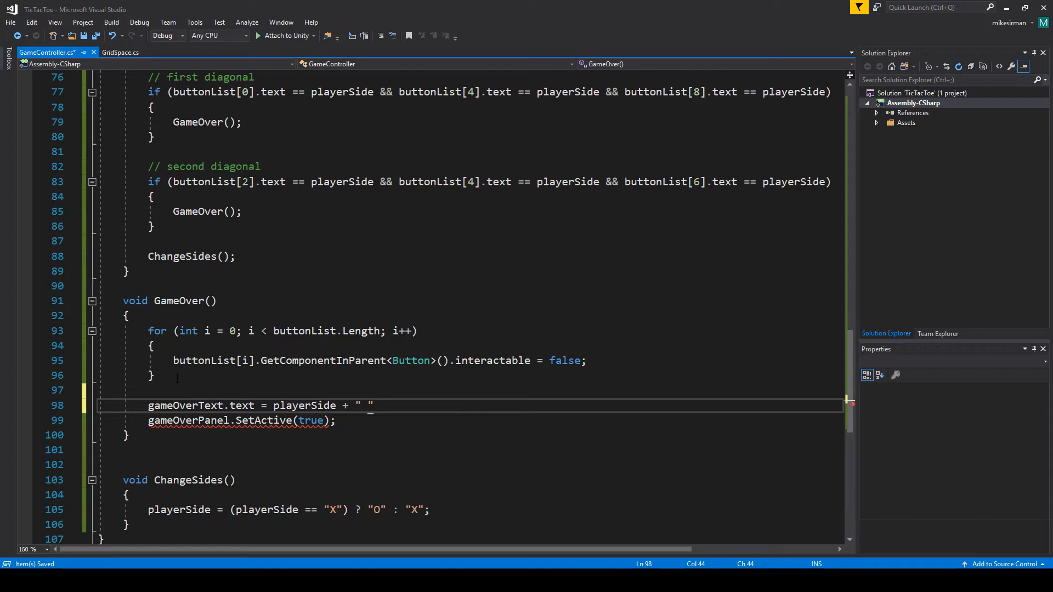
{"action": "type", "text": "Wins!\")"}
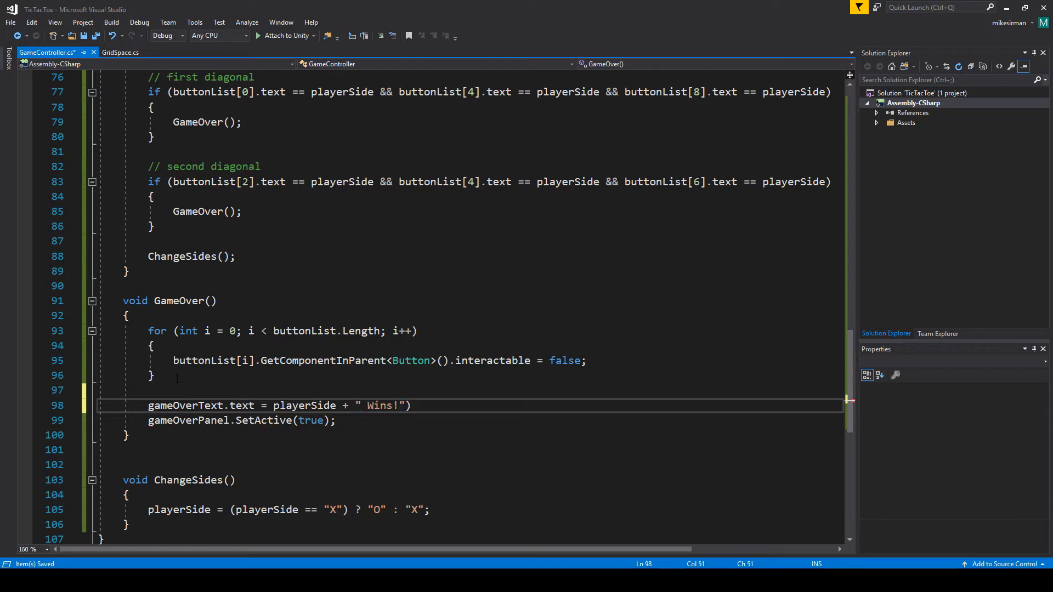
{"action": "type", "text": ";"}
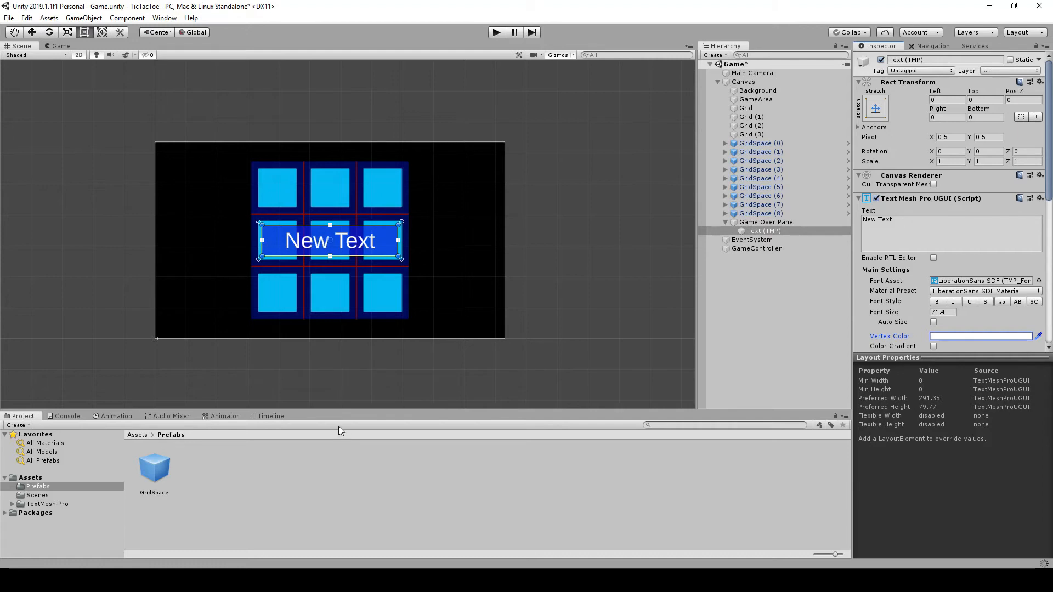
{"action": "mouse_move", "coordinate": [758, 228]}
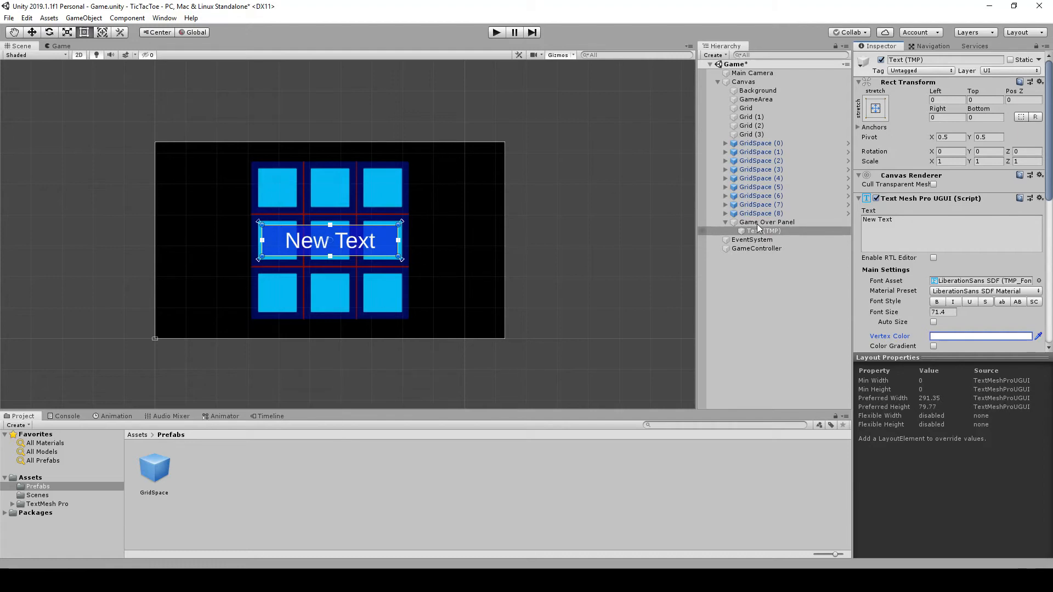
Deactivate the Game Over Panel in the Inspector and playtest a board click, which flags gameOverPanel as unassigned.
{"action": "left_click", "coordinate": [767, 223]}
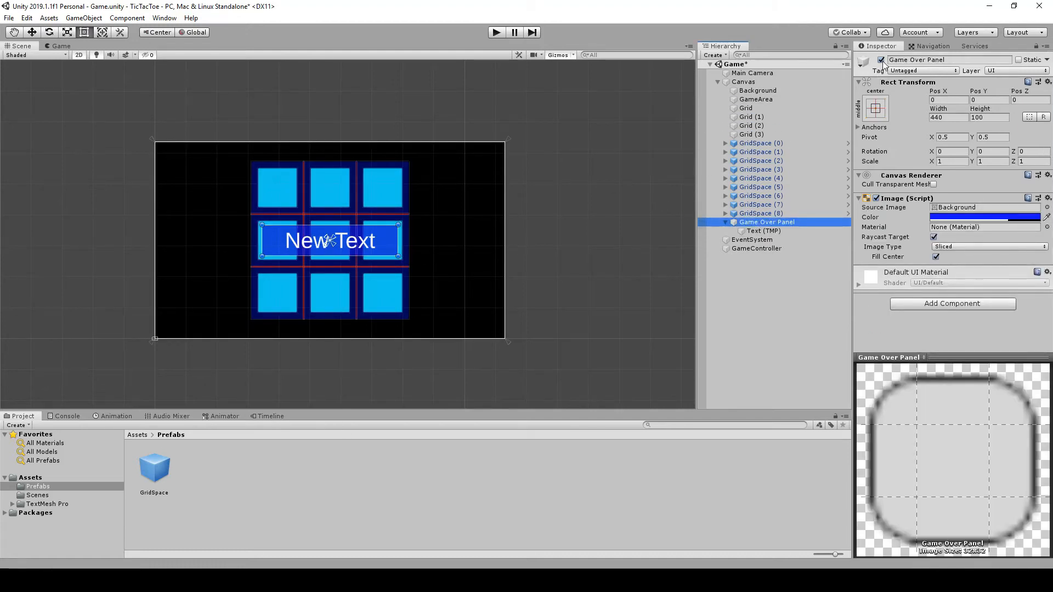
{"action": "left_click", "coordinate": [866, 61]}
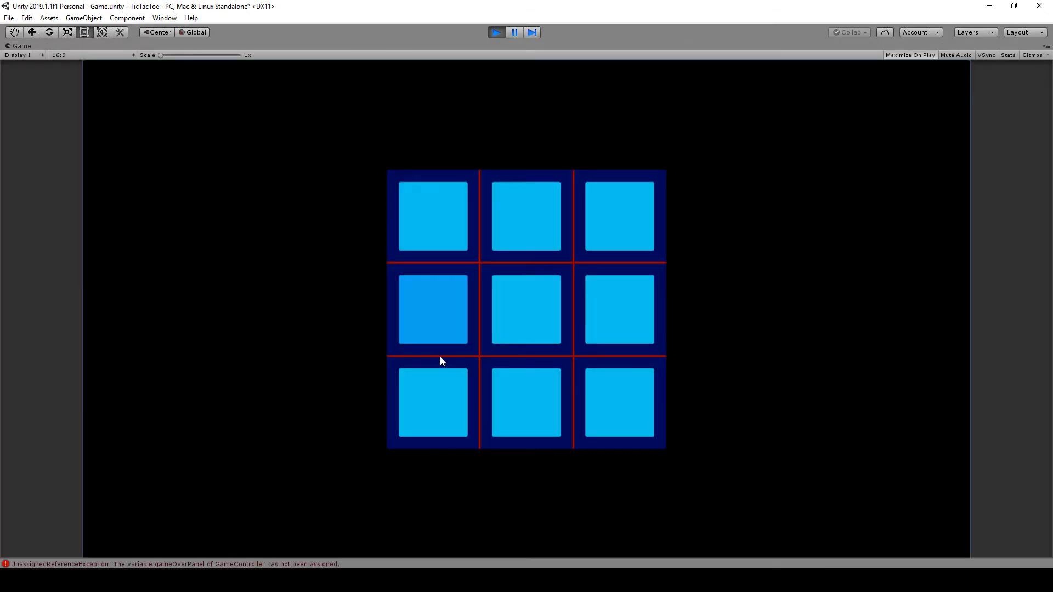
{"action": "left_click", "coordinate": [526, 216]}
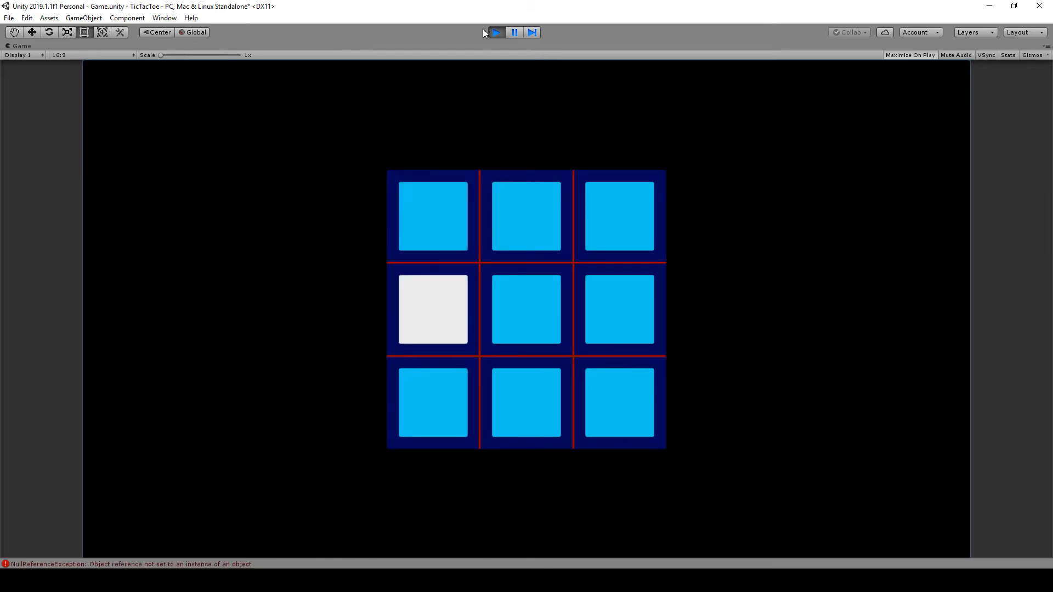
{"action": "left_click", "coordinate": [496, 32]}
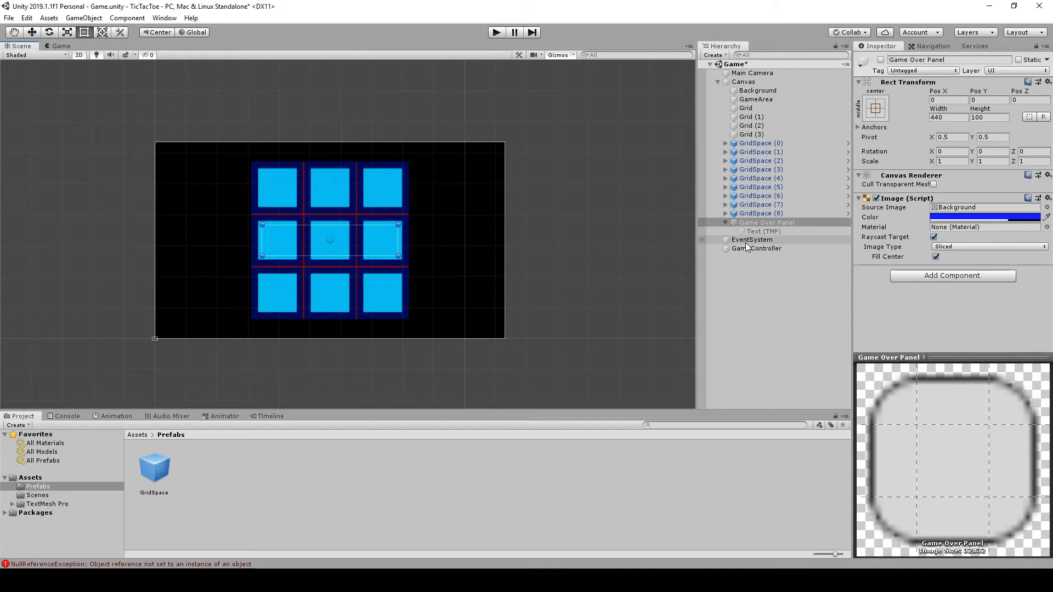
Playtest two rounds from GameController so X wins showing 'X Wins!' then O wins showing 'O Wins!'.
{"action": "left_click", "coordinate": [756, 248]}
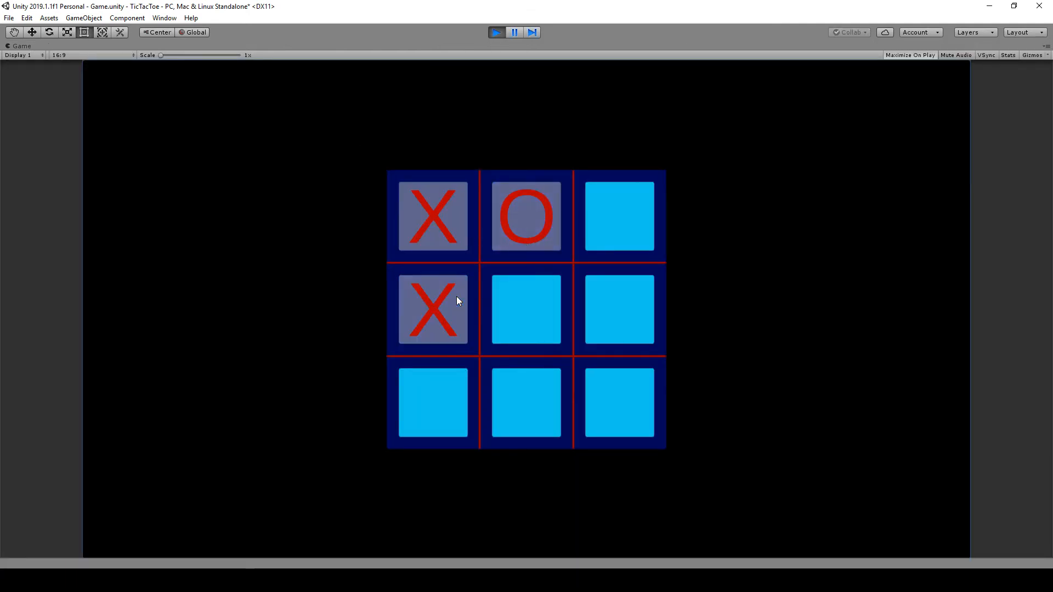
{"action": "left_click", "coordinate": [433, 403]}
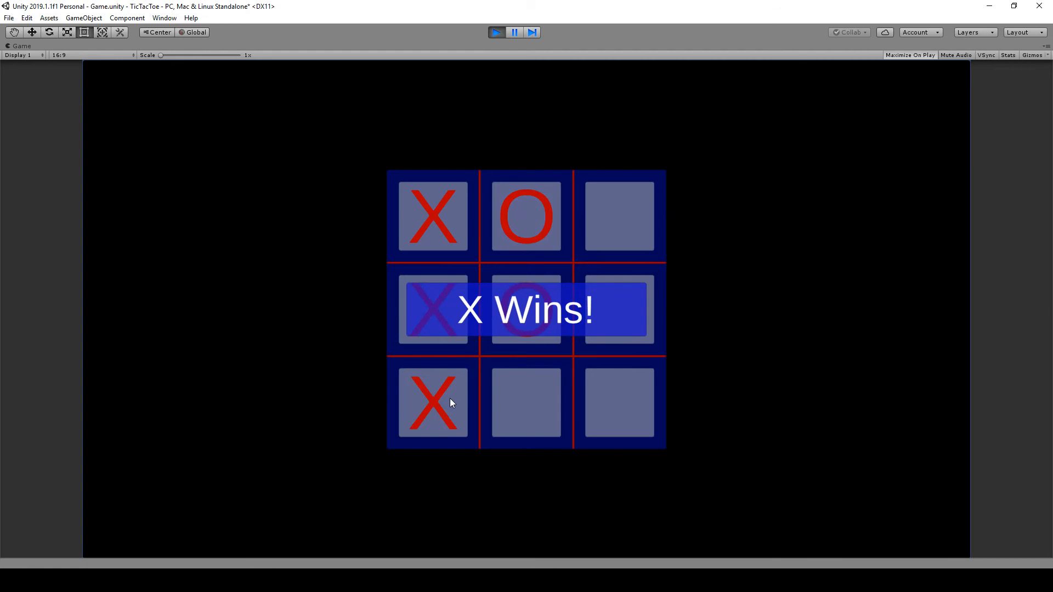
{"action": "left_click", "coordinate": [495, 32]}
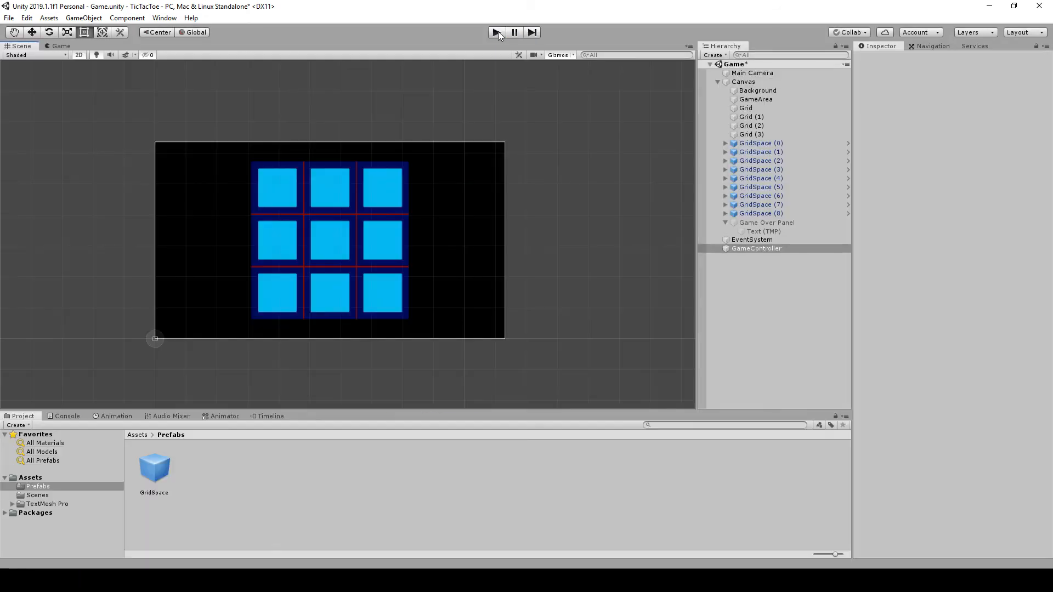
{"action": "left_click", "coordinate": [495, 32]}
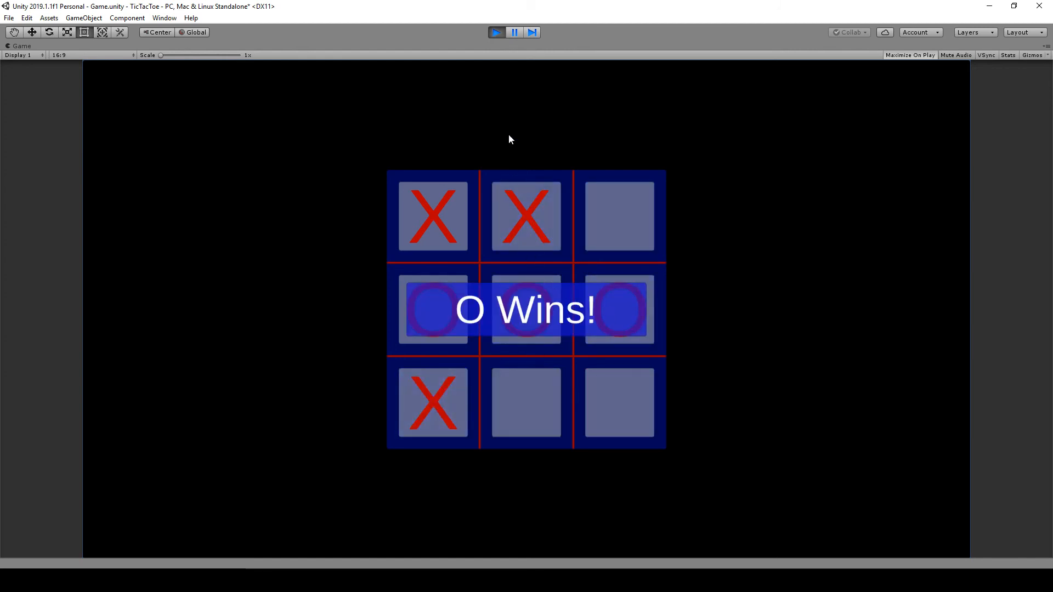
{"action": "mouse_move", "coordinate": [510, 316]}
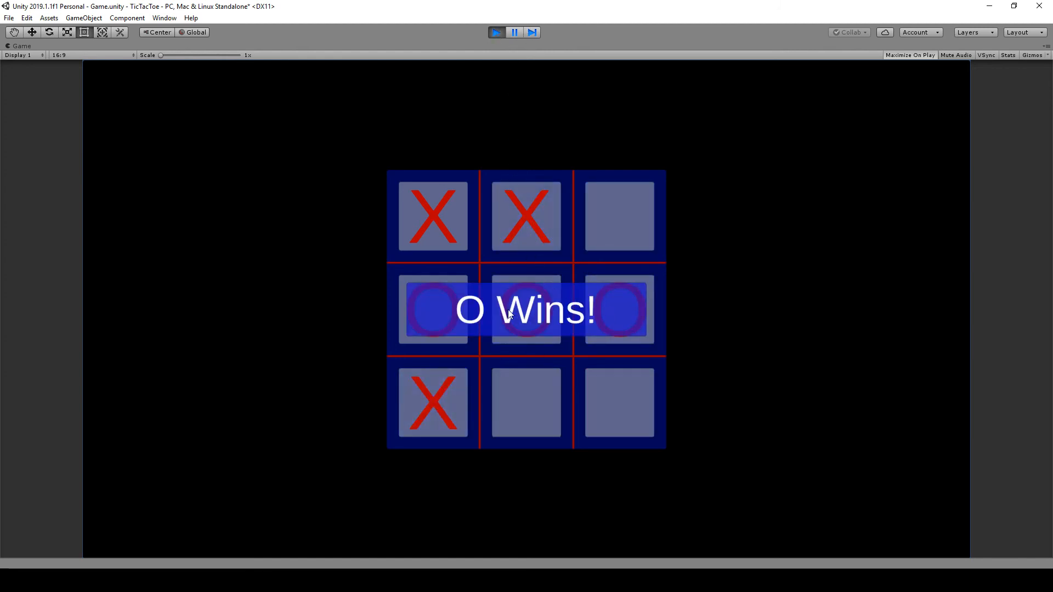
{"action": "left_click", "coordinate": [496, 32]}
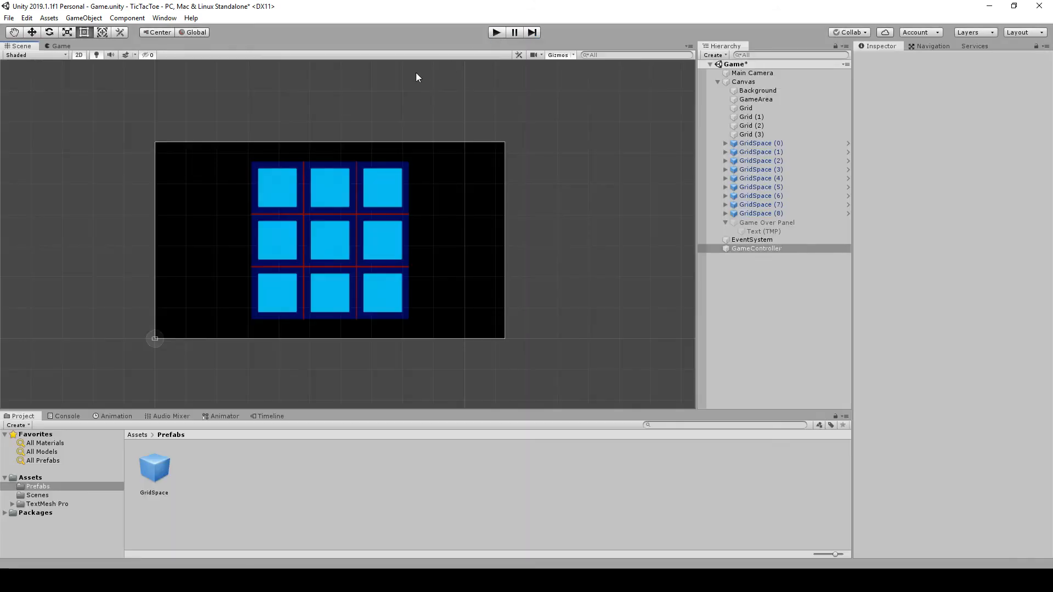
Select GameController to check its Game Over Panel and Game Over Text references before saving.
{"action": "left_click", "coordinate": [756, 248]}
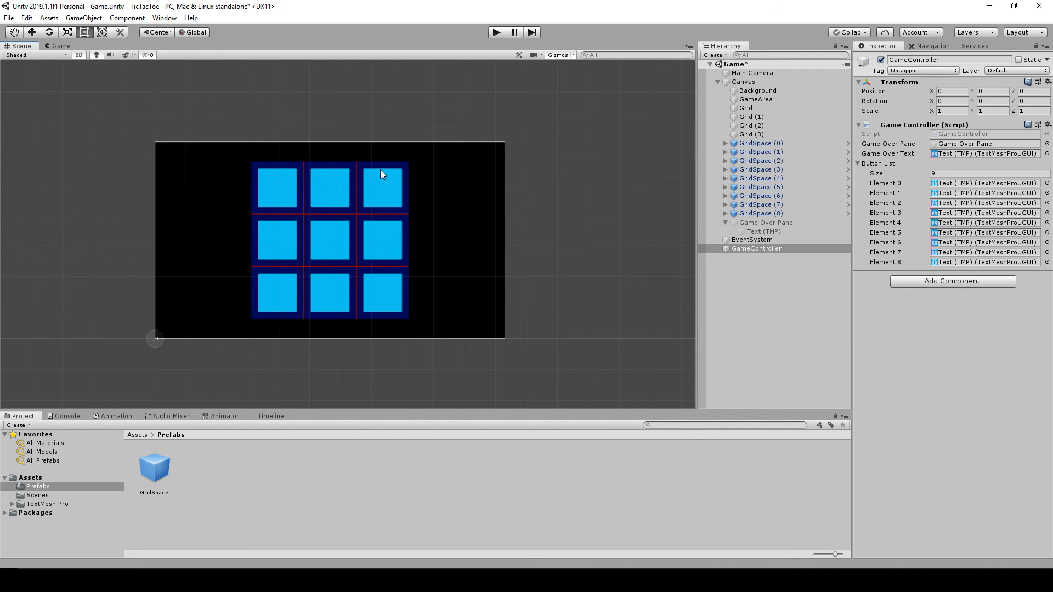
{"action": "mouse_move", "coordinate": [326, 244]}
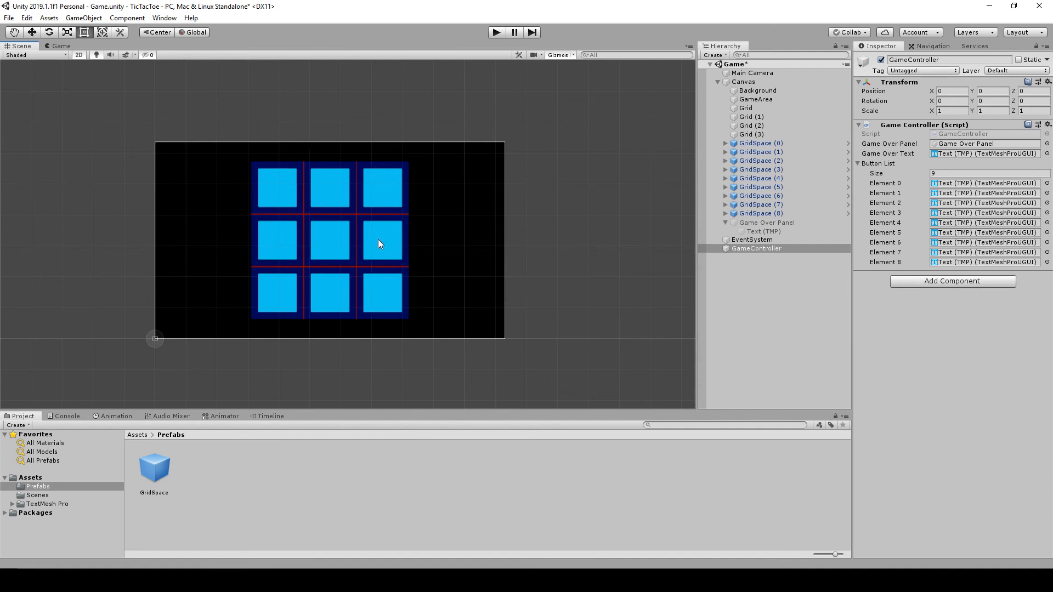
{"action": "mouse_move", "coordinate": [352, 234]}
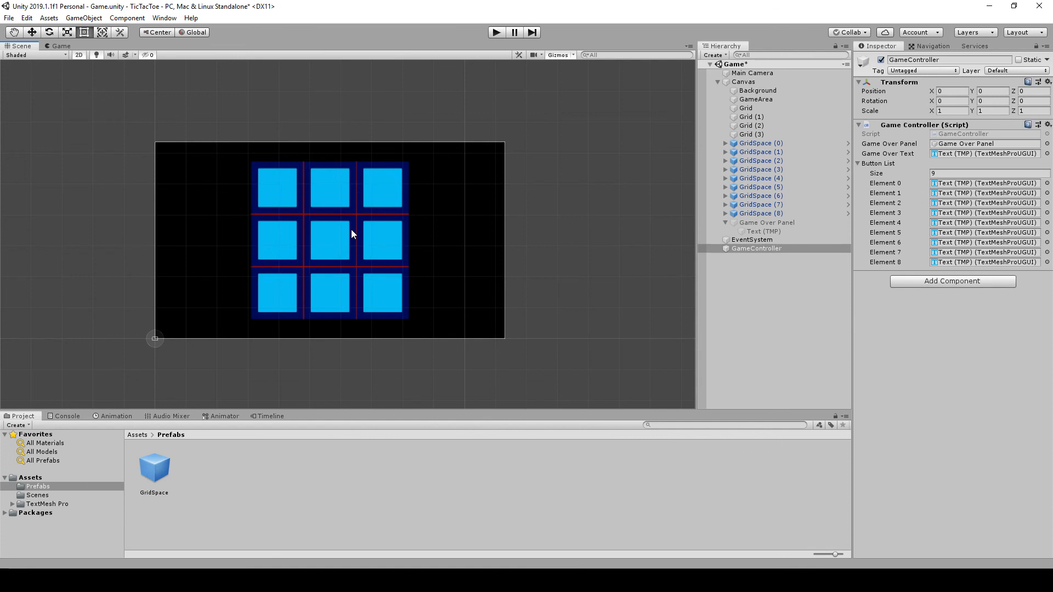
{"action": "mouse_move", "coordinate": [323, 265]}
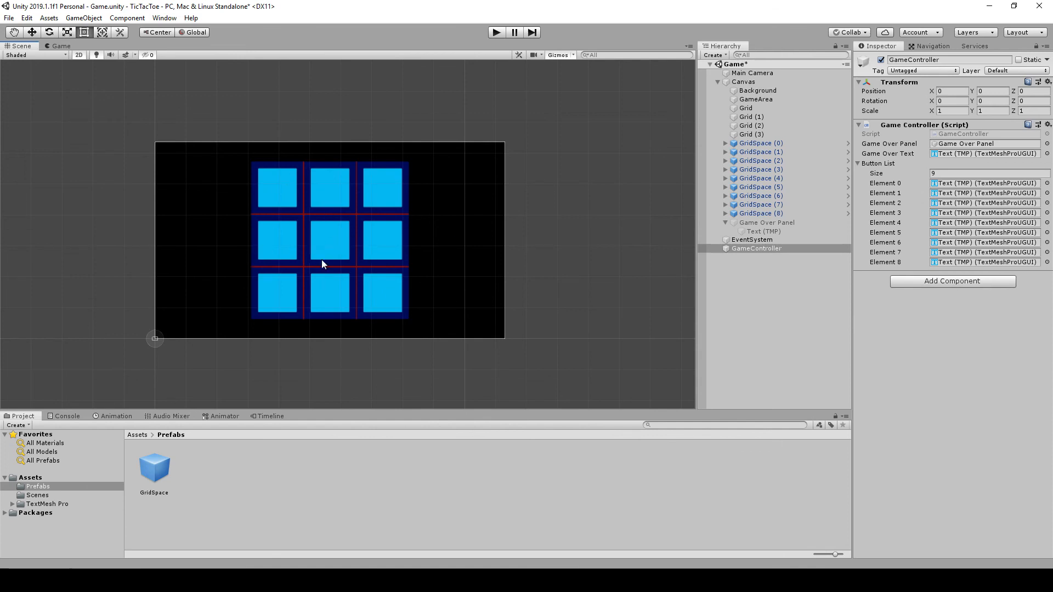
{"action": "mouse_move", "coordinate": [356, 162]}
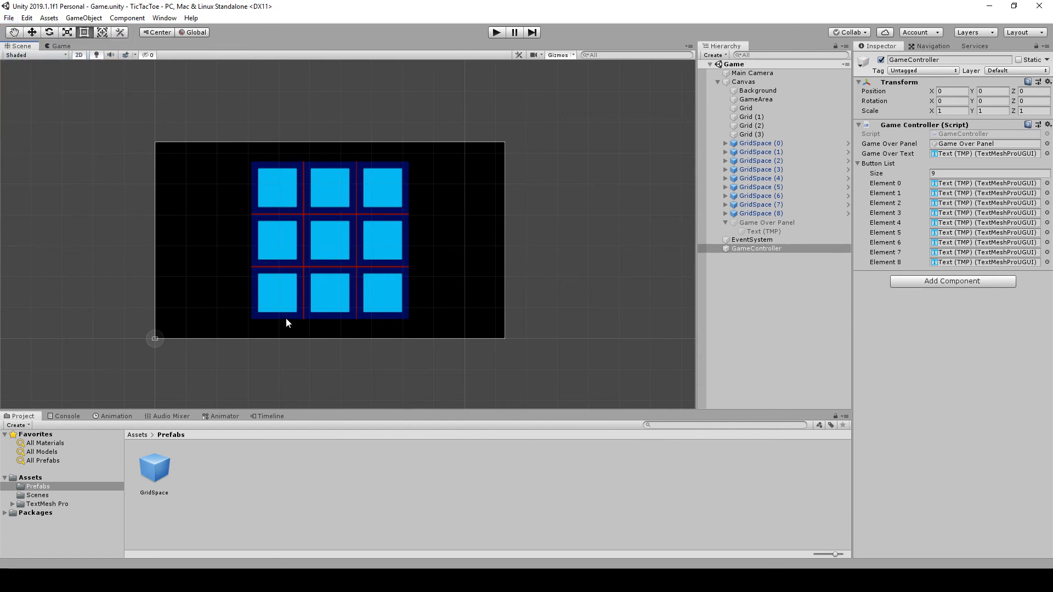
{"action": "mouse_move", "coordinate": [331, 337]}
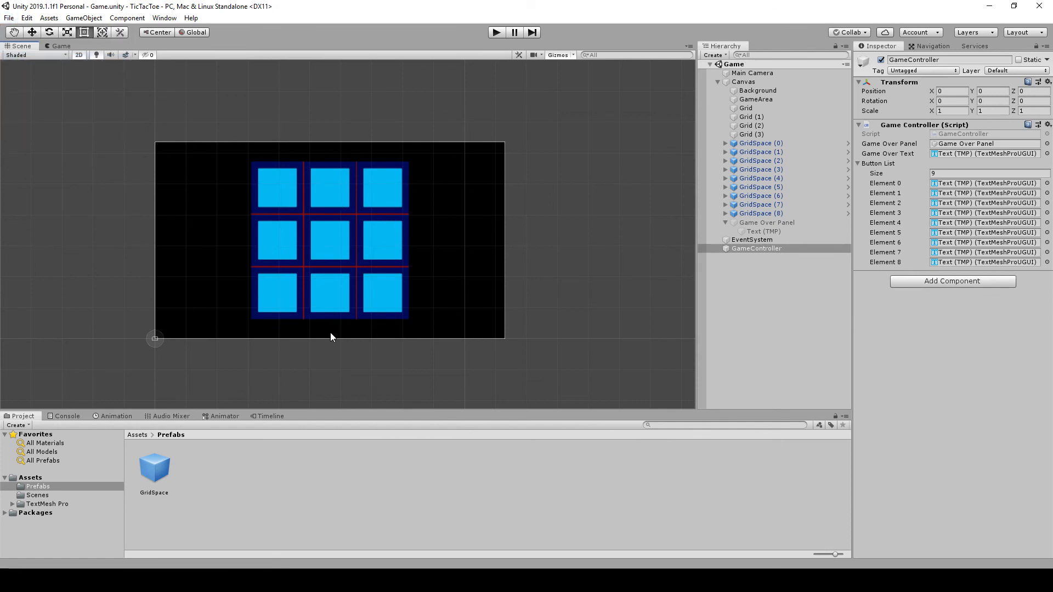